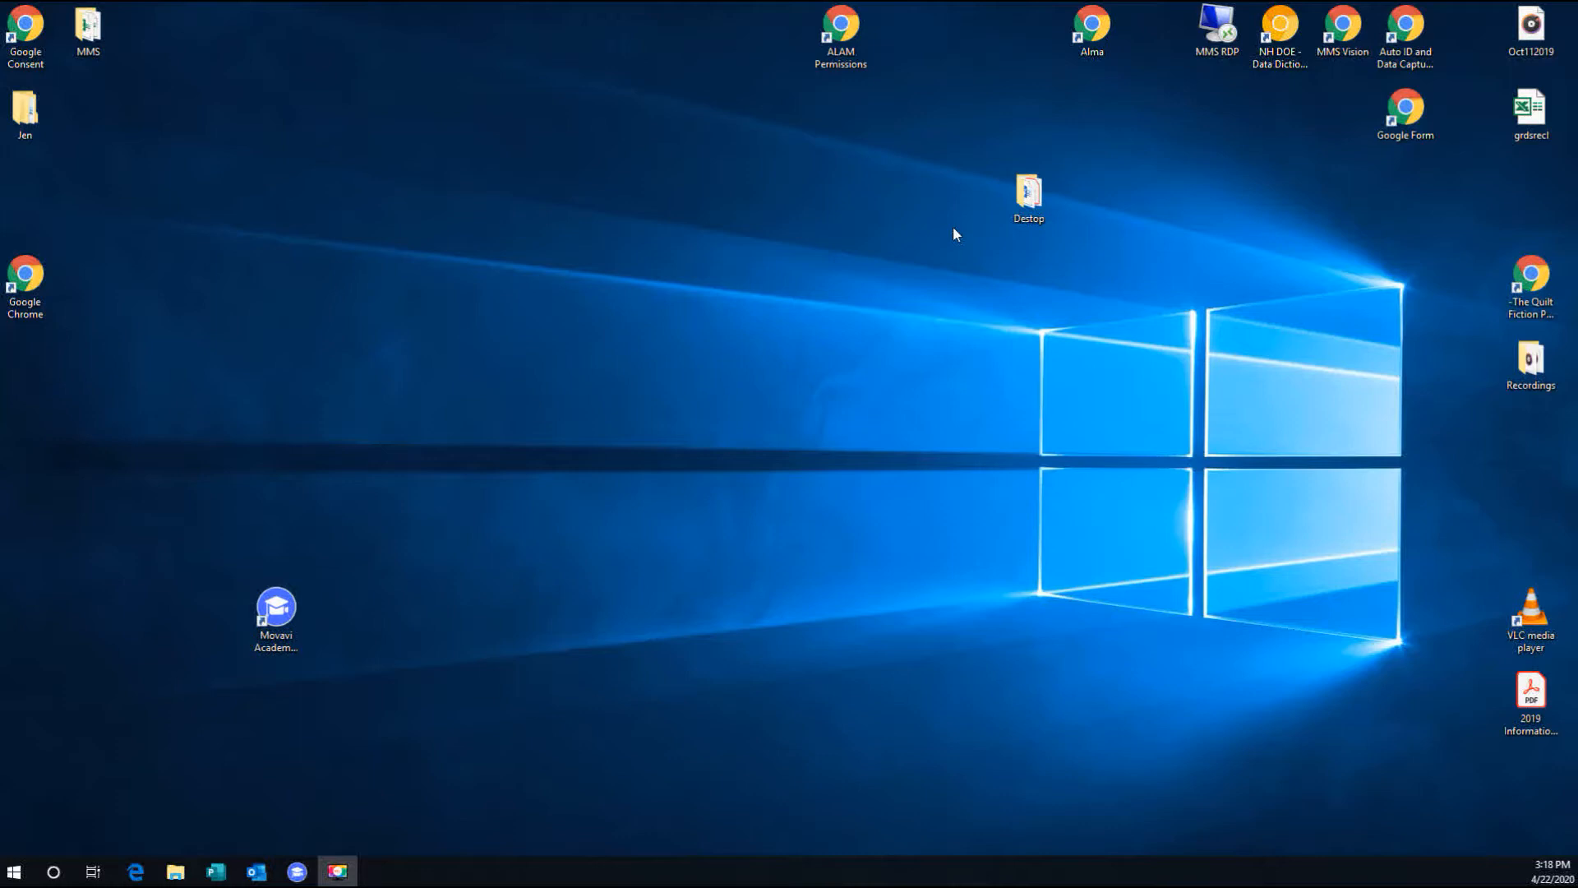
Launch Chrome and navigate from the school website to youtube.com.
{"action": "left_click", "coordinate": [24, 276]}
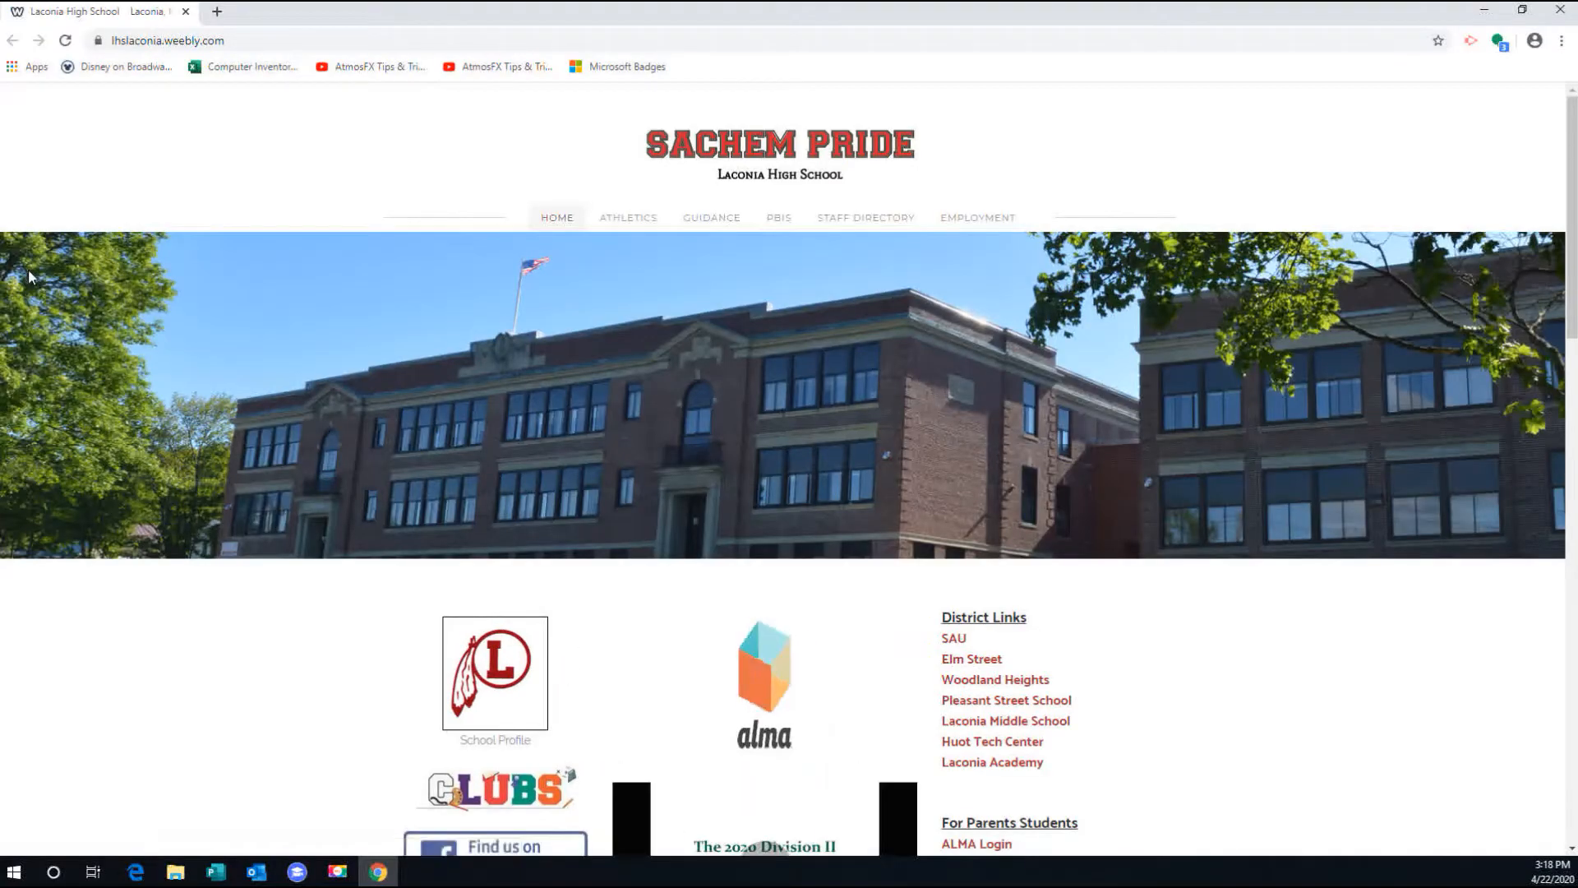
{"action": "left_click", "coordinate": [166, 39]}
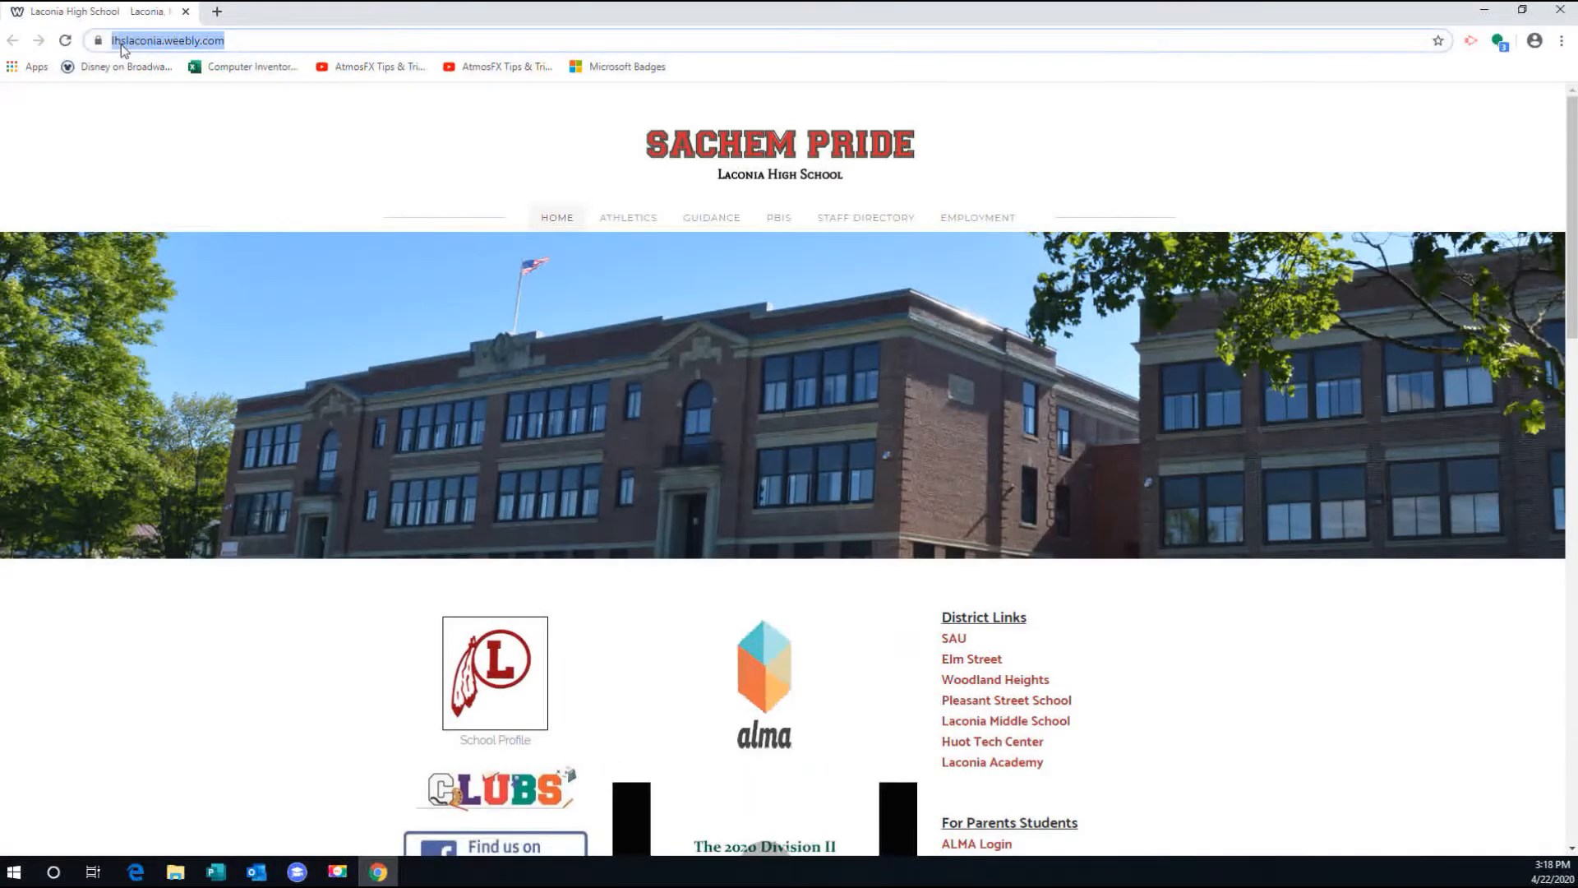
{"action": "type", "text": "ww"}
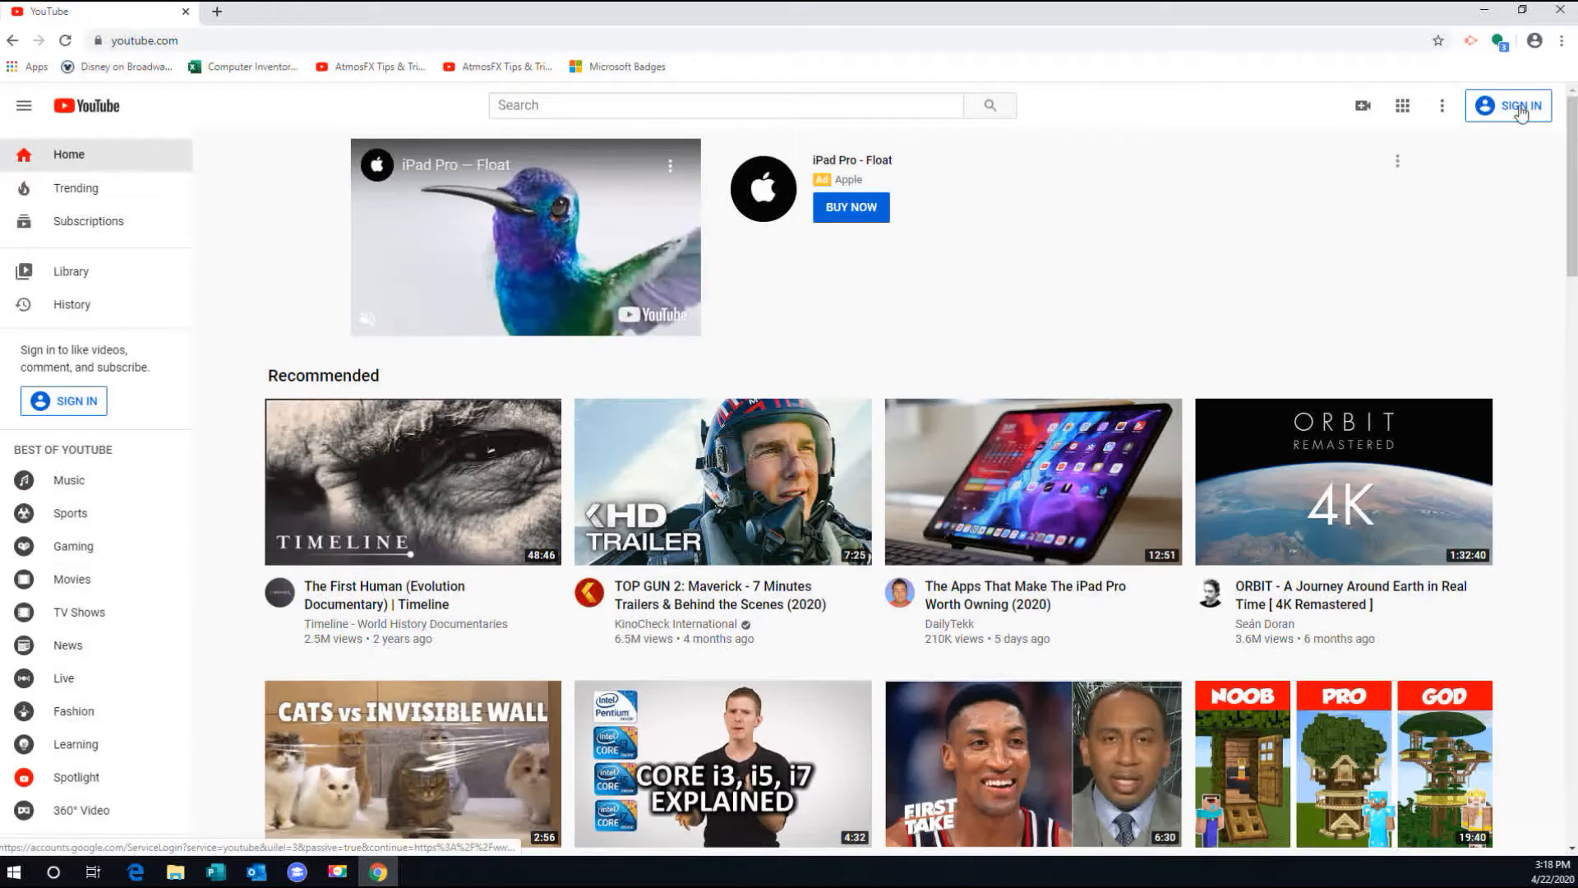
Begin YouTube sign-in with the school email address and continue.
{"action": "left_click", "coordinate": [1507, 106]}
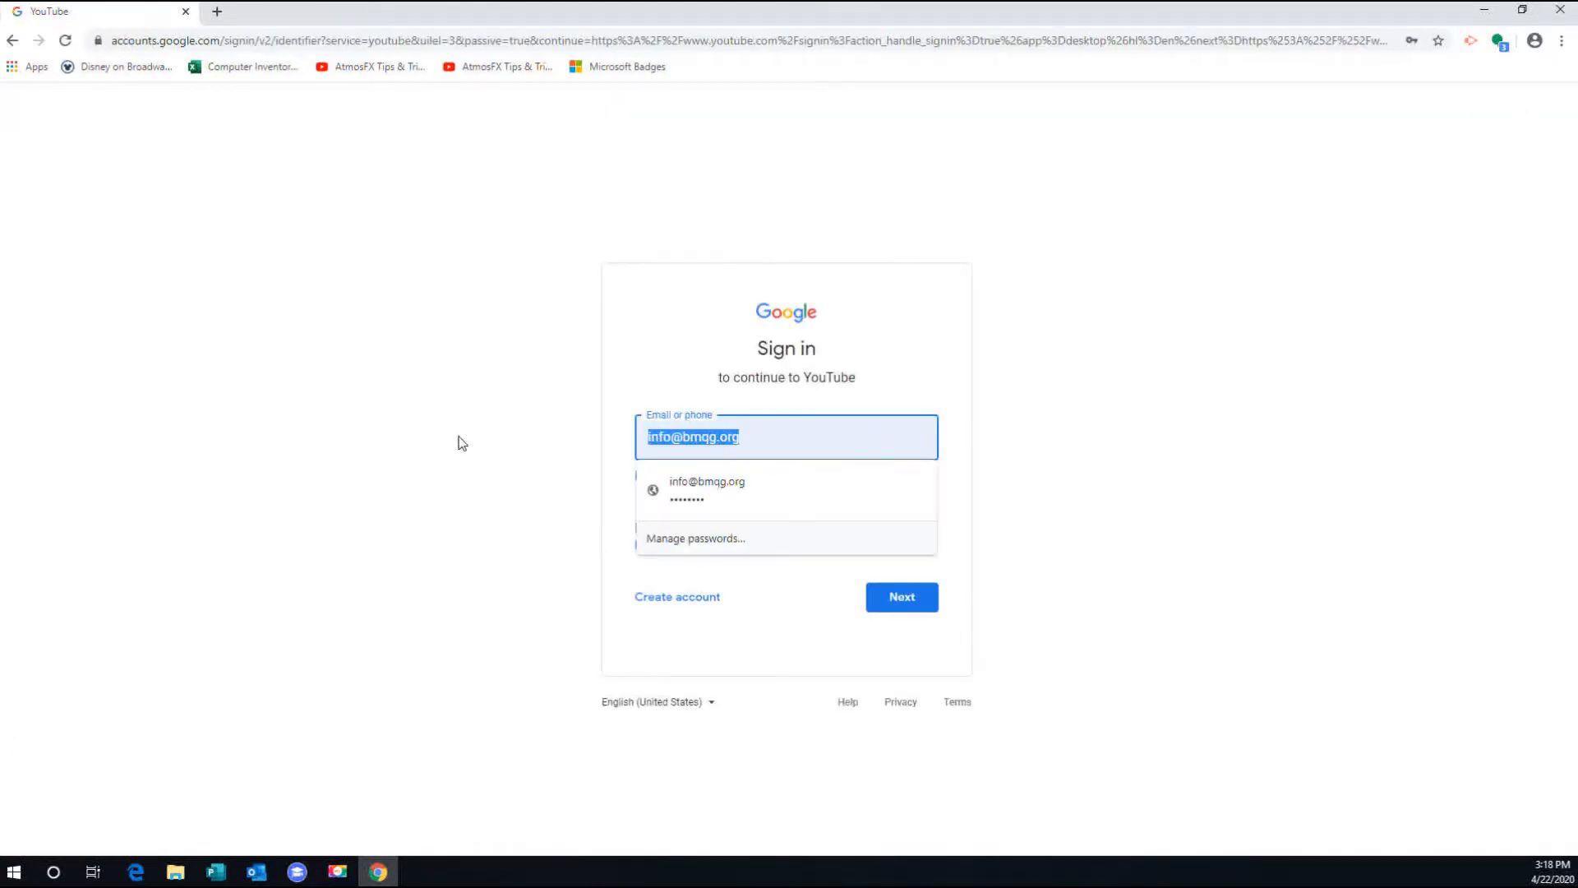
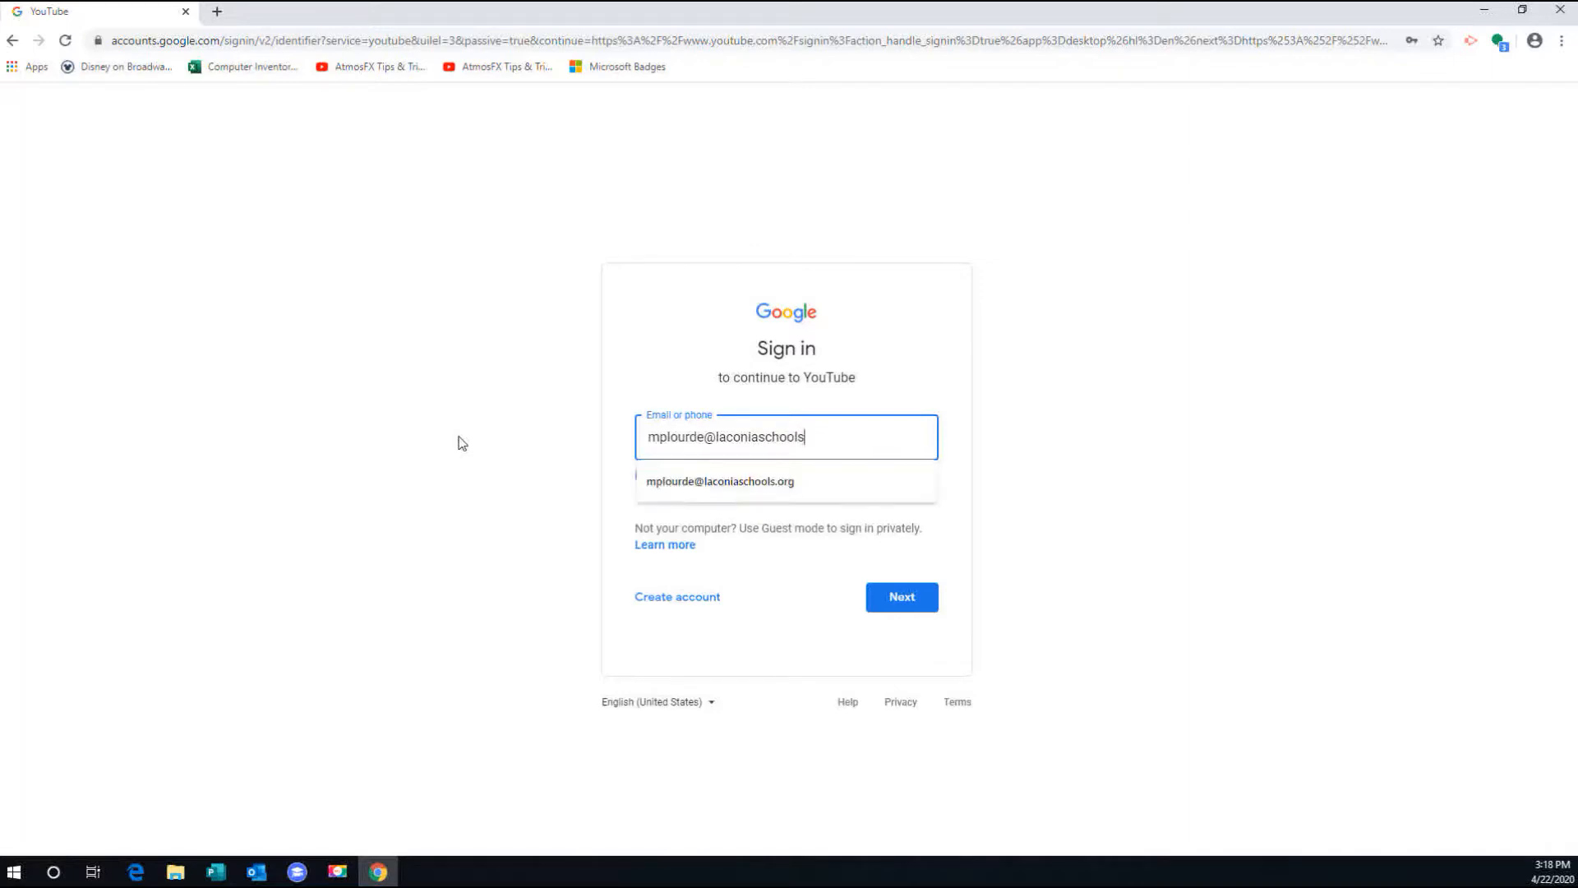
{"action": "left_click", "coordinate": [899, 595]}
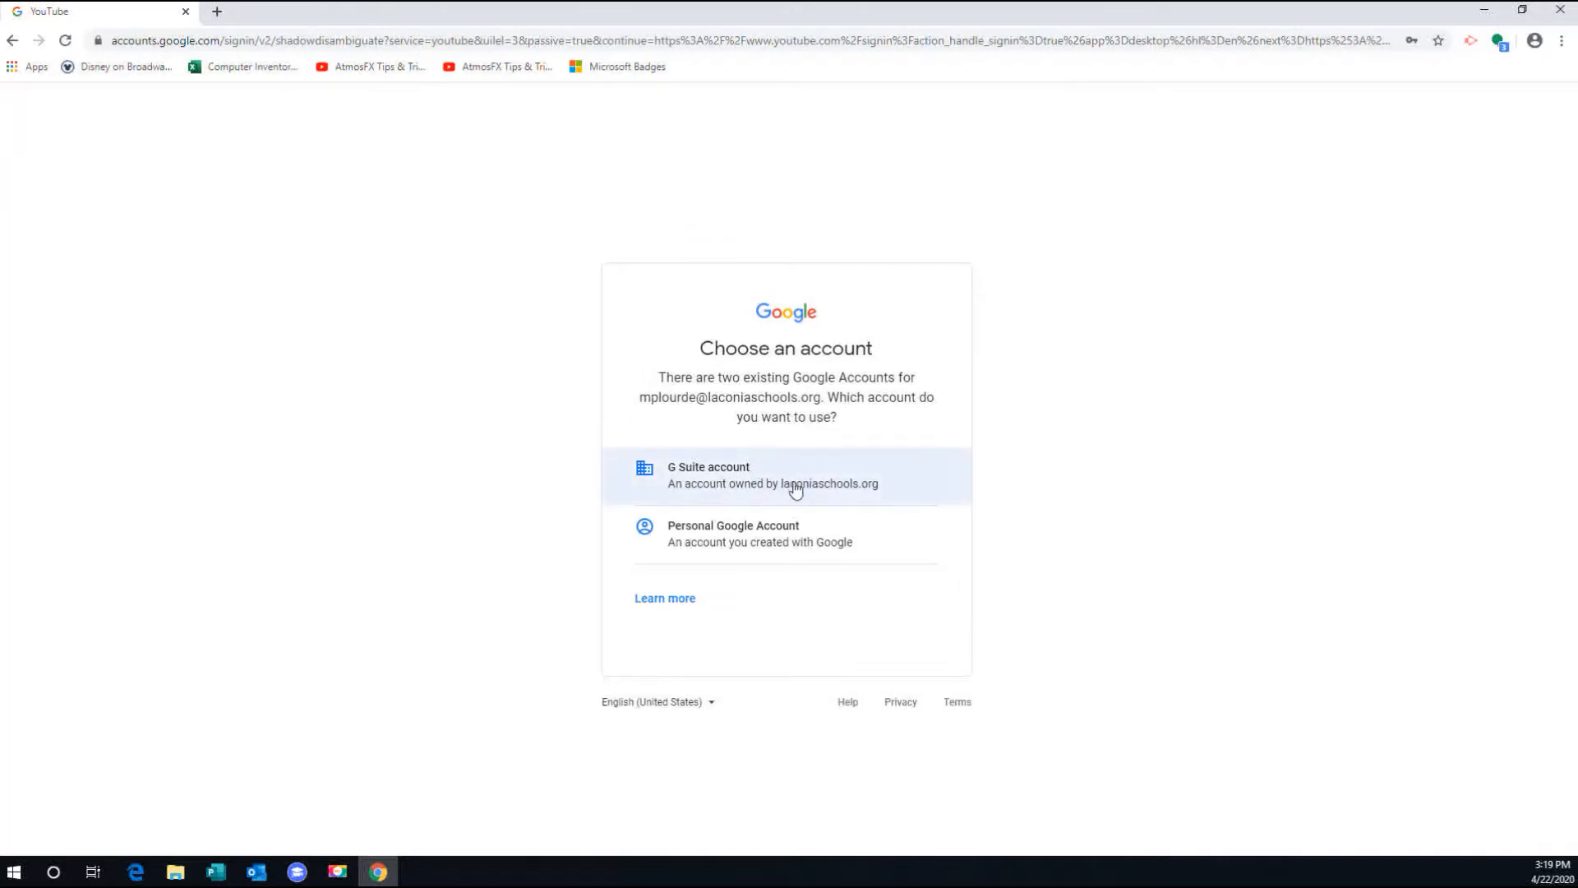
Choose the school-owned G Suite account and submit the password to finish signing in.
{"action": "left_click", "coordinate": [785, 475]}
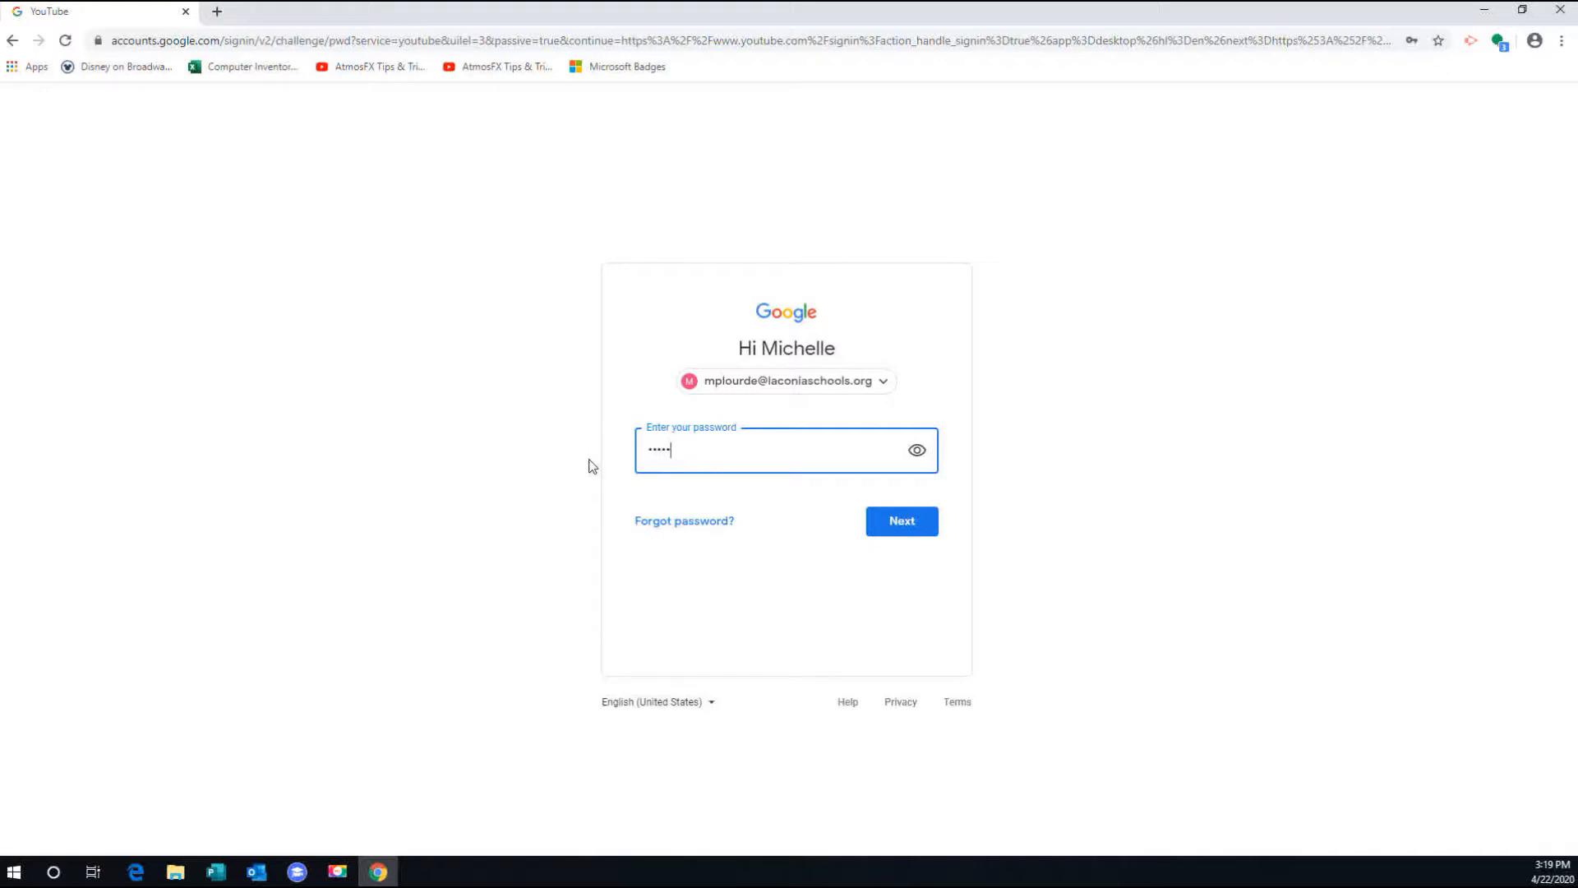
{"action": "left_click", "coordinate": [901, 522]}
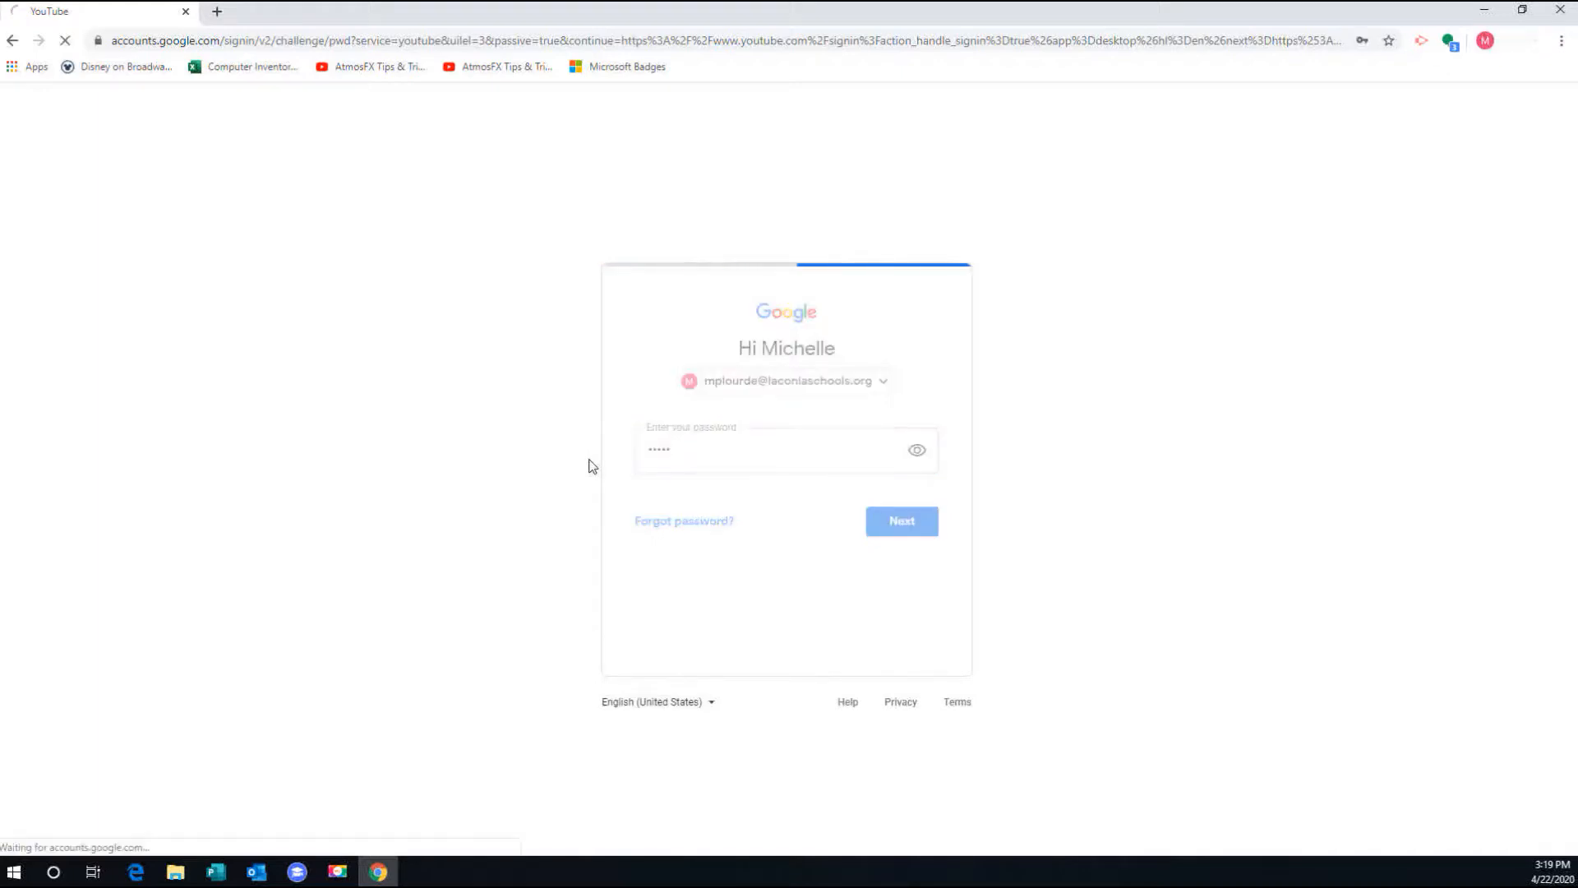
{"action": "left_click", "coordinate": [899, 521]}
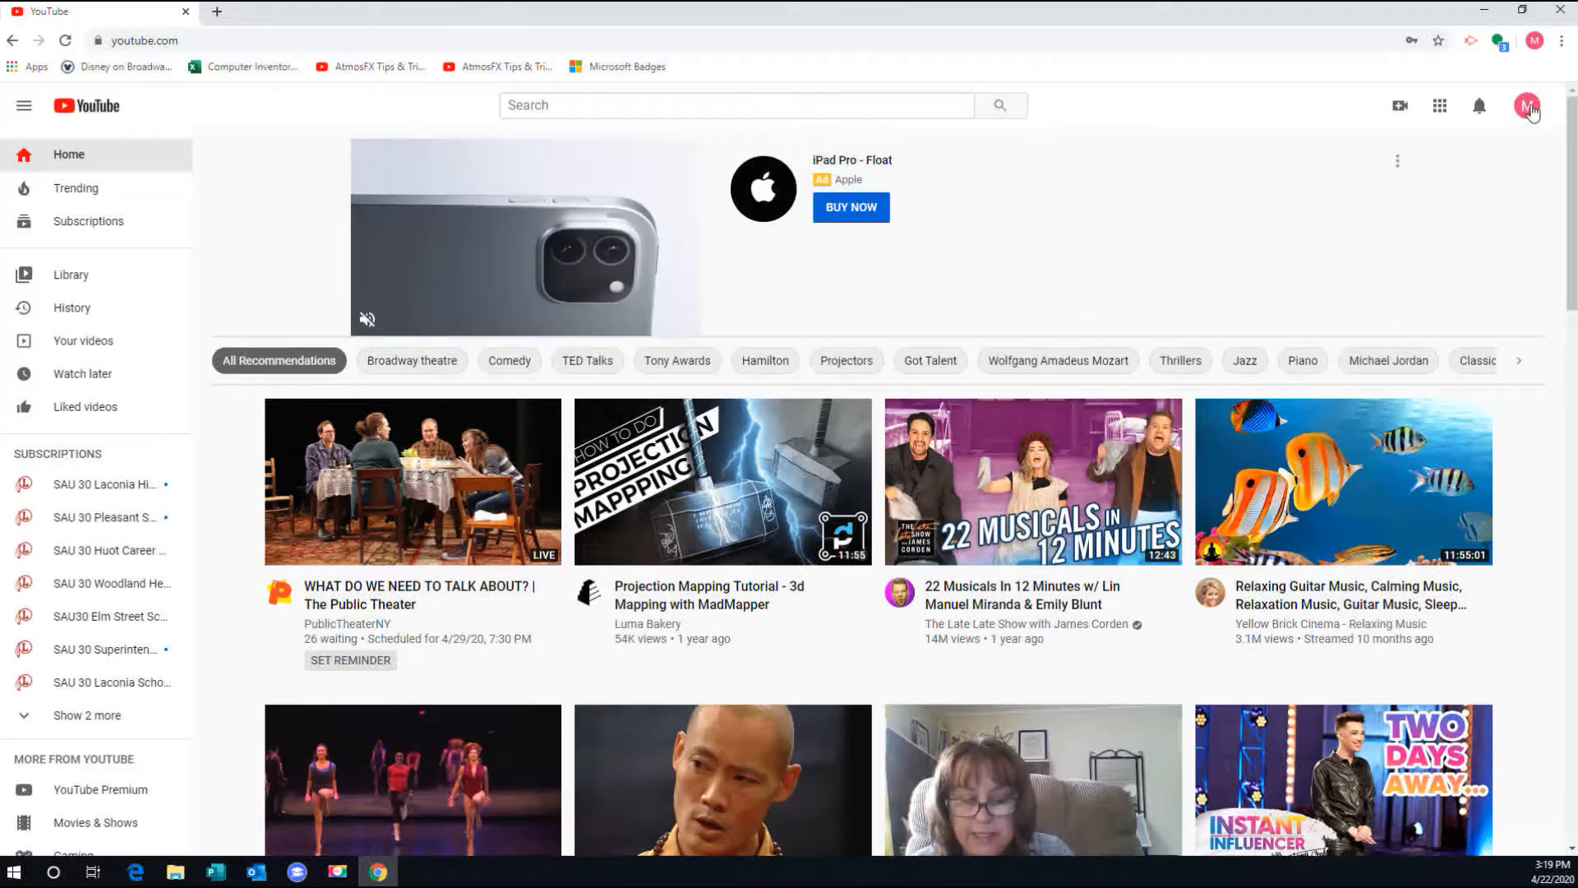
Go to YouTube Studio from the account avatar menu.
{"action": "left_click", "coordinate": [1527, 105]}
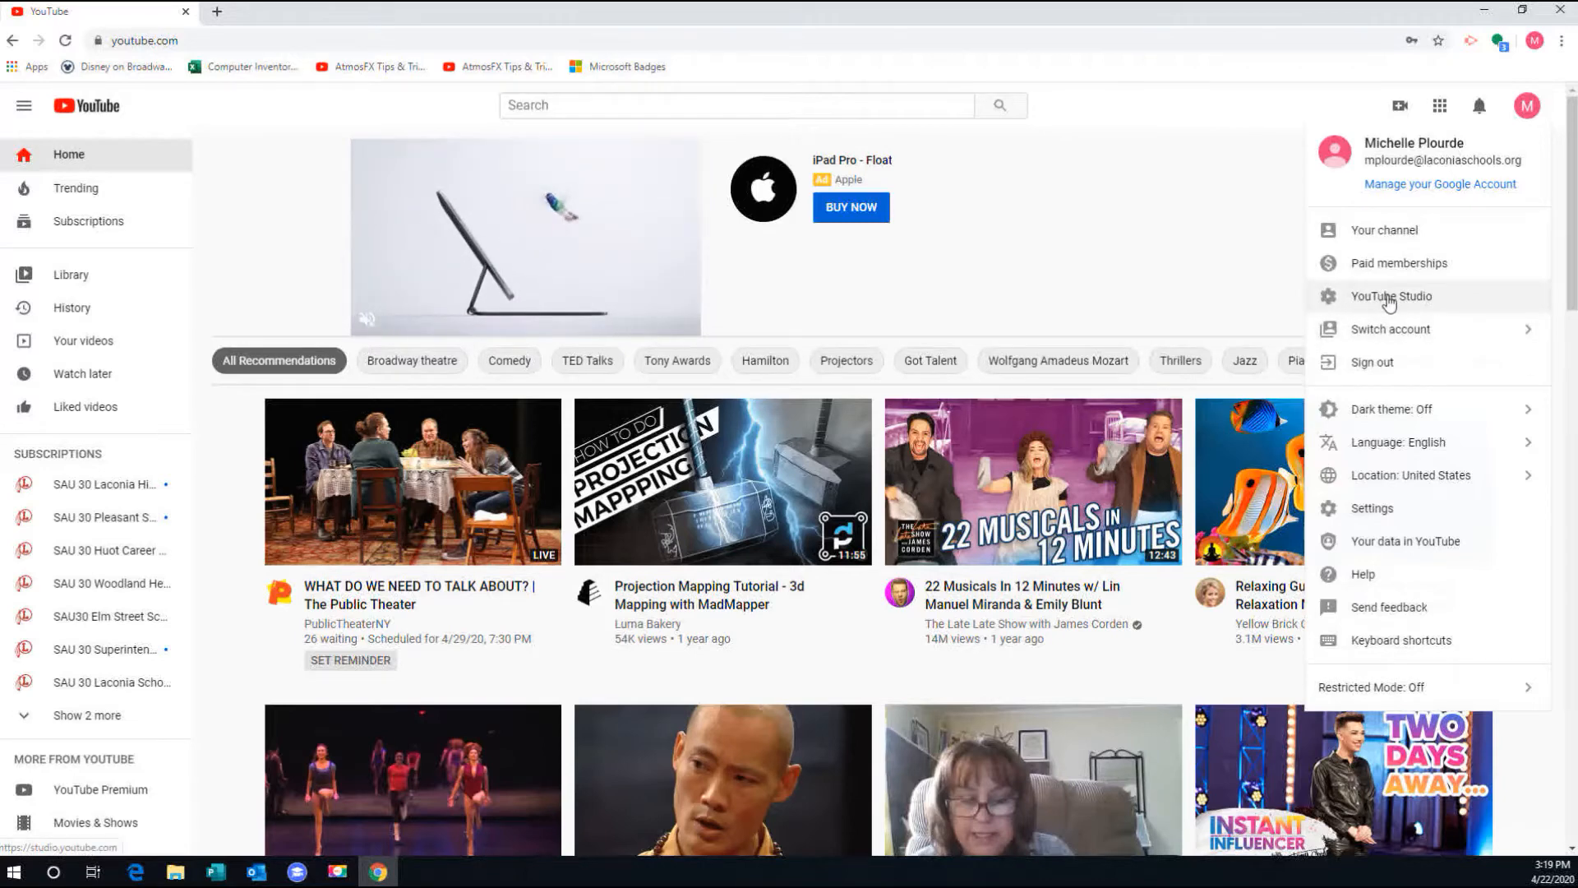
{"action": "left_click", "coordinate": [1392, 296]}
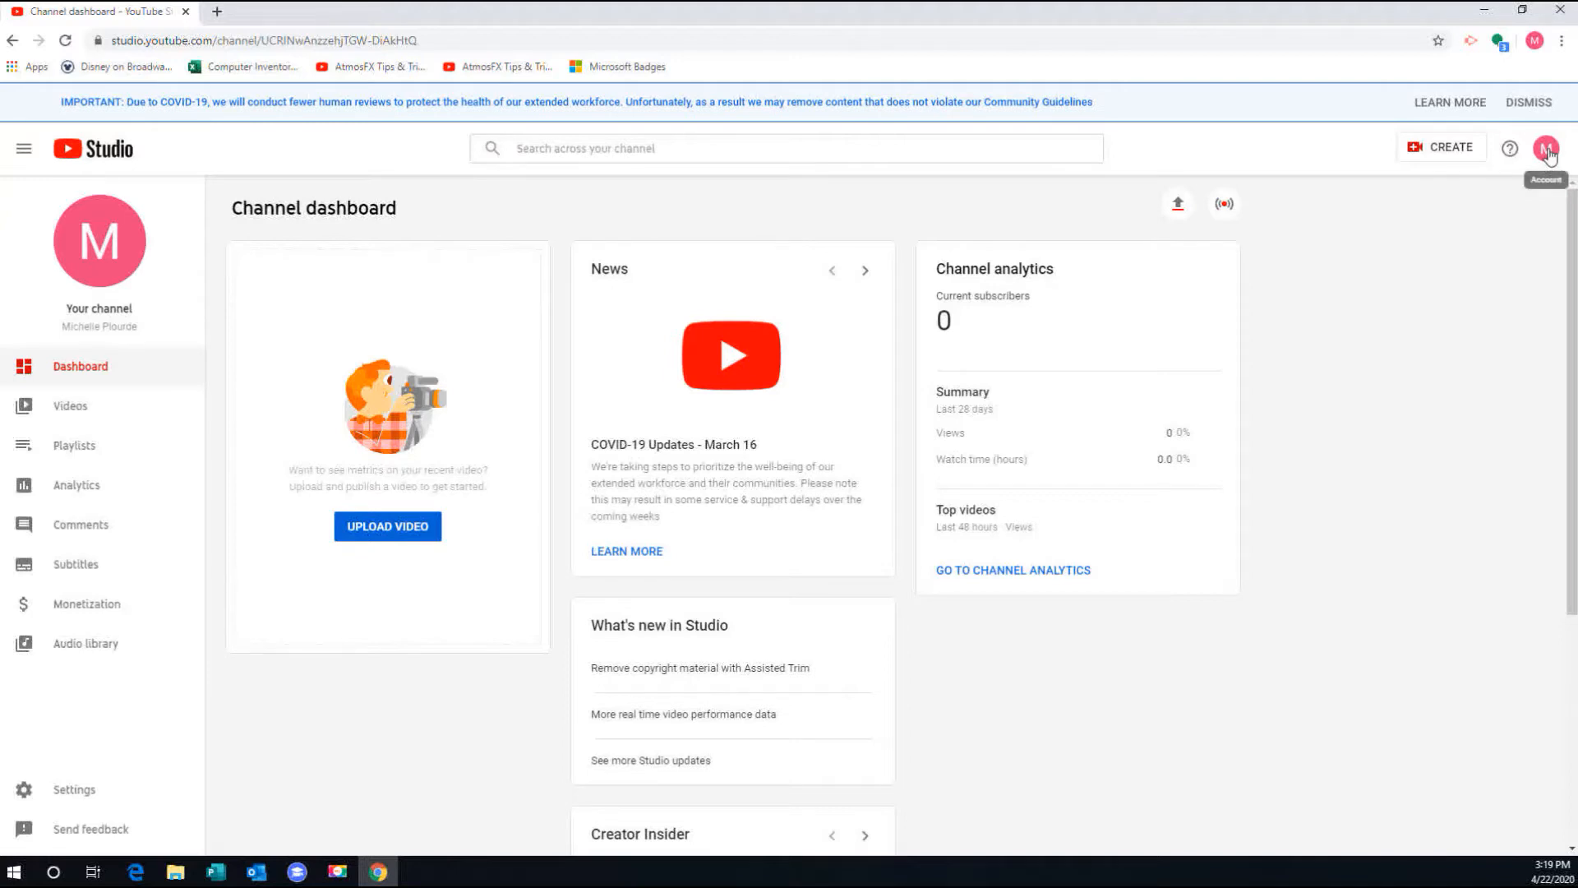
Switch accounts to manage the SAU 30 Laconia High School channel.
{"action": "left_click", "coordinate": [1553, 148]}
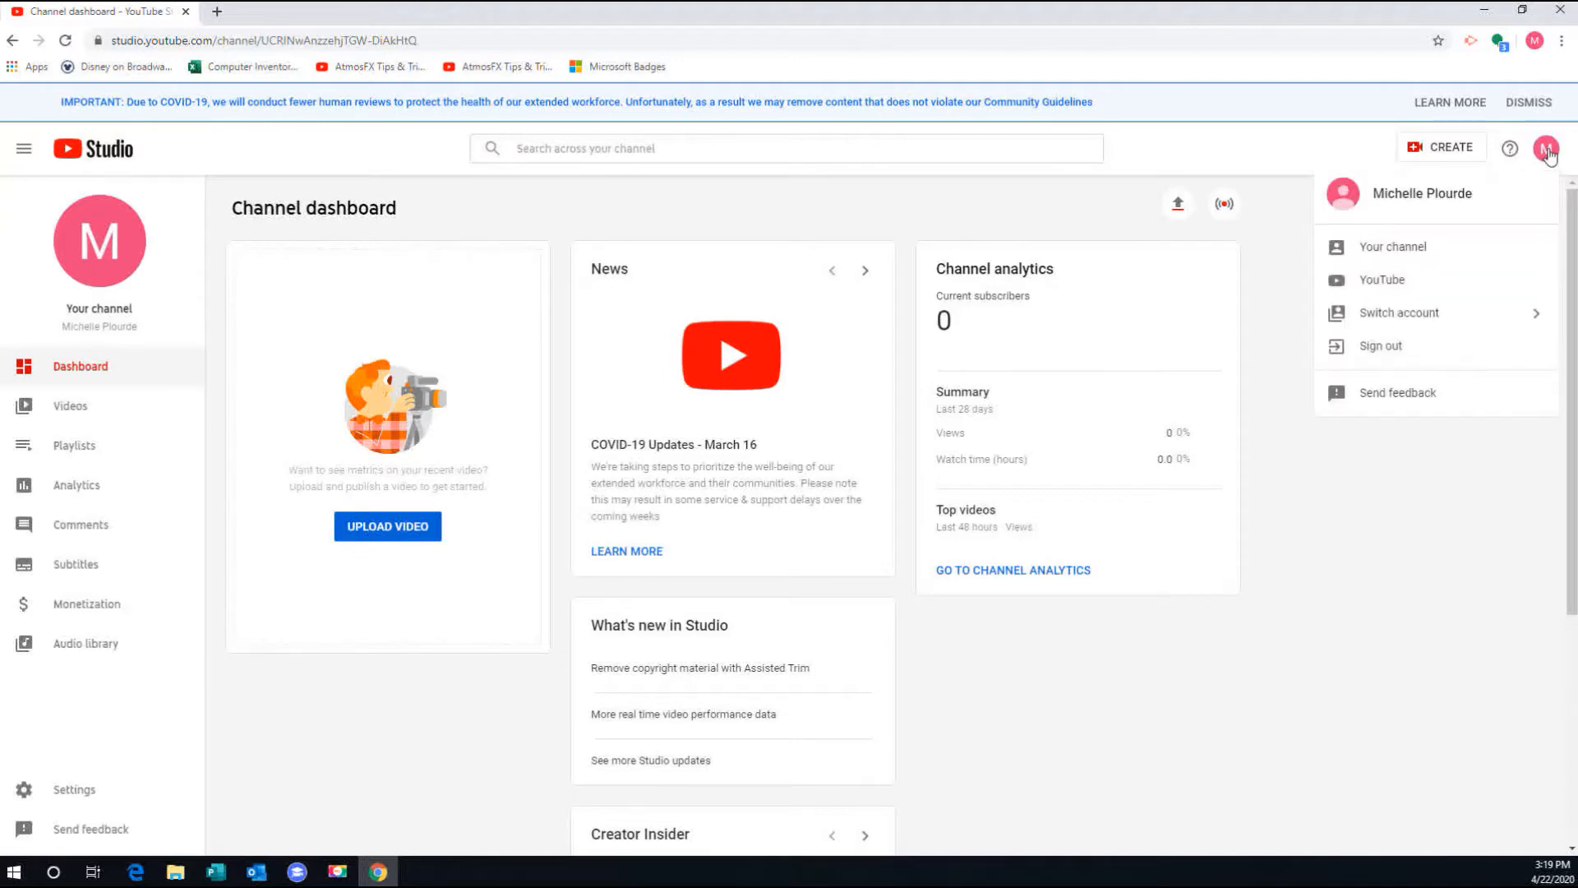
{"action": "left_click", "coordinate": [1397, 313]}
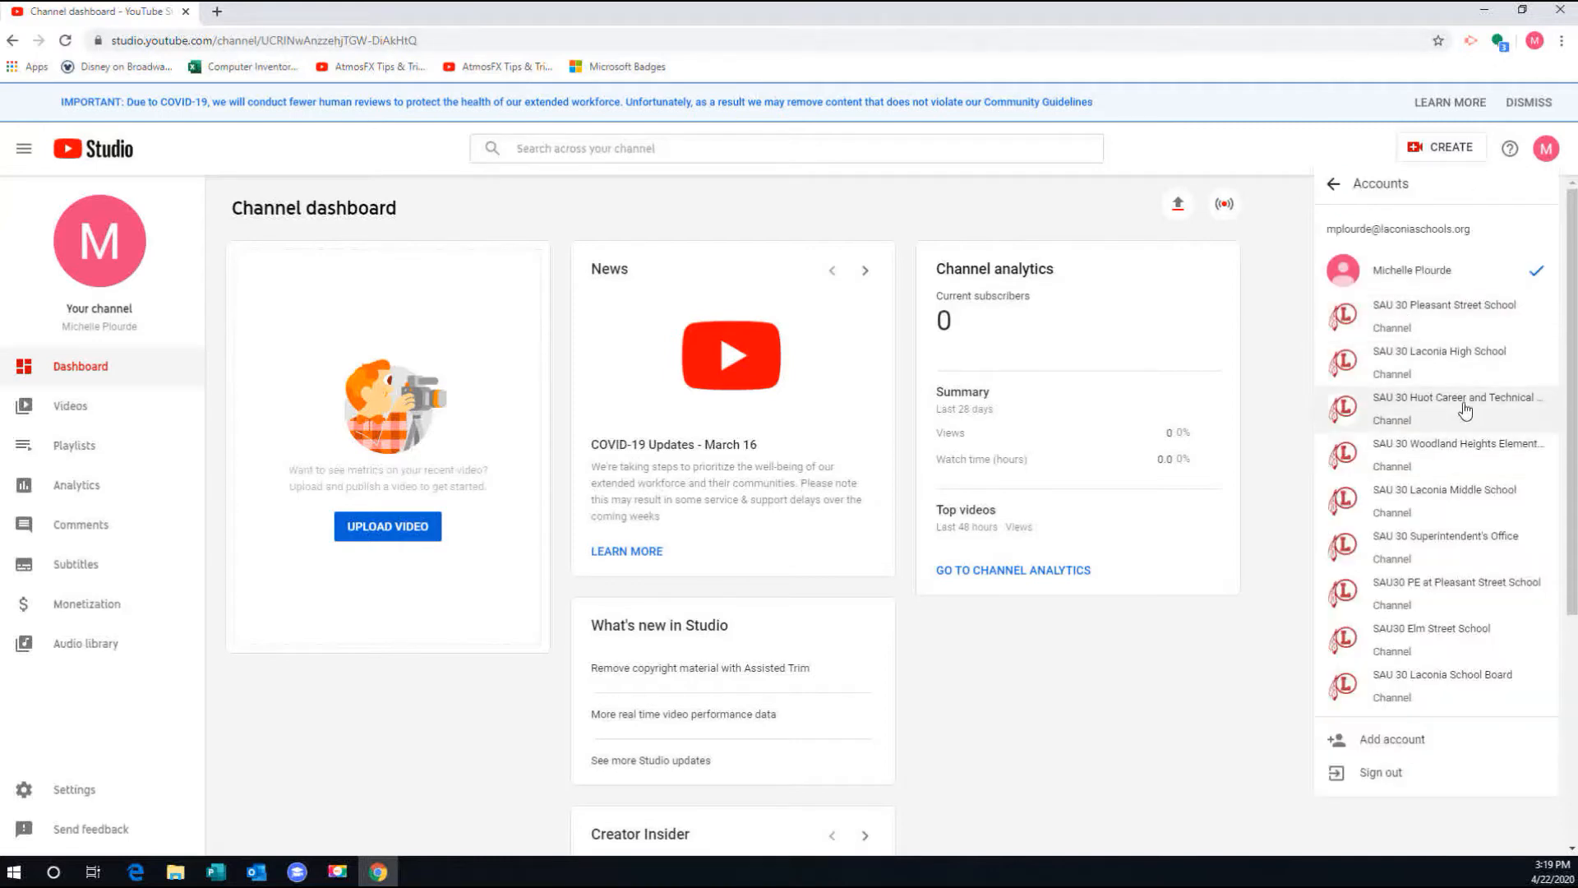
{"action": "mouse_move", "coordinate": [1468, 362]}
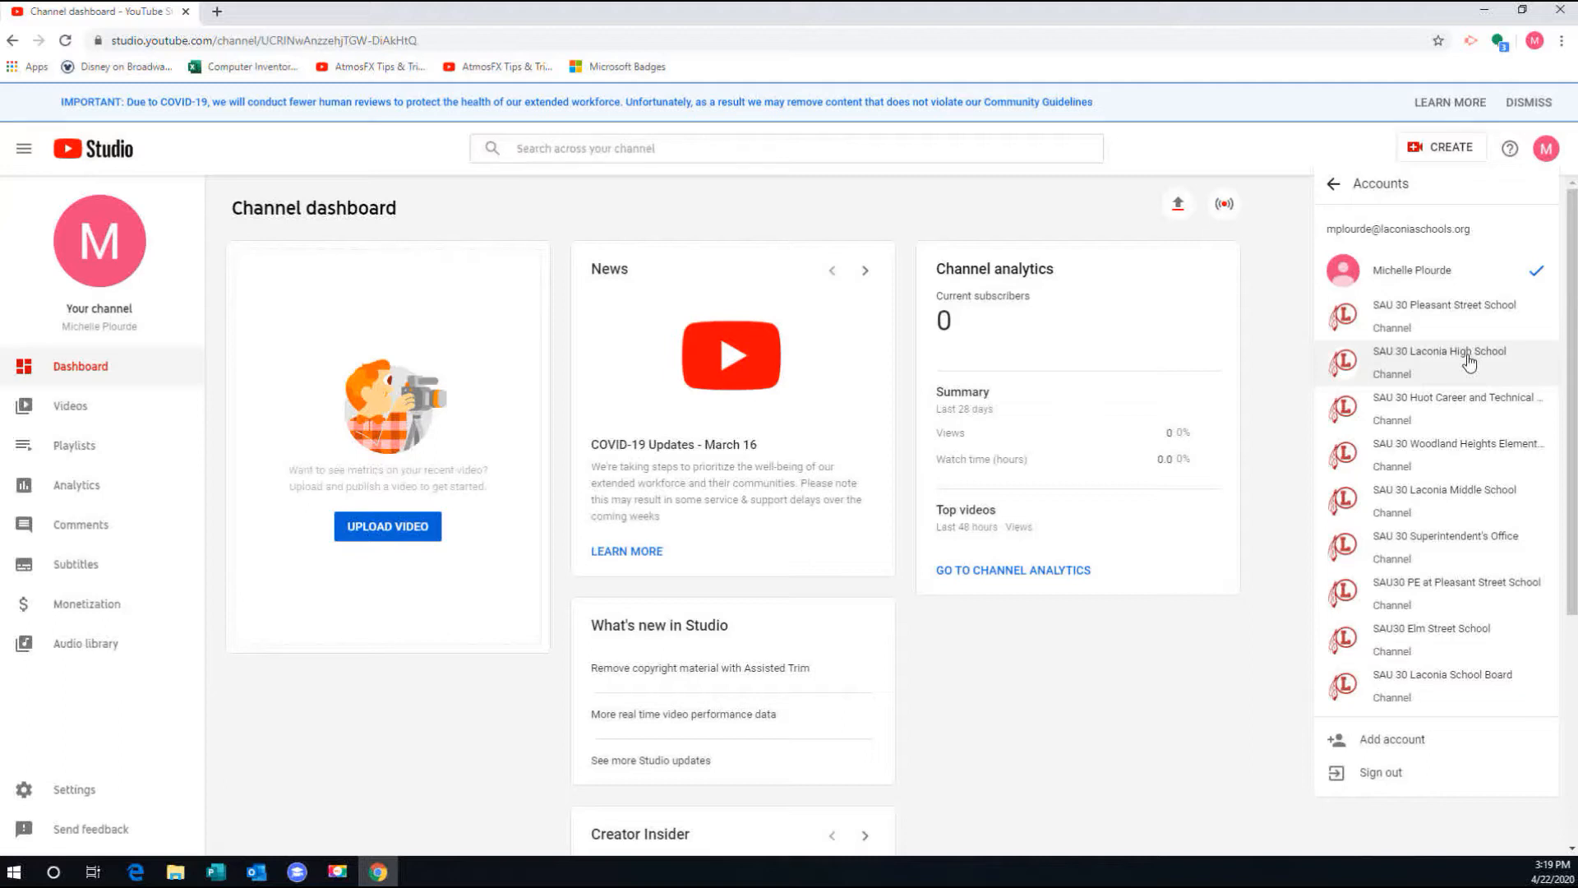
{"action": "left_click", "coordinate": [1440, 350]}
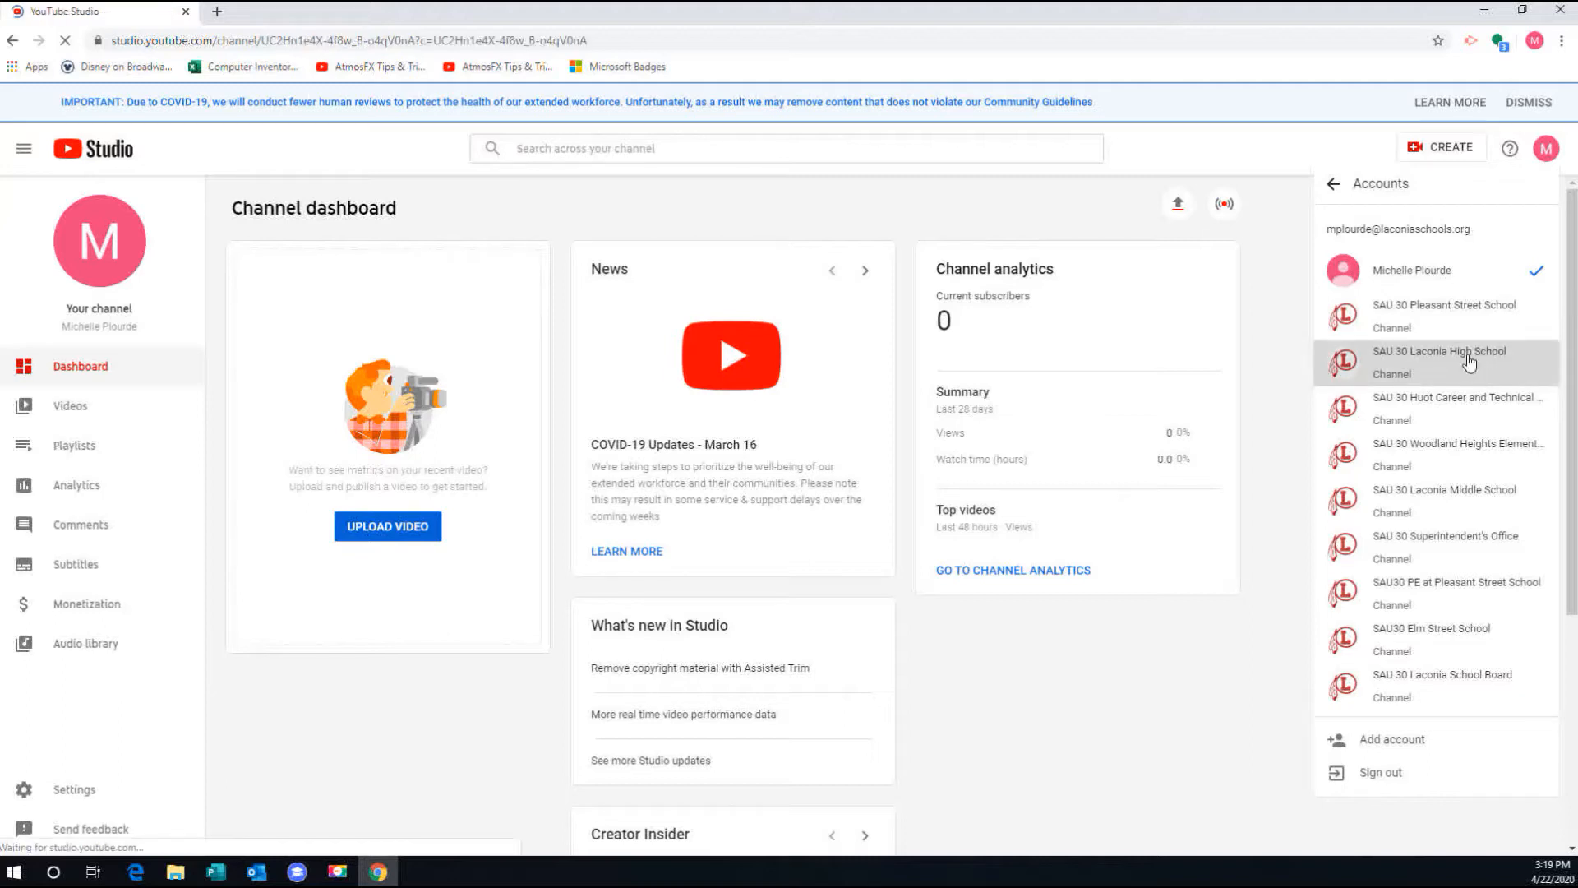
{"action": "left_click", "coordinate": [1440, 361]}
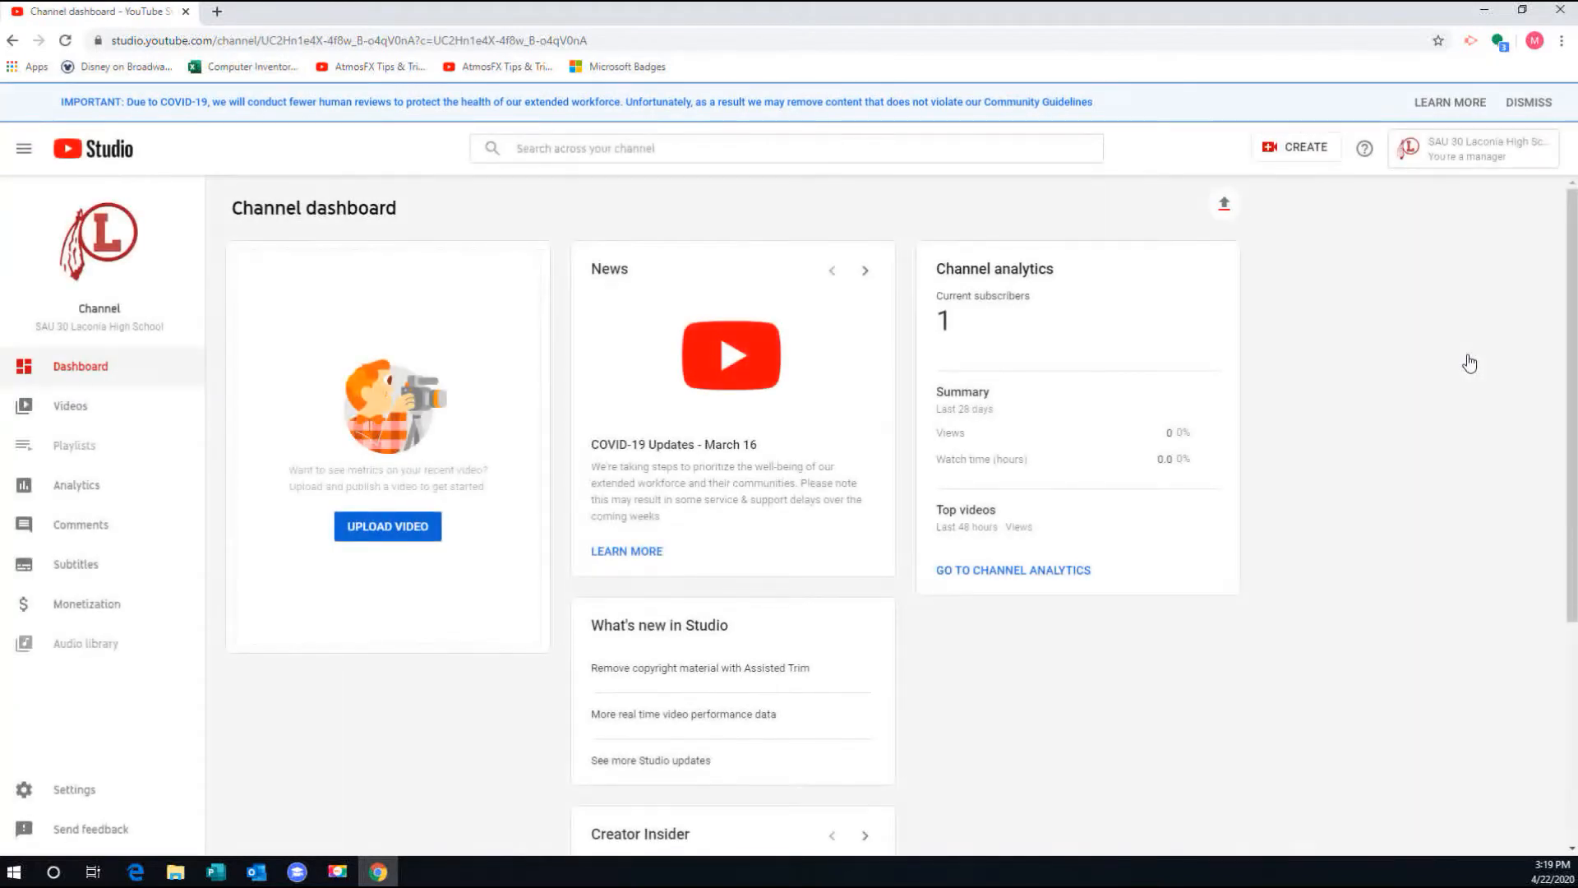
{"action": "mouse_move", "coordinate": [28, 340]}
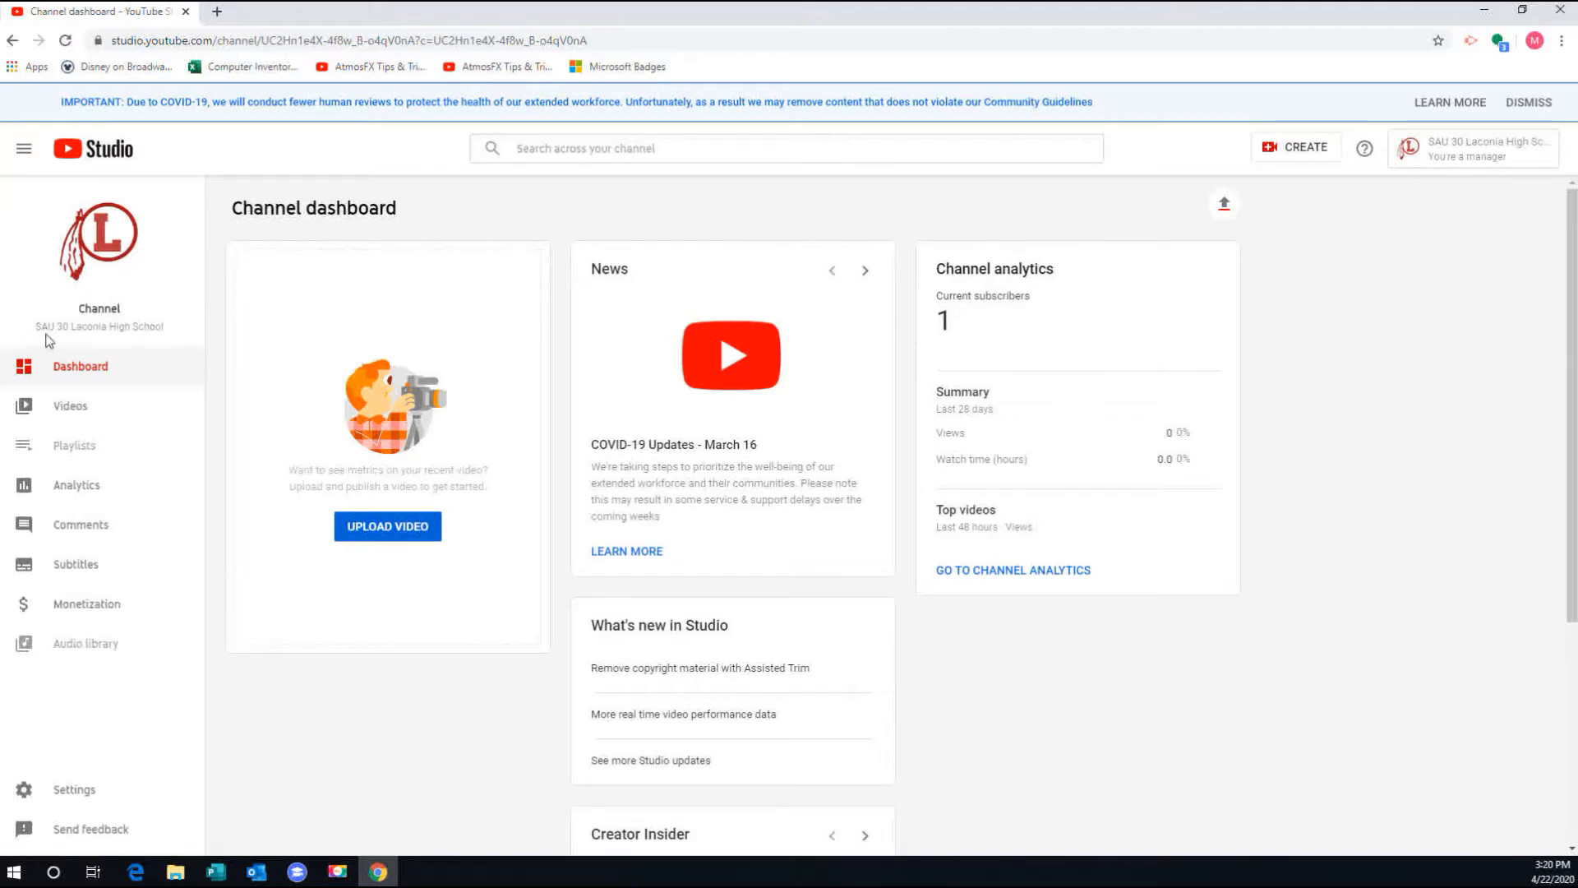
{"action": "mouse_move", "coordinate": [145, 342]}
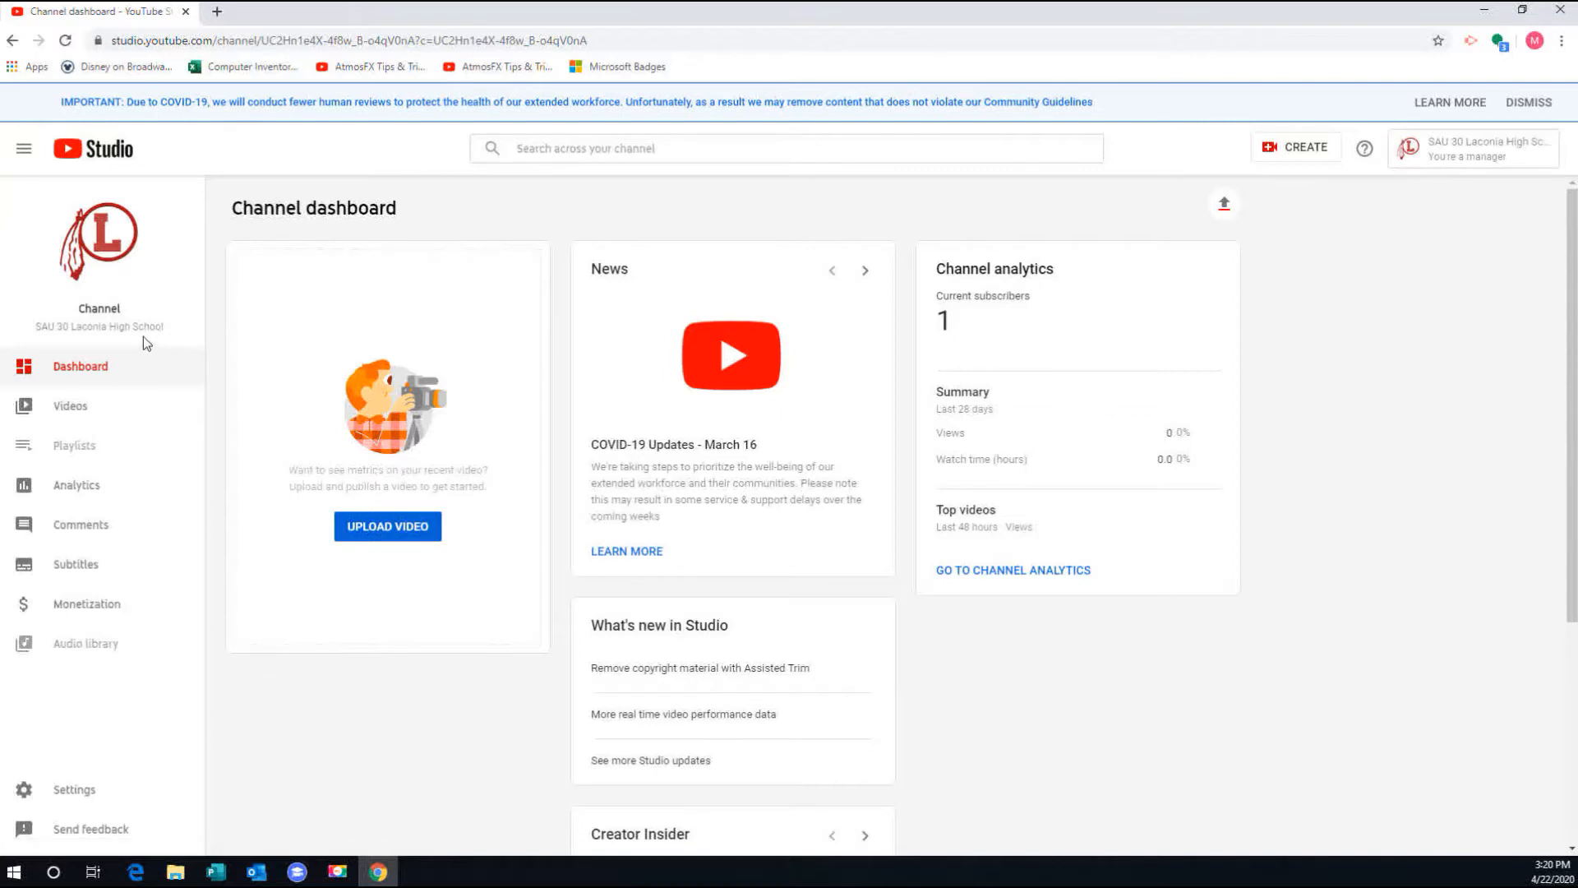
{"action": "mouse_move", "coordinate": [82, 342]}
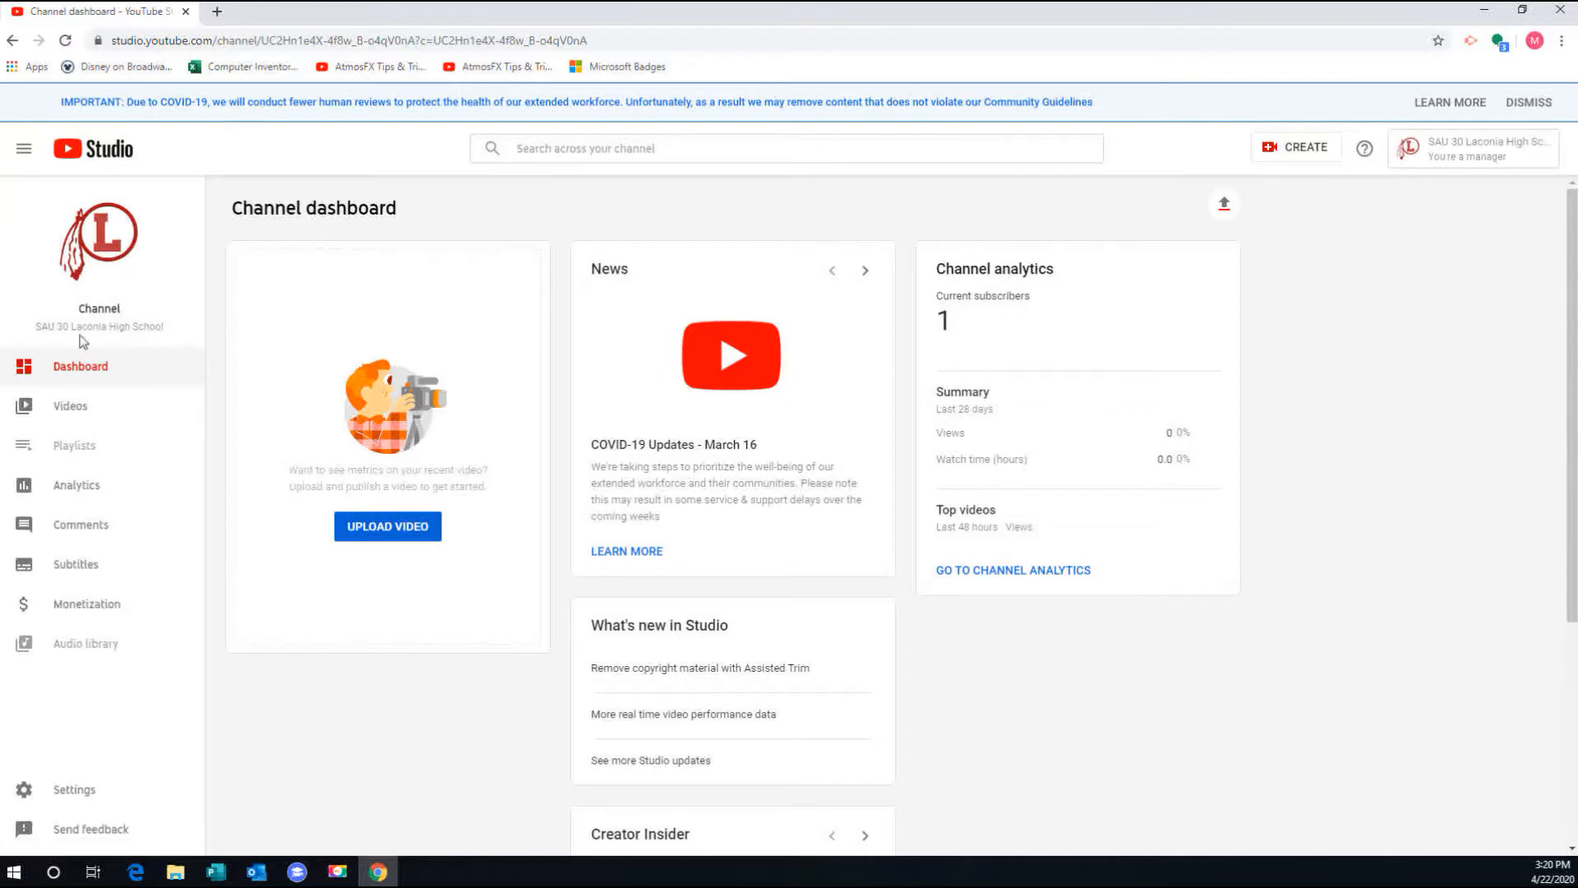
{"action": "mouse_move", "coordinate": [136, 341]}
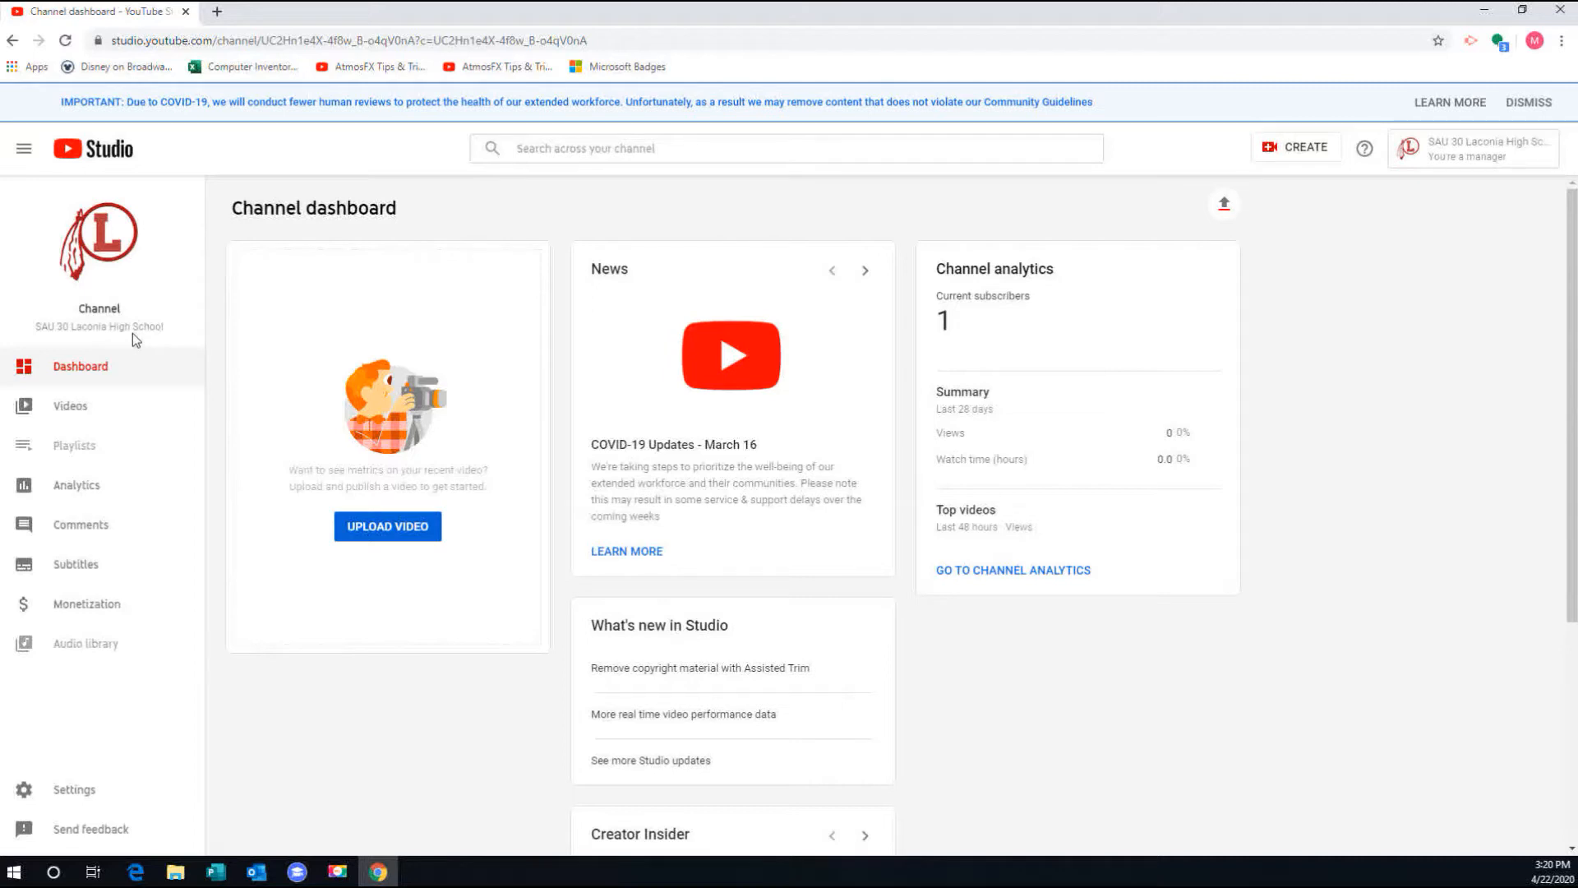
{"action": "mouse_move", "coordinate": [291, 443]}
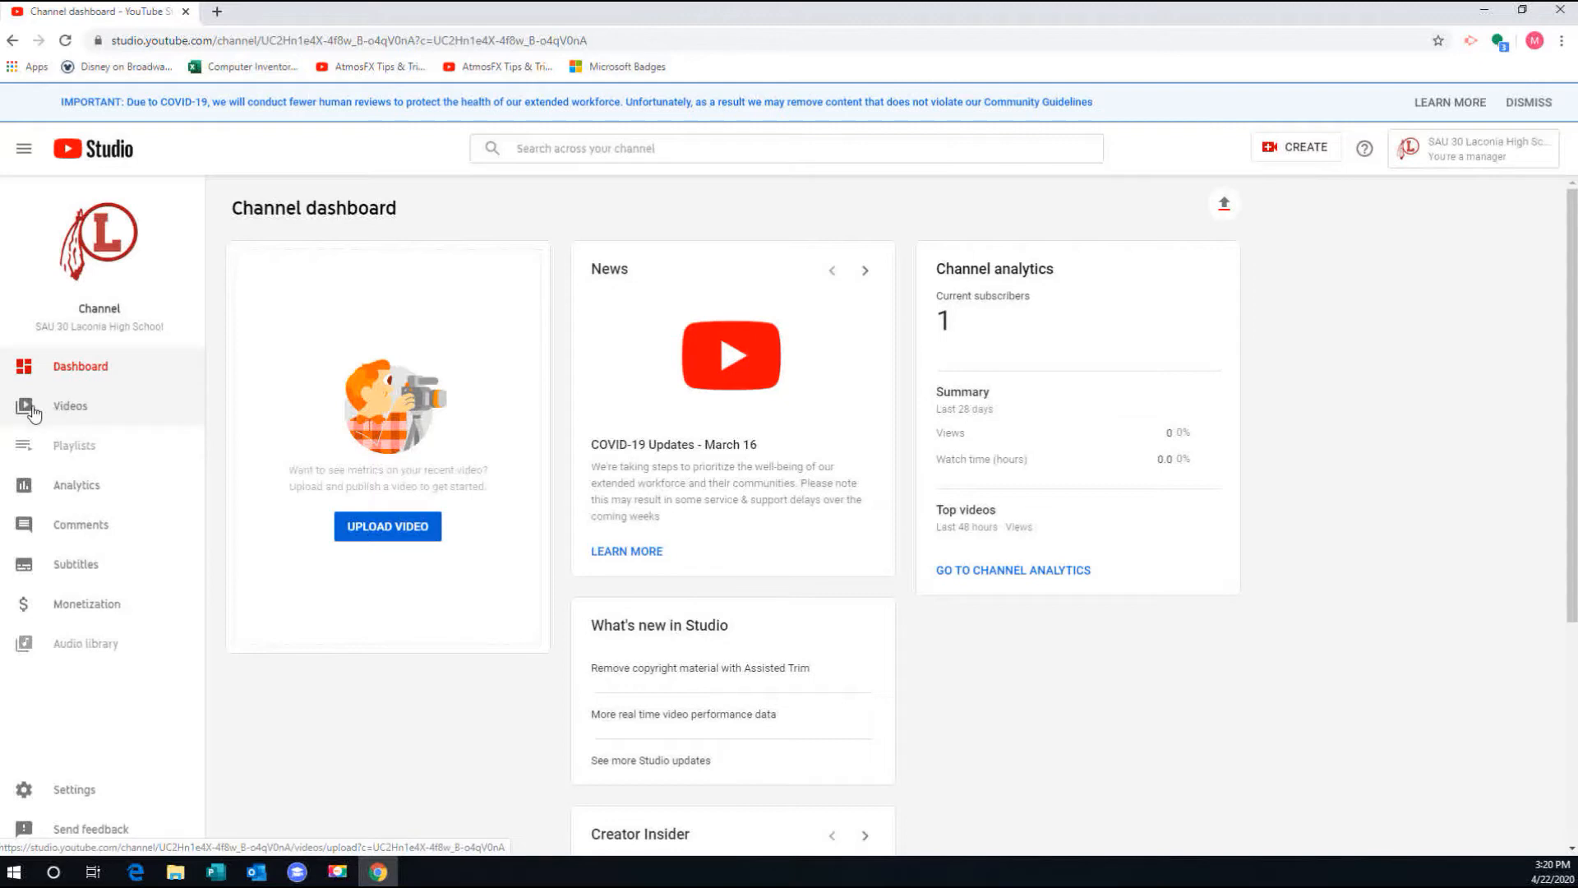
{"action": "mouse_move", "coordinate": [82, 415]}
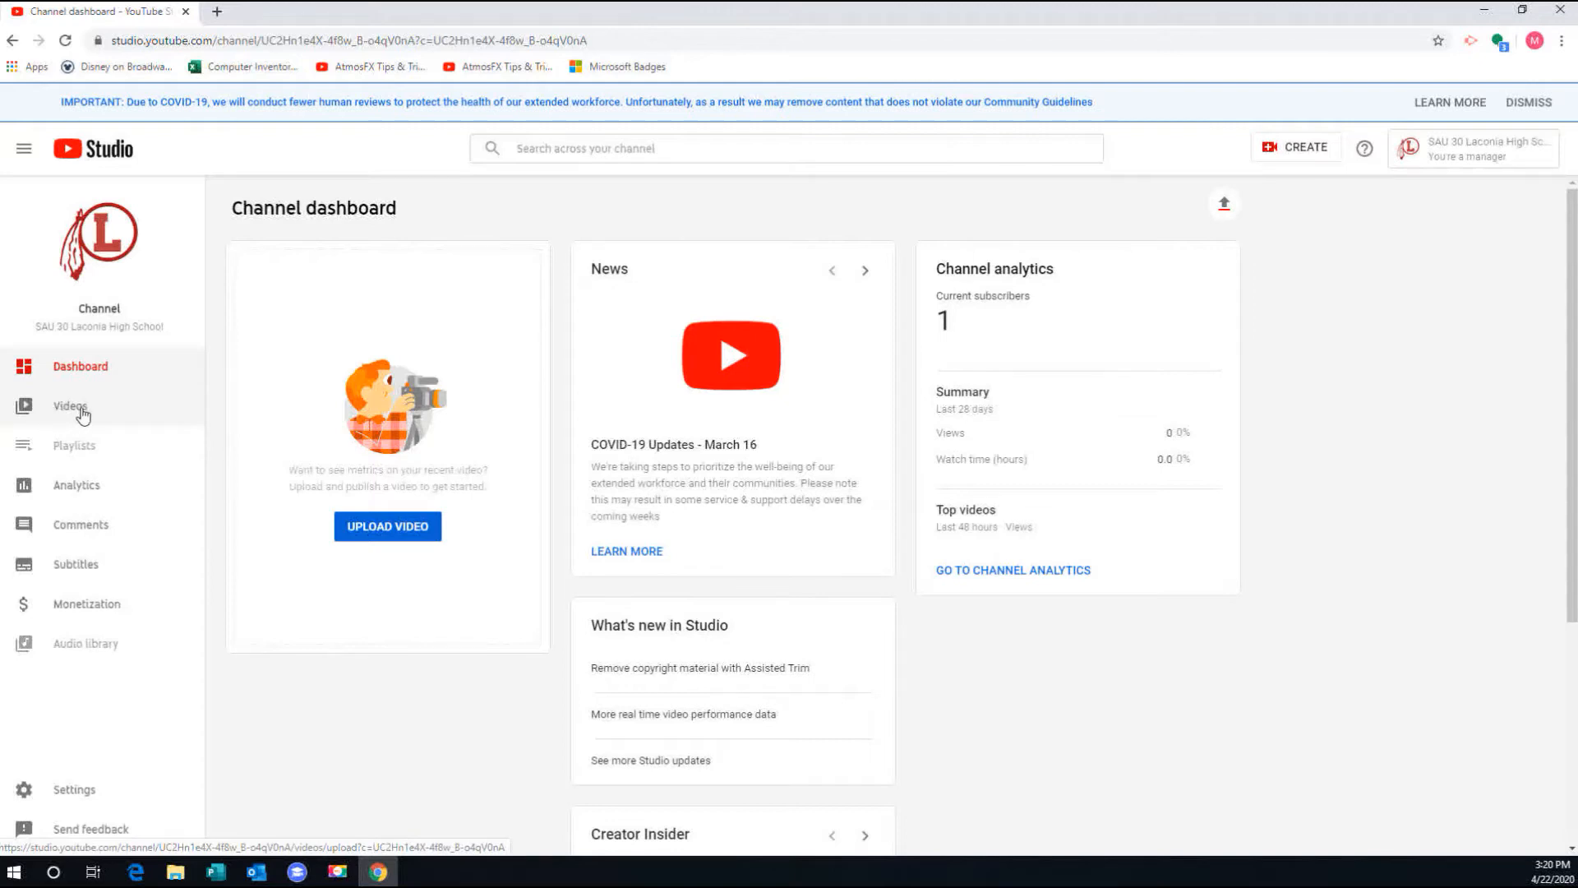
View the channel's empty videos list and bring up the Create menu with Upload video.
{"action": "left_click", "coordinate": [69, 408]}
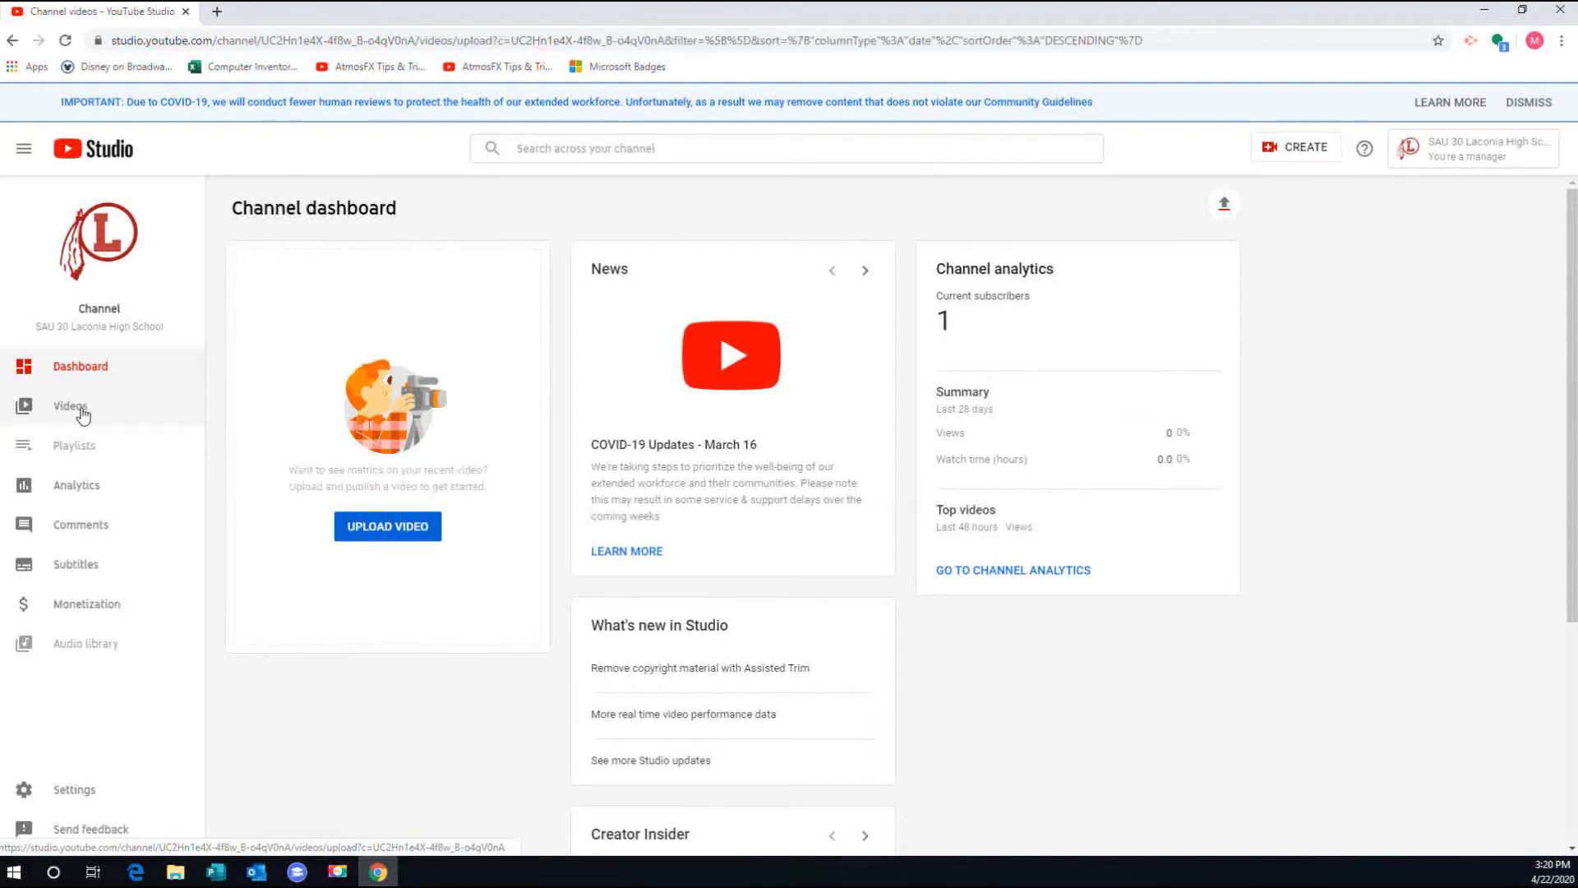
{"action": "left_click", "coordinate": [69, 406]}
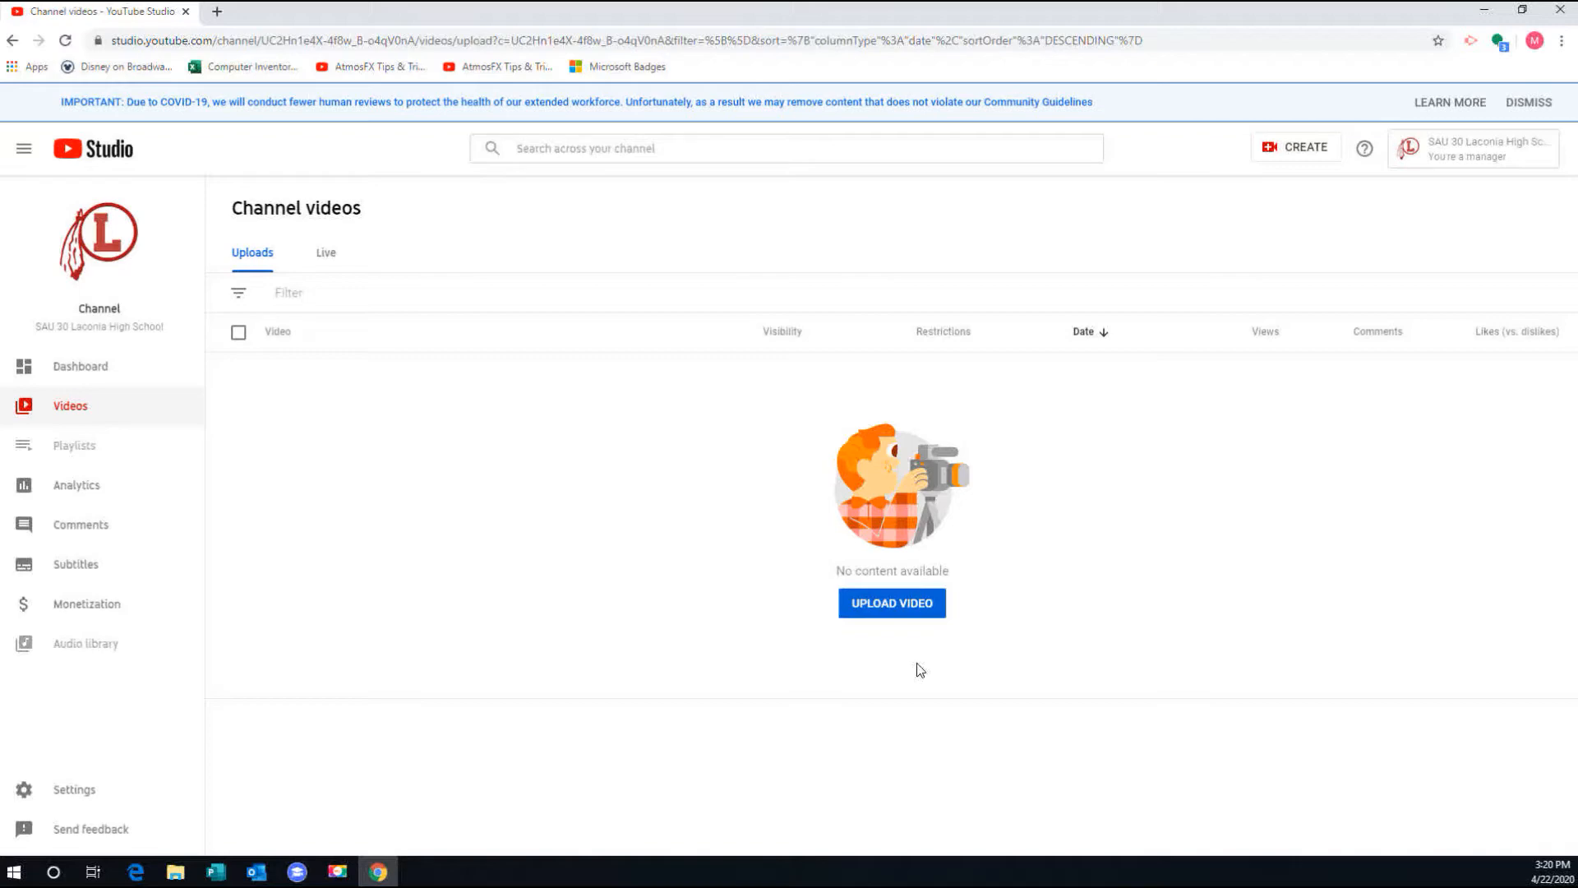
{"action": "mouse_move", "coordinate": [1270, 402]}
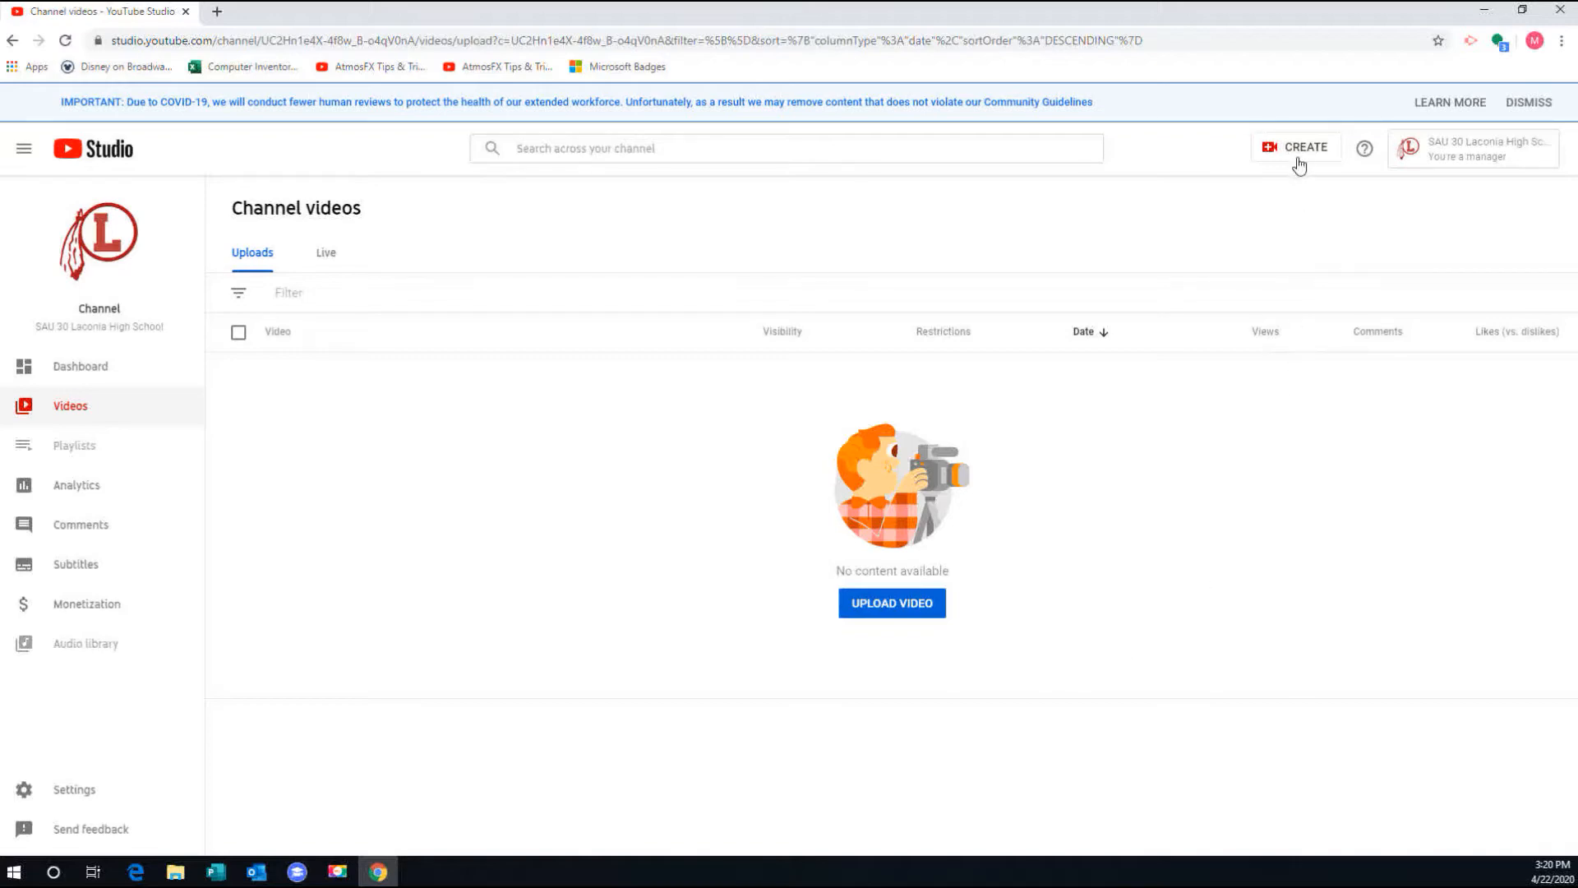
{"action": "left_click", "coordinate": [1303, 146]}
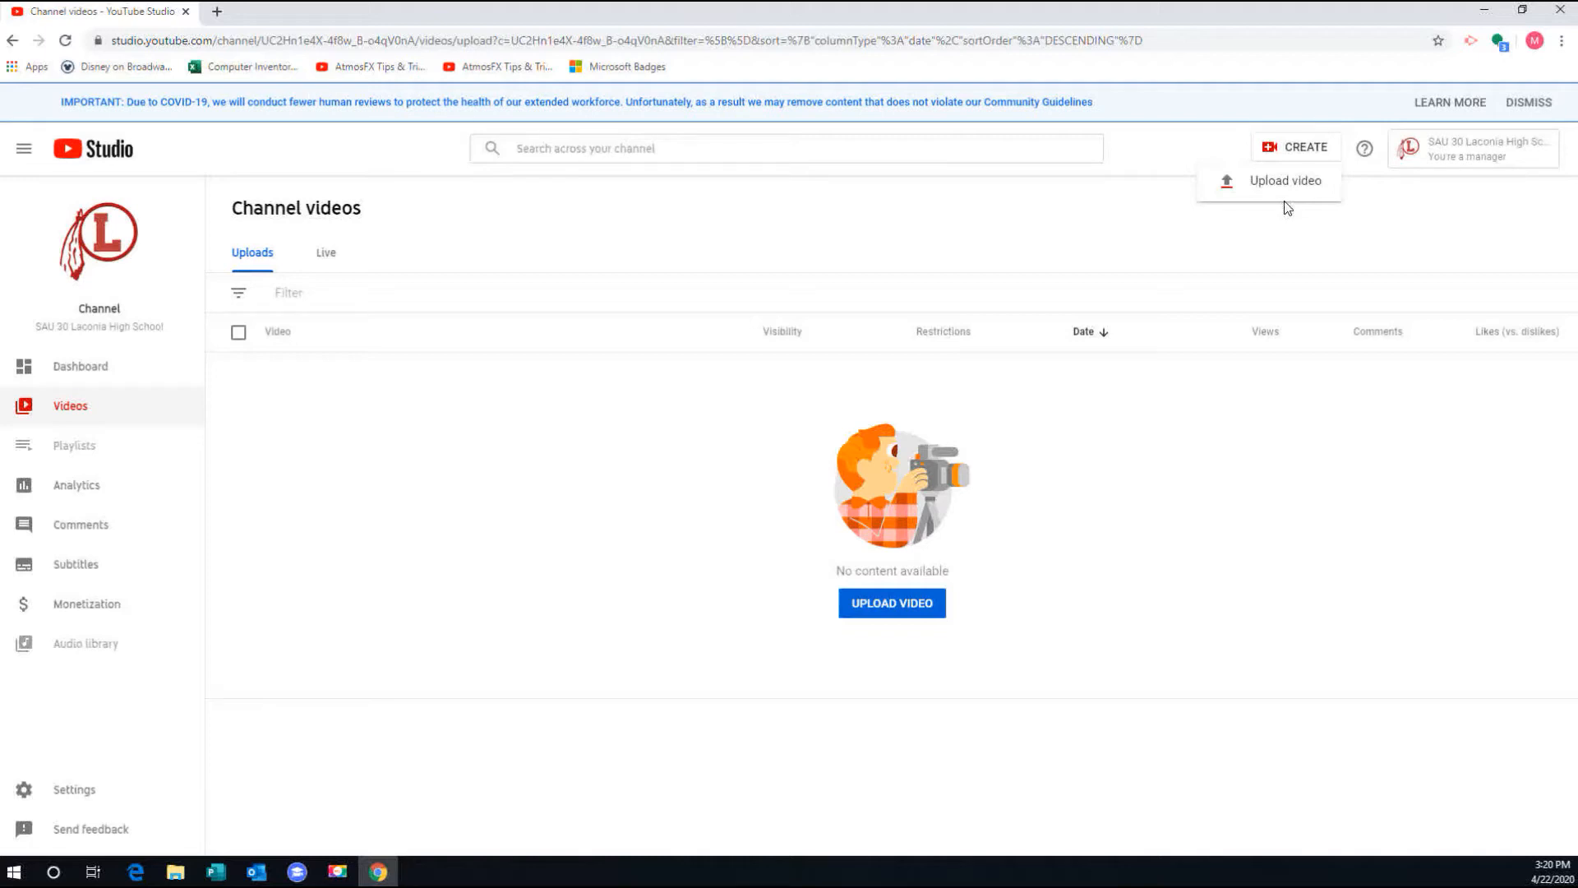
{"action": "mouse_move", "coordinate": [1485, 166]}
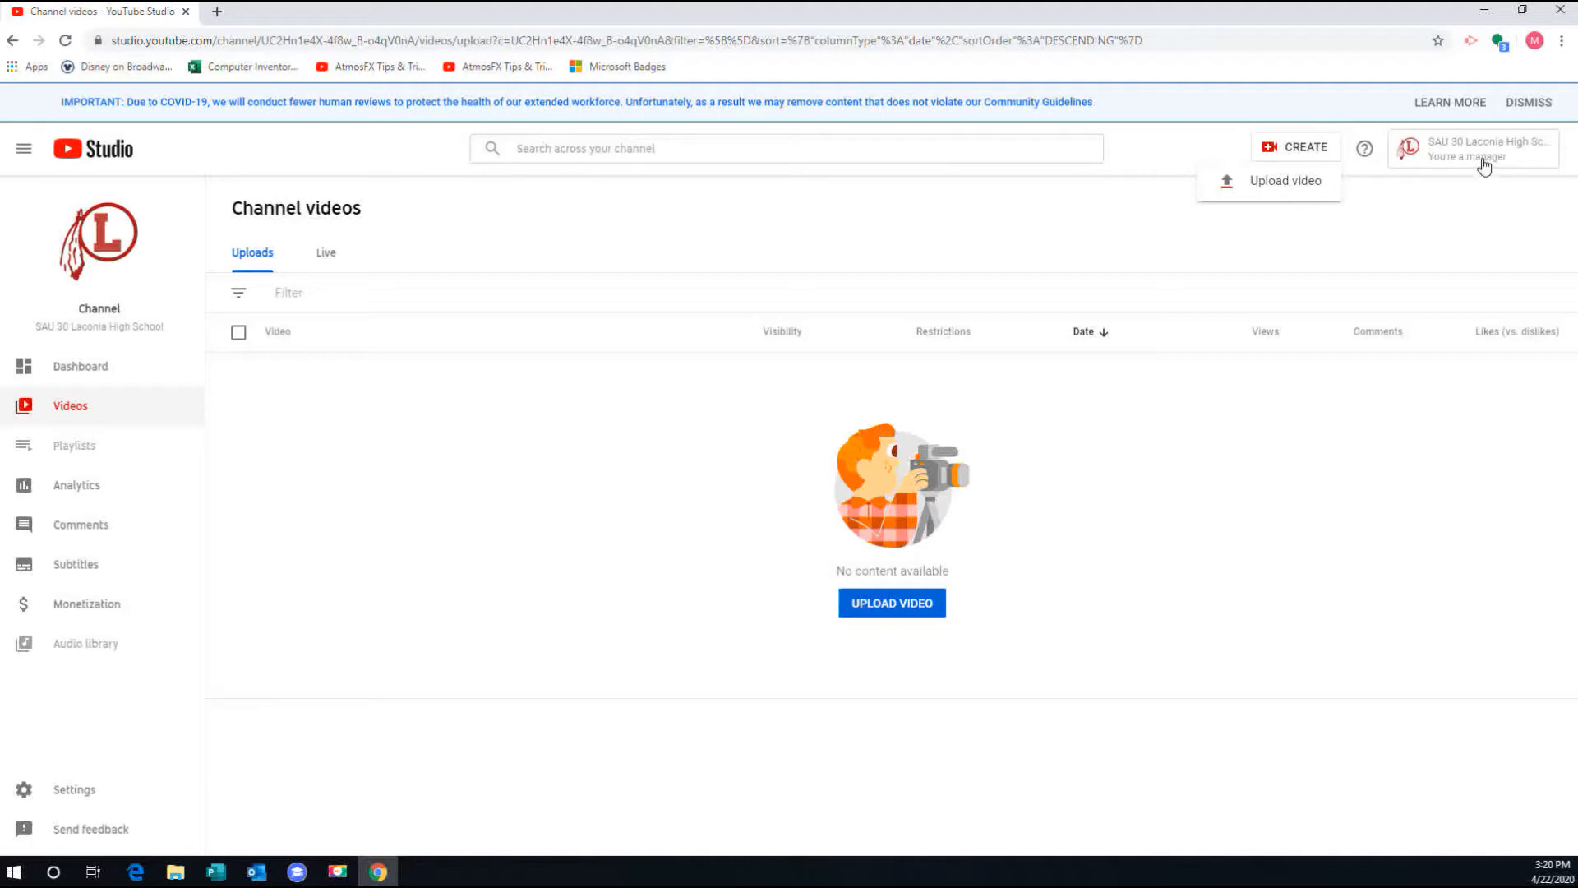
{"action": "mouse_move", "coordinate": [1310, 209]}
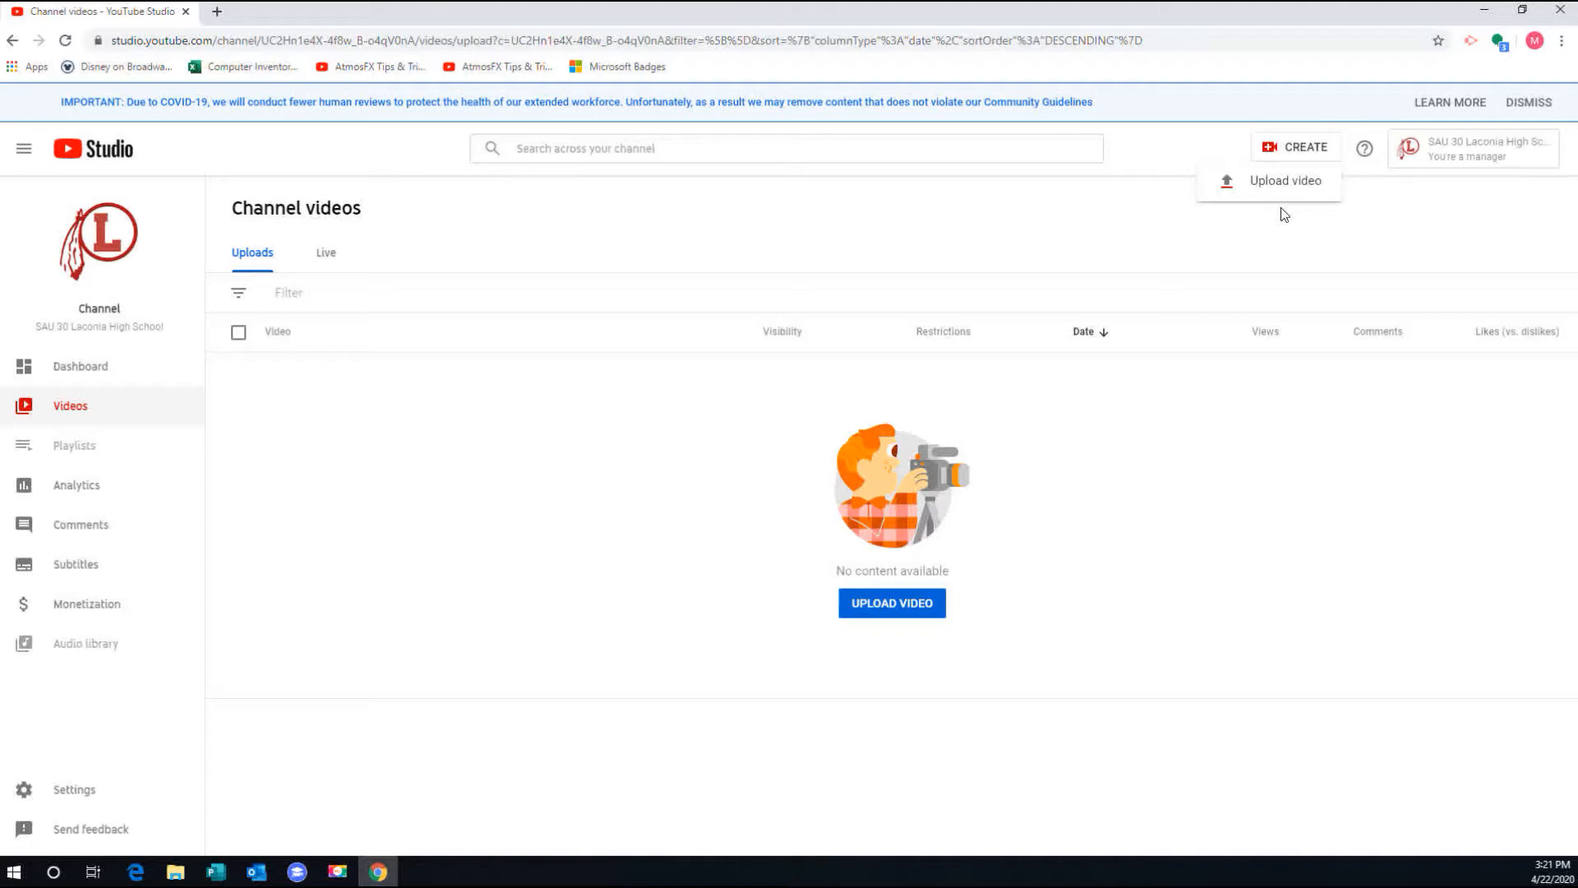
{"action": "mouse_move", "coordinate": [1491, 165]}
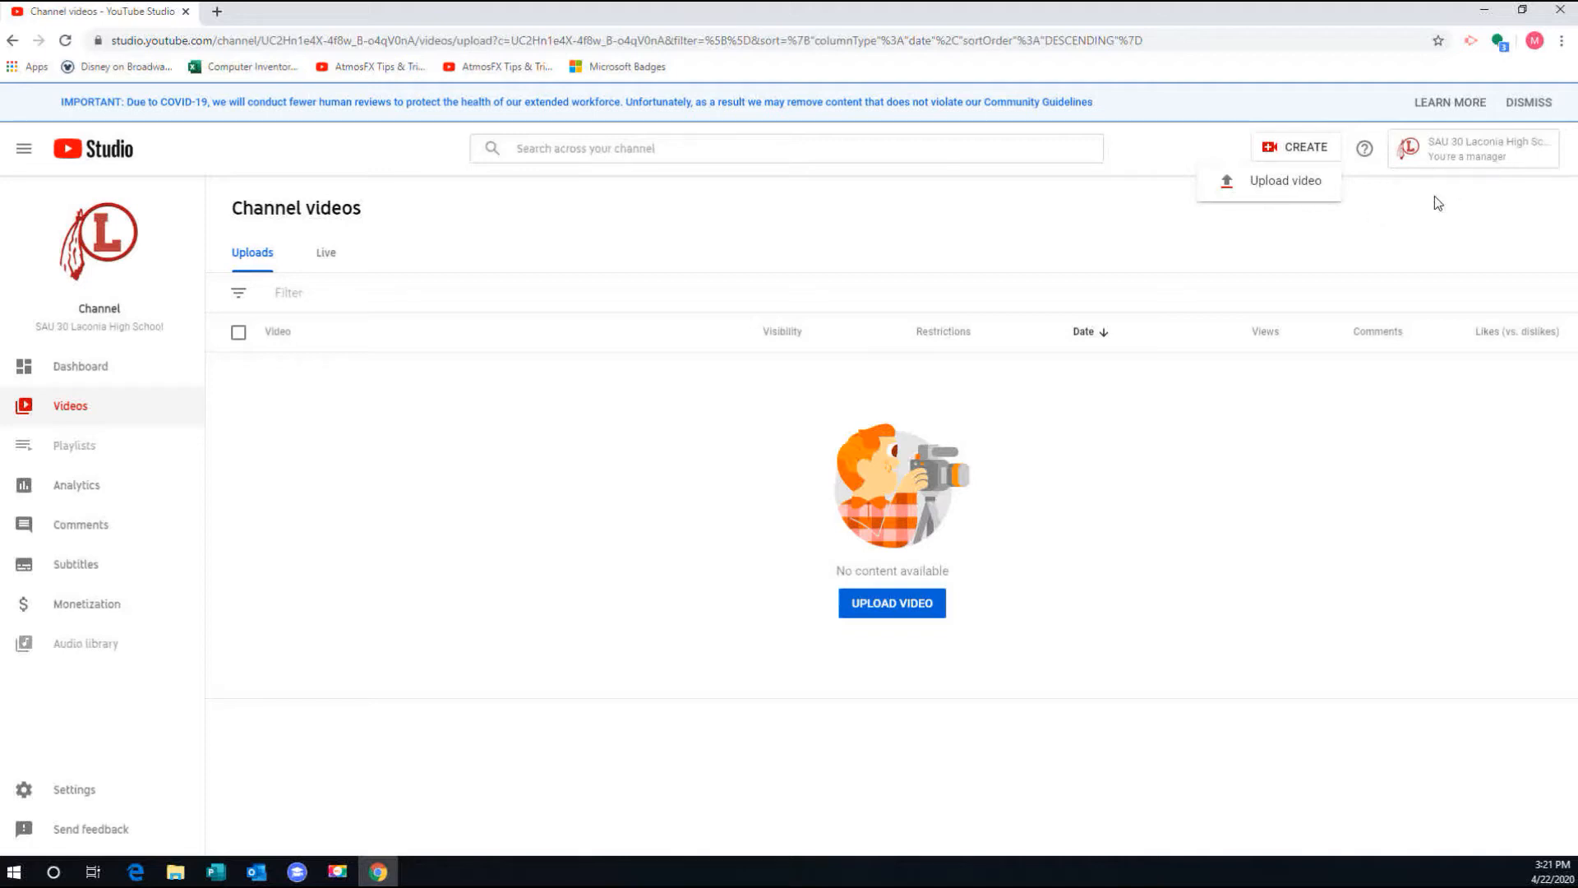
{"action": "mouse_move", "coordinate": [1303, 180]}
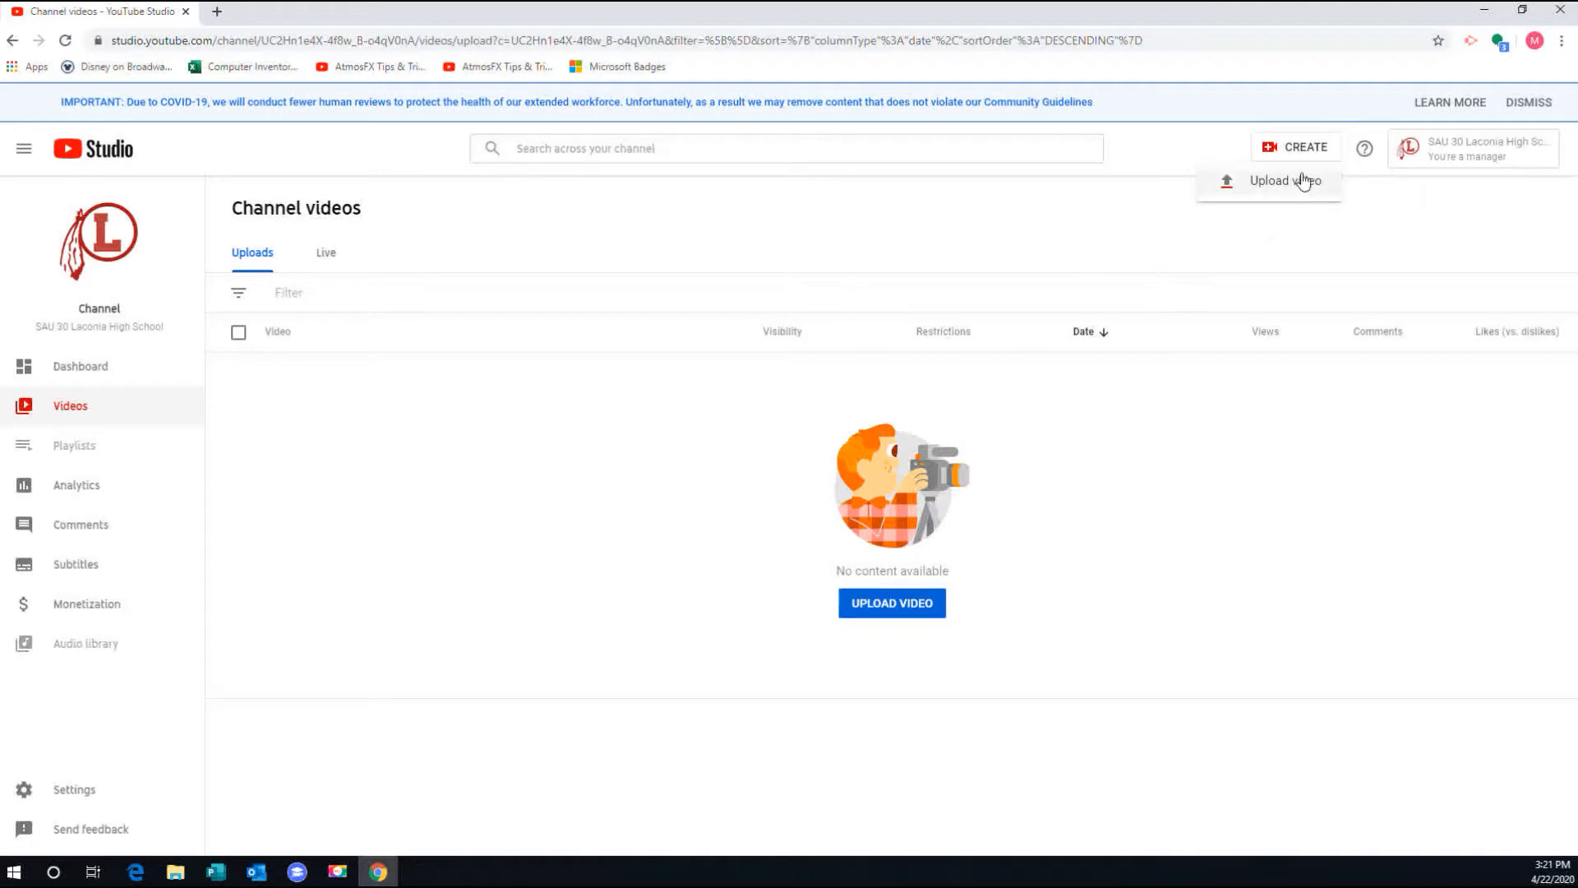
Start a video upload and pick the Baby Shark file from USB Drive (E:).
{"action": "left_click", "coordinate": [1284, 181]}
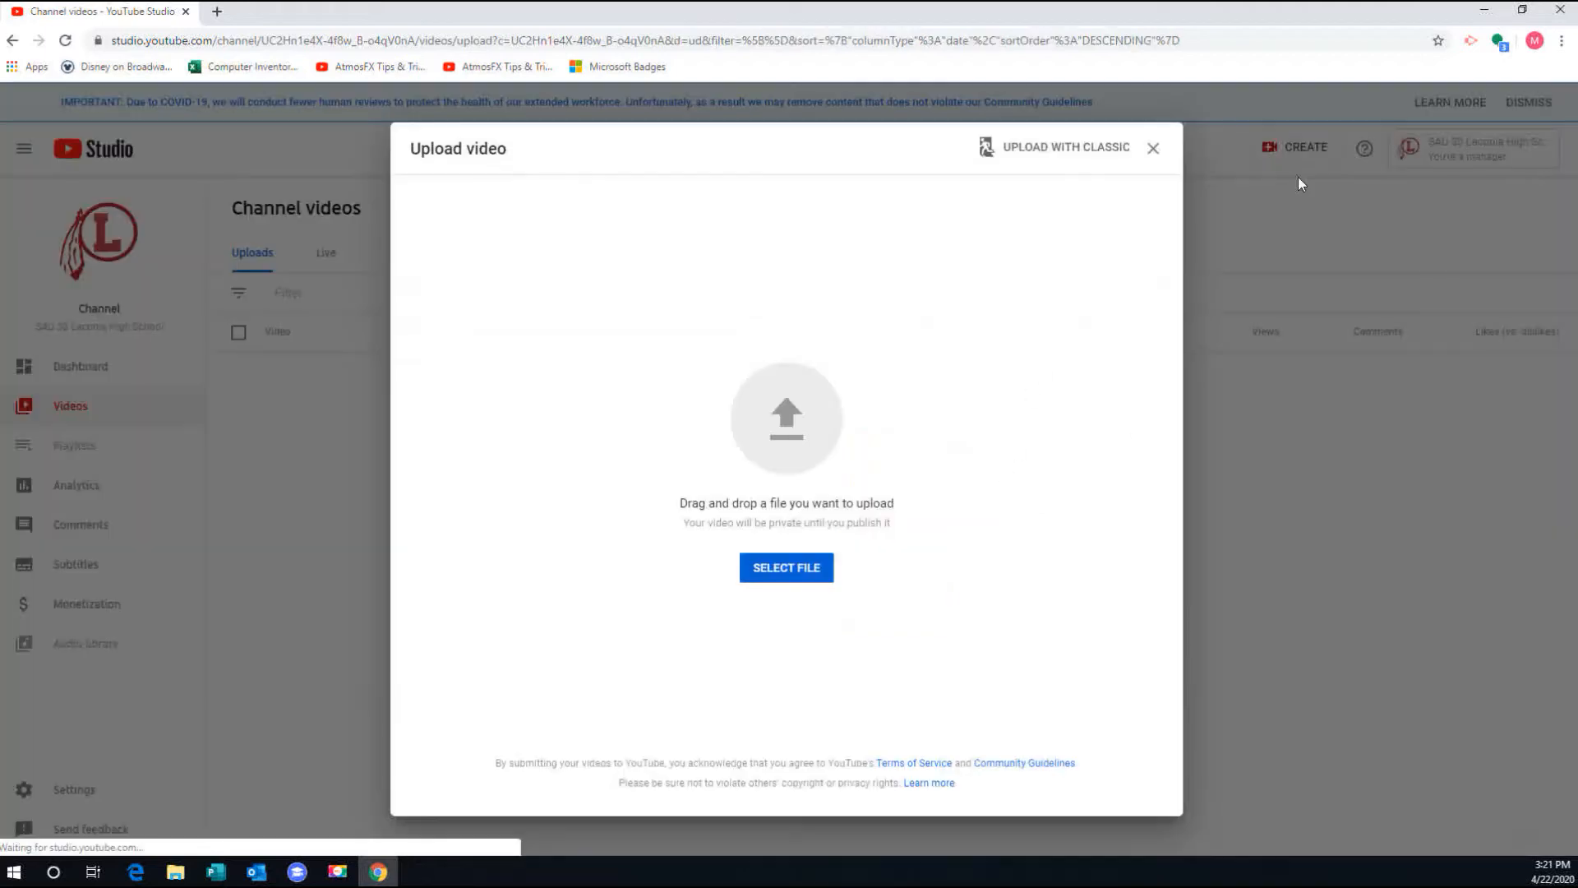
{"action": "mouse_move", "coordinate": [848, 598]}
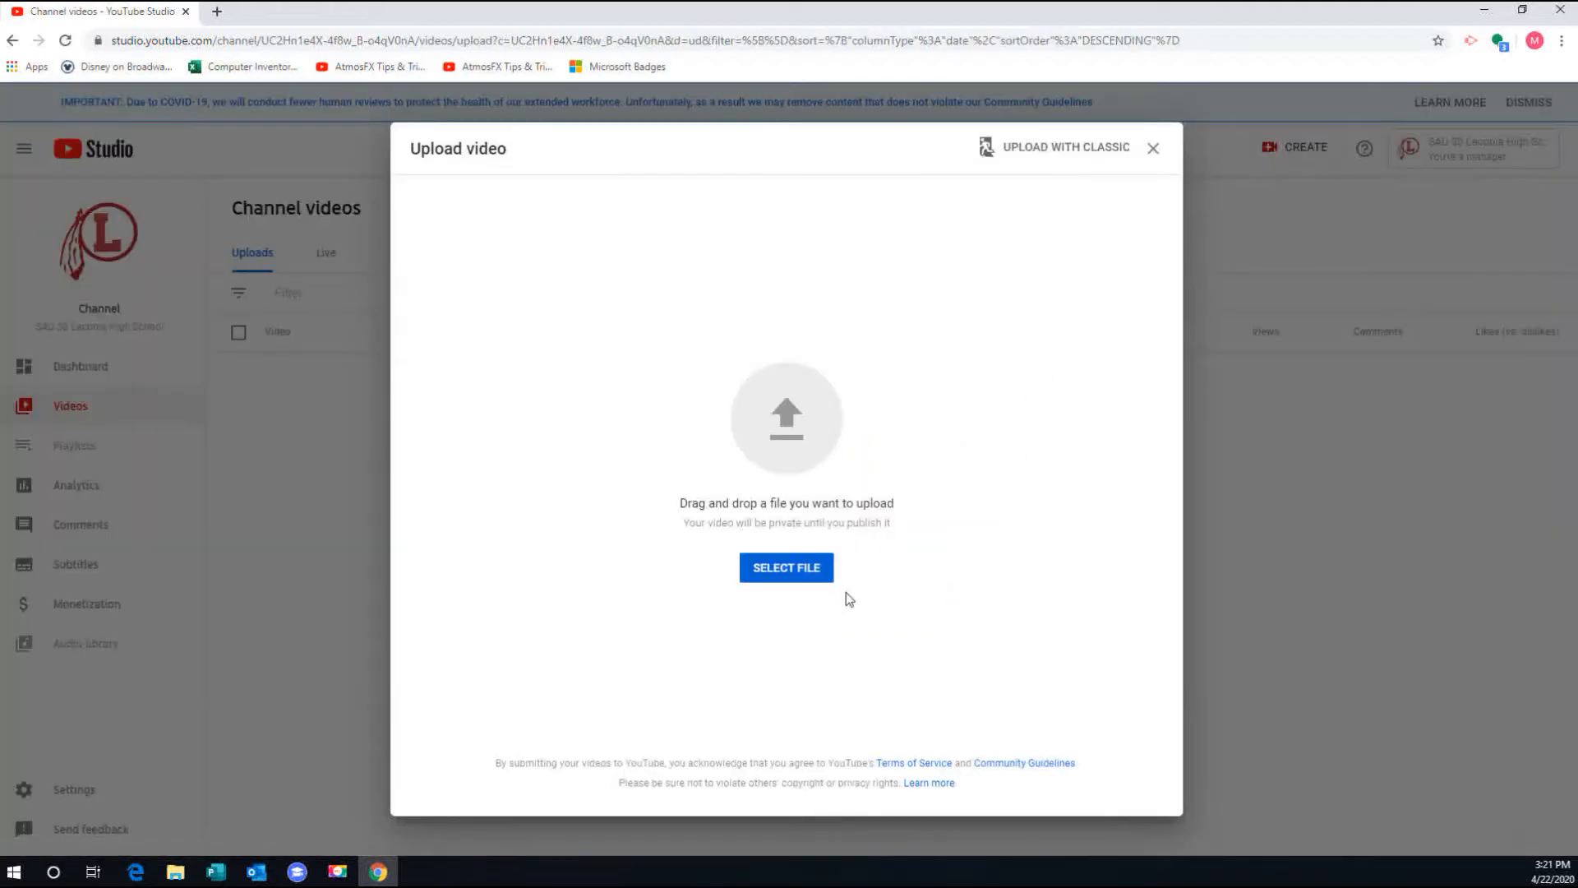
{"action": "mouse_move", "coordinate": [1023, 416]}
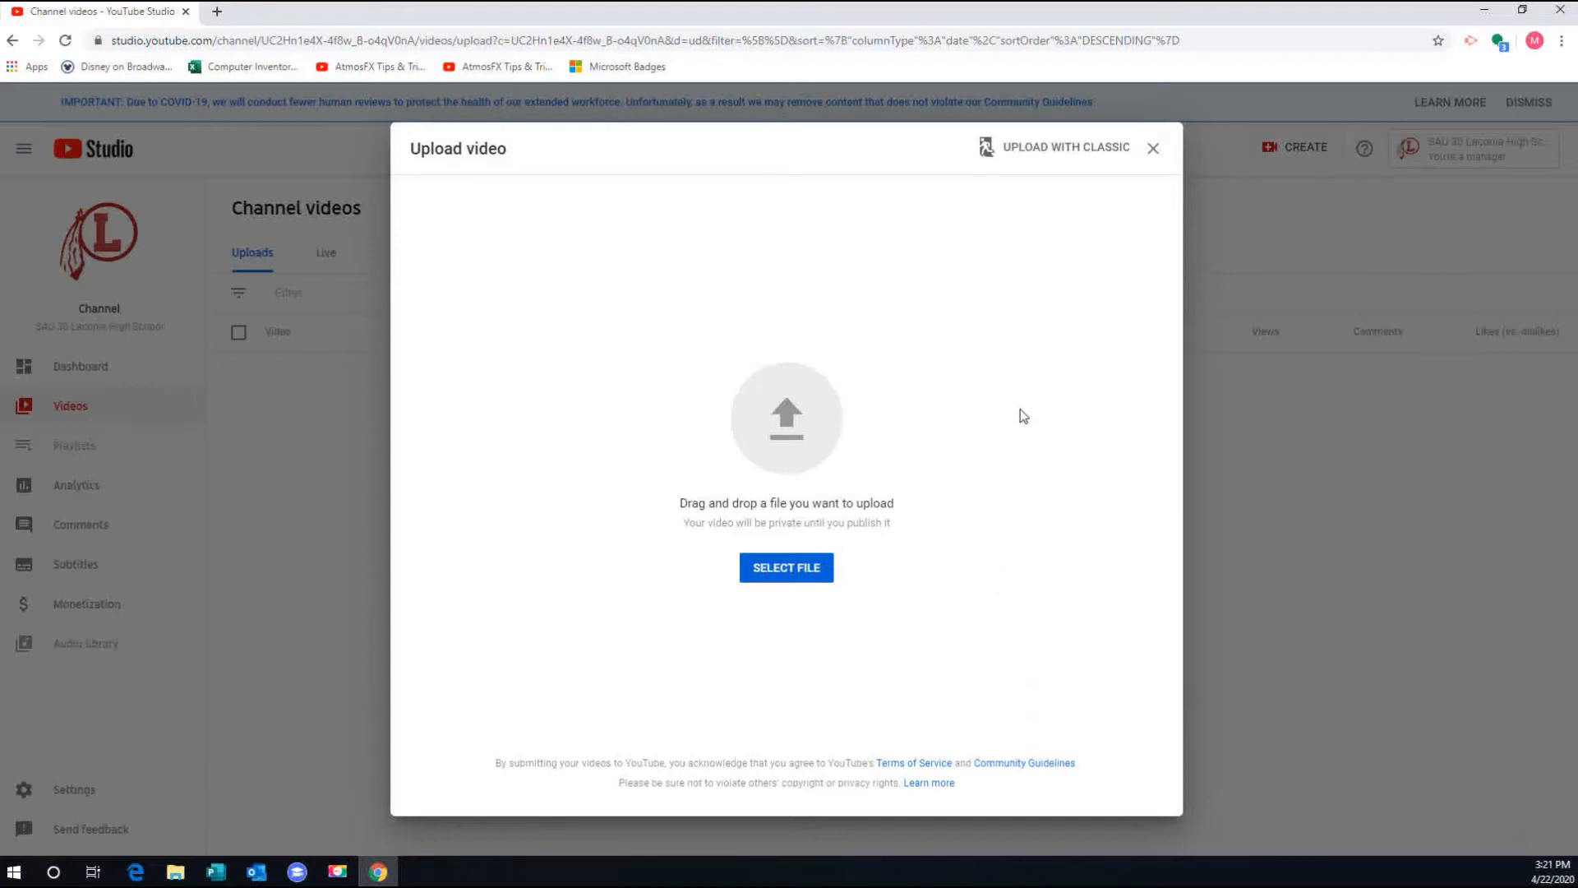
{"action": "mouse_move", "coordinate": [806, 559]}
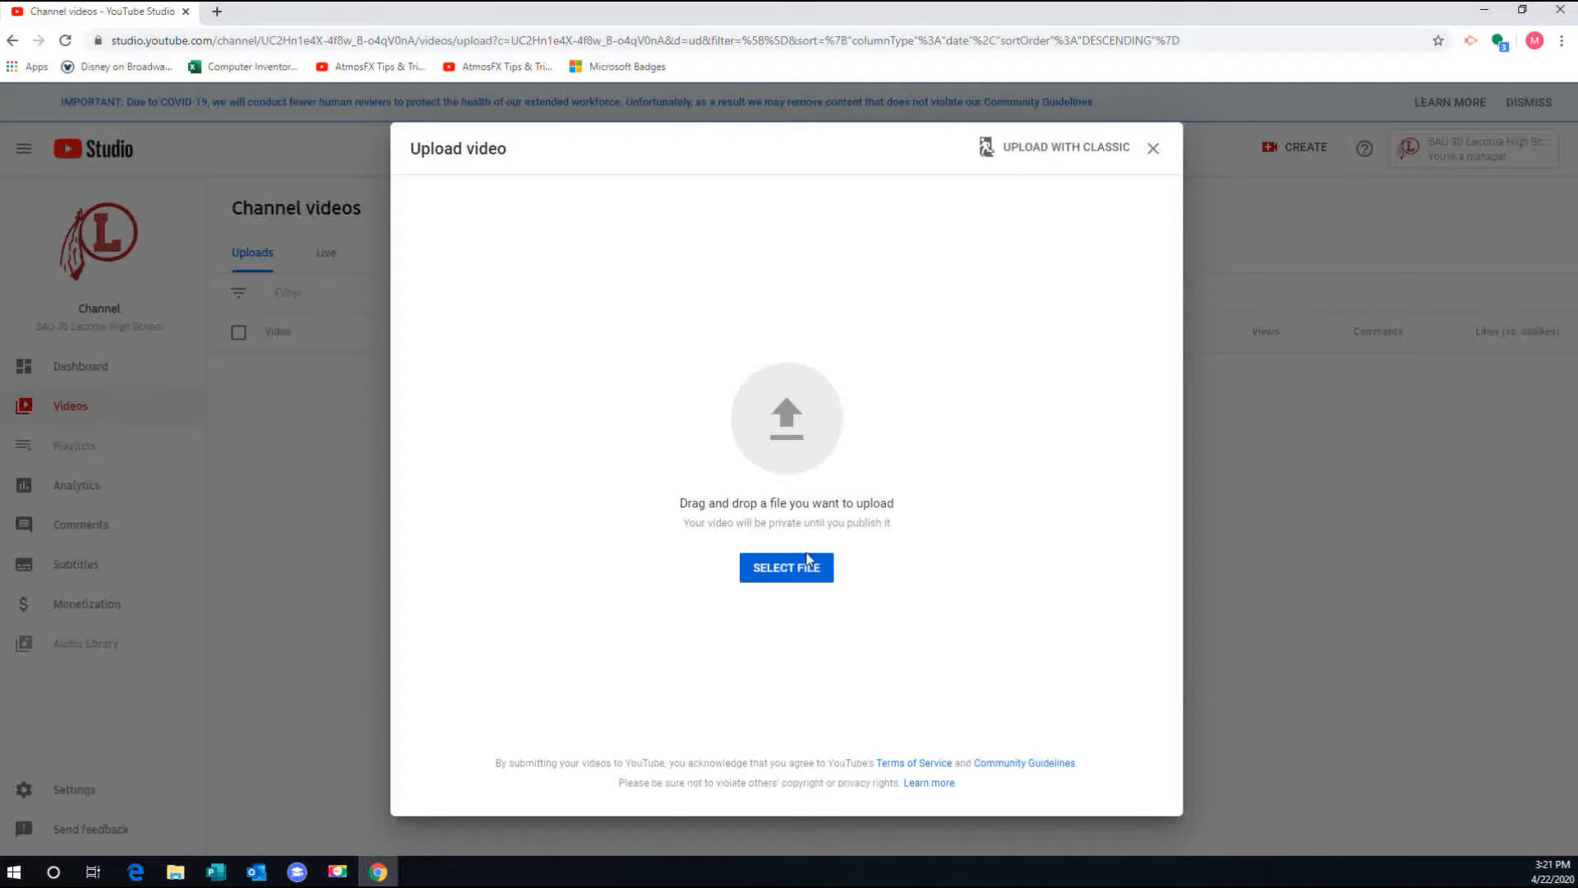
{"action": "left_click", "coordinate": [786, 567]}
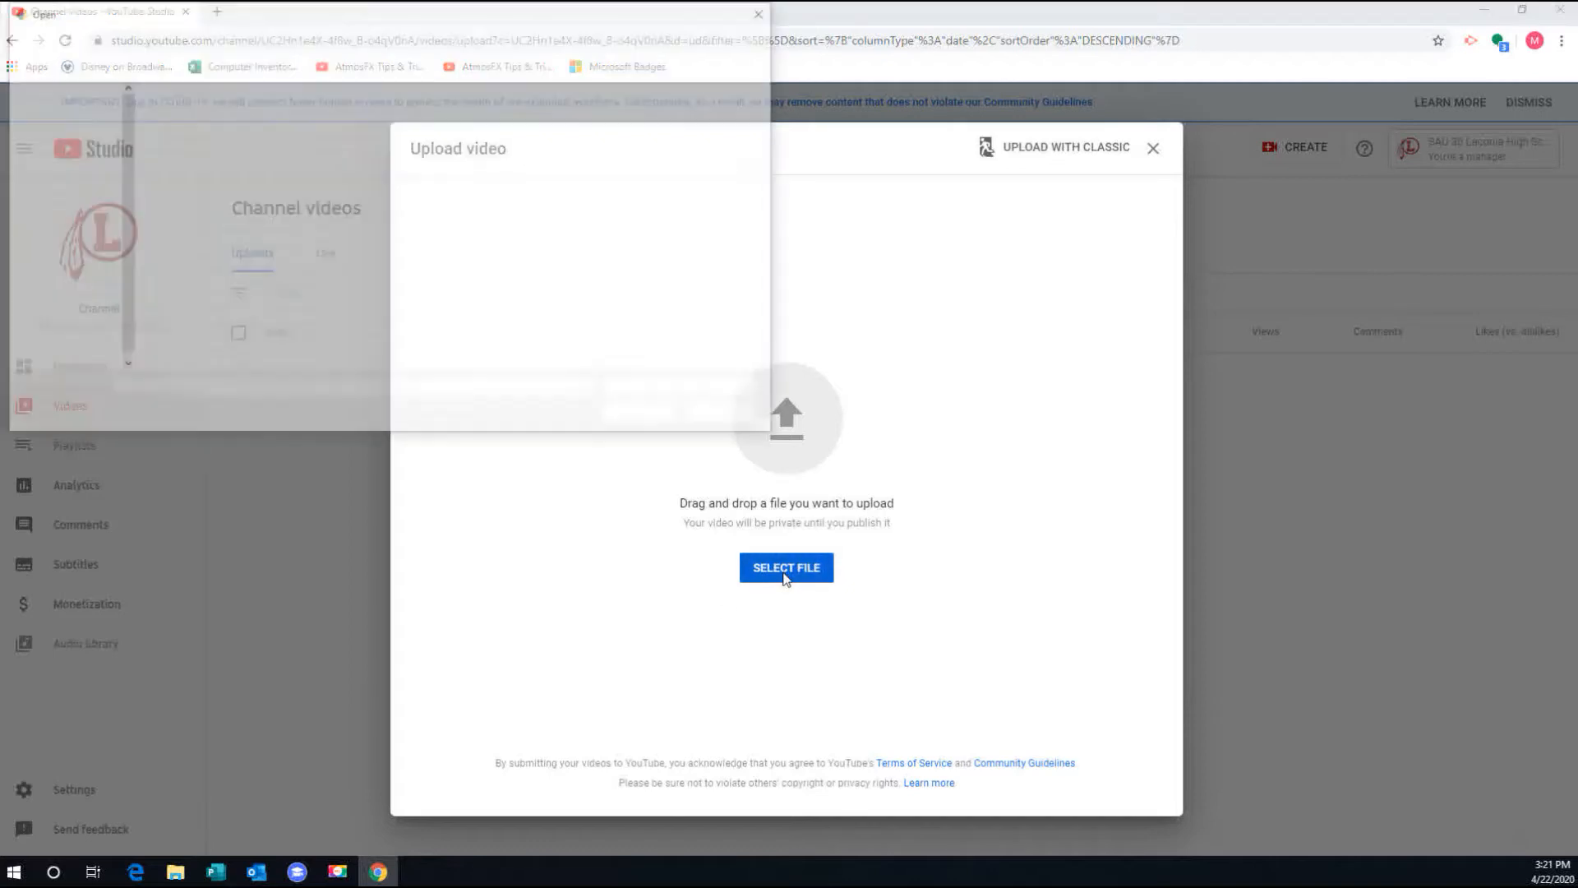
{"action": "left_click", "coordinate": [785, 567]}
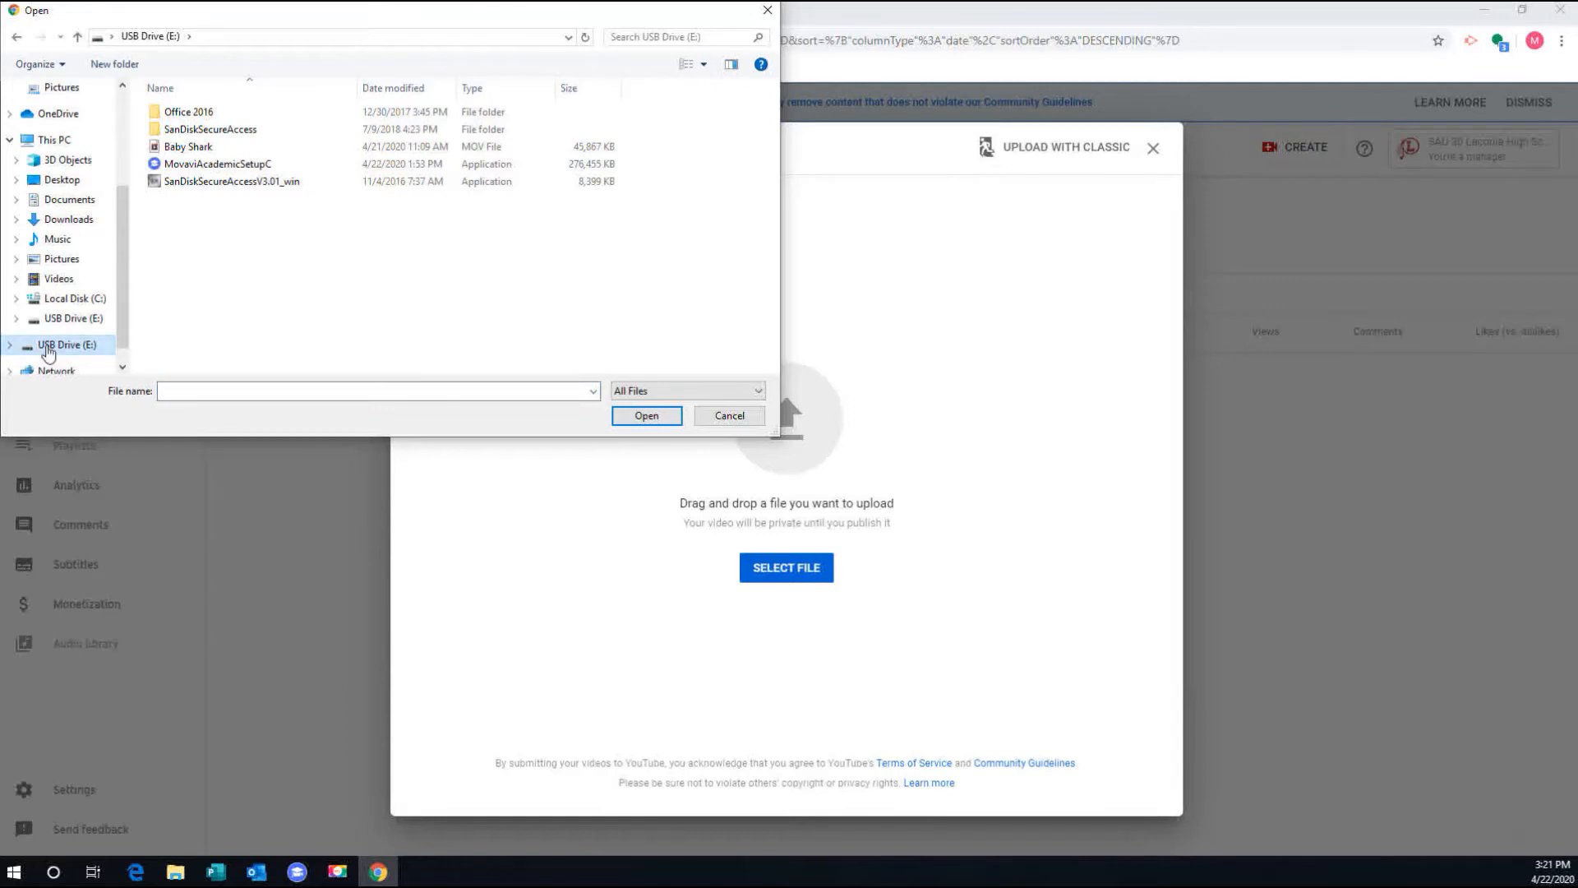
{"action": "left_click", "coordinate": [186, 146]}
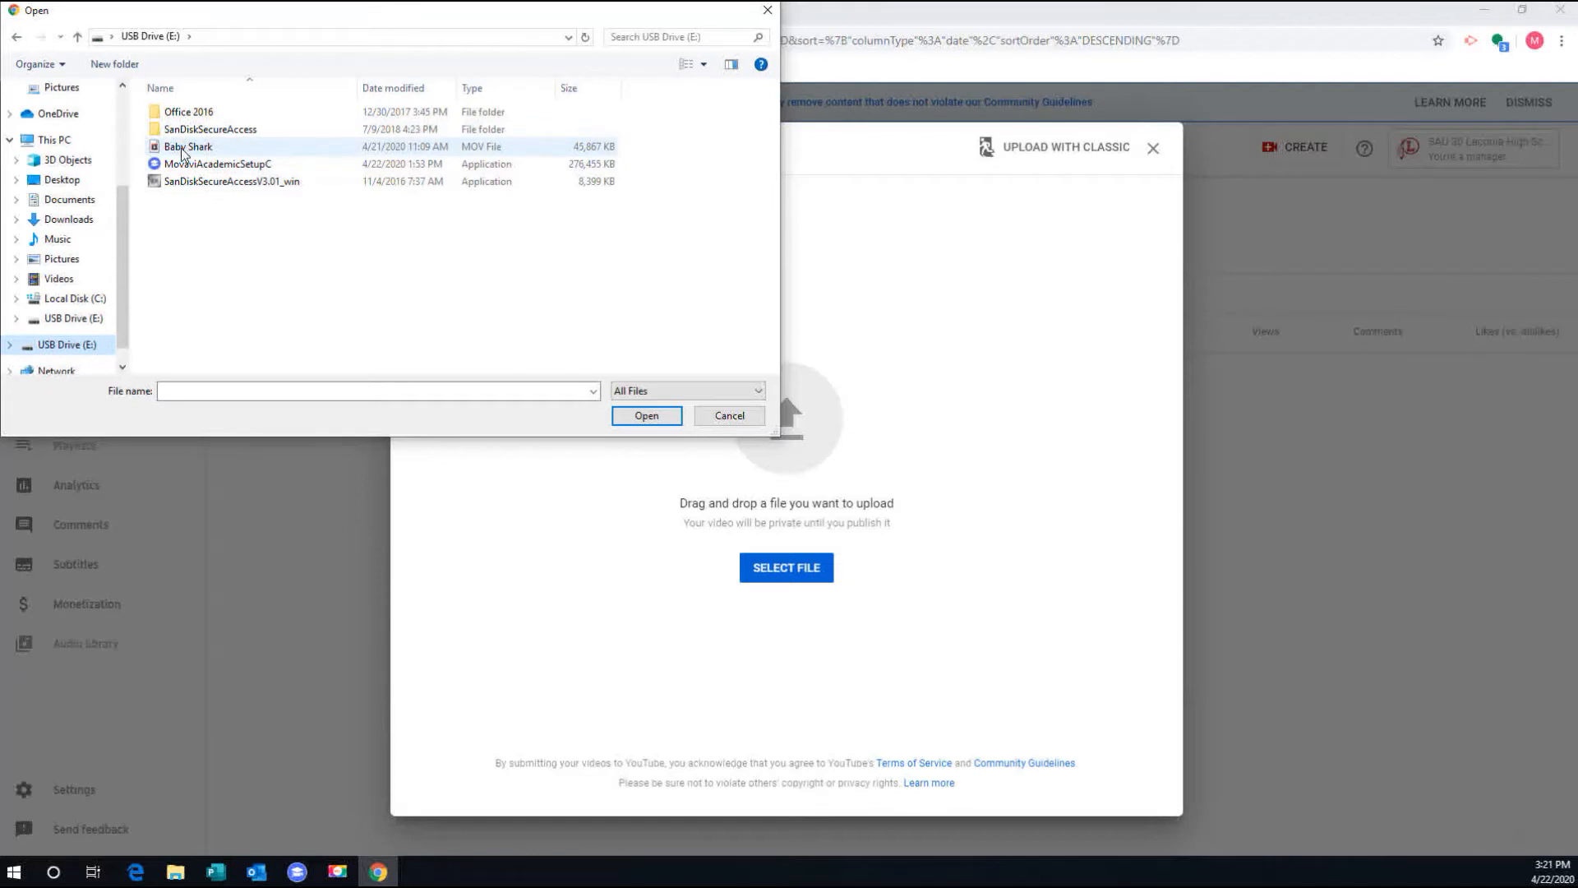
{"action": "mouse_move", "coordinate": [186, 146]}
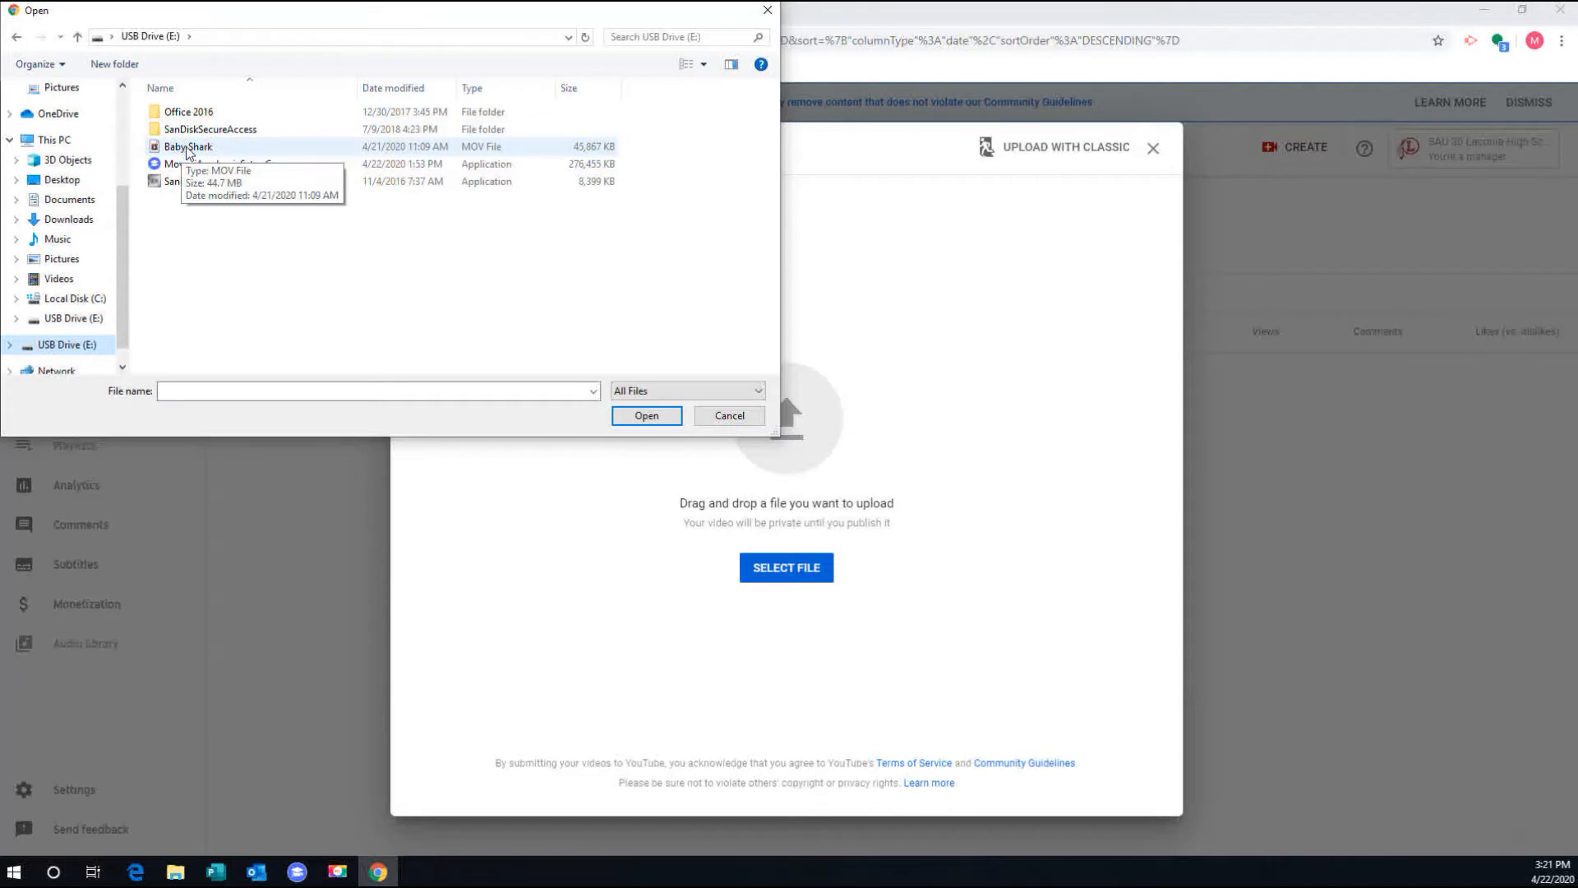
Upload the Baby Shark file and let it finish processing with its title filled in.
{"action": "left_click", "coordinate": [728, 414]}
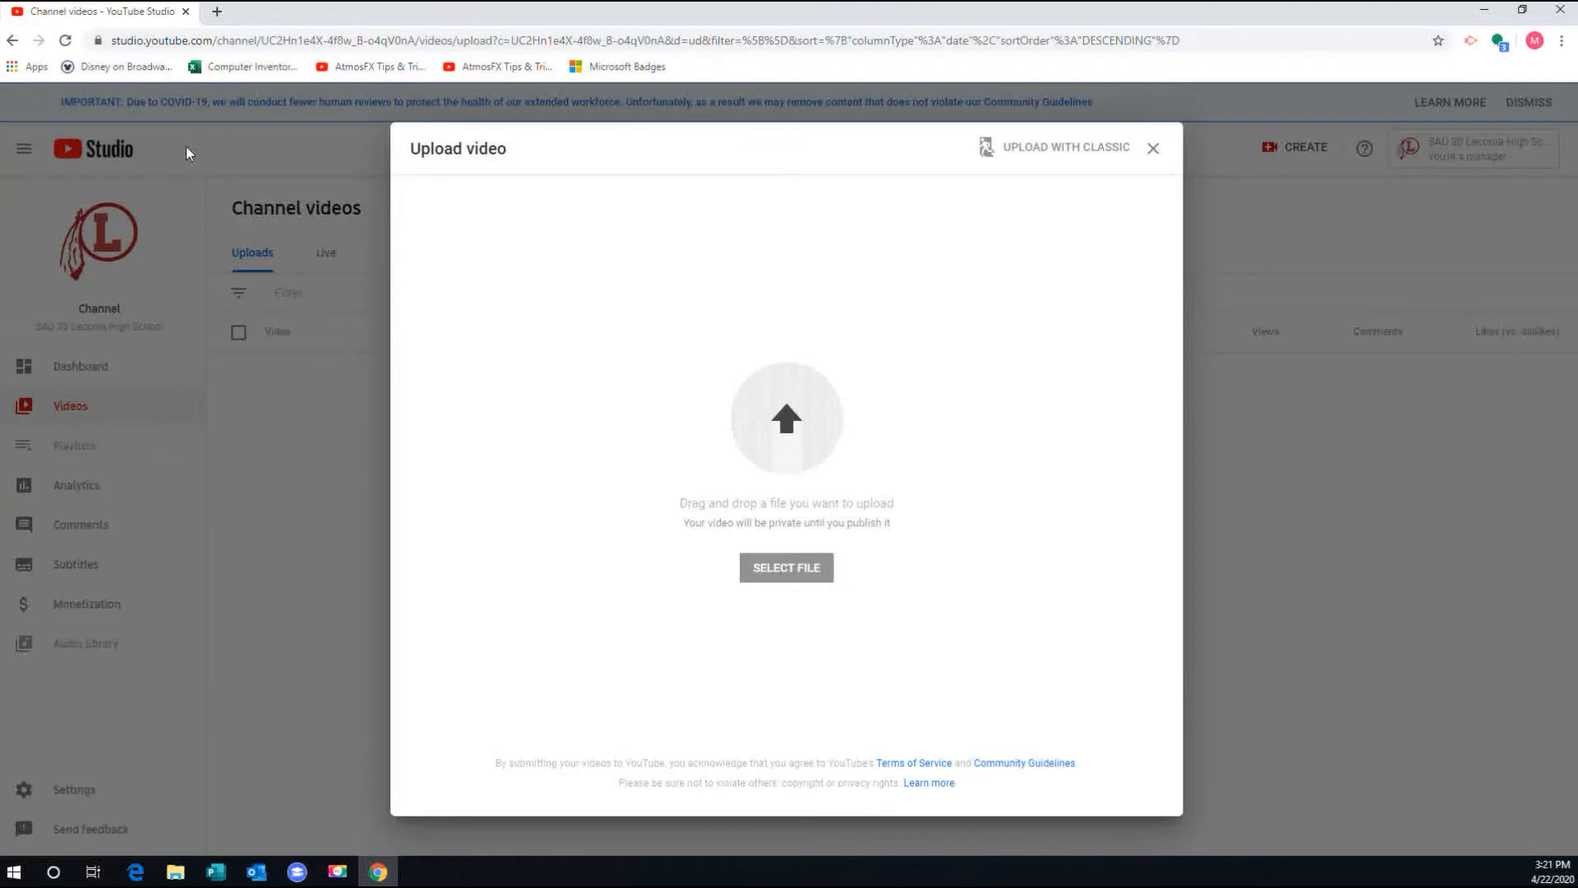
{"action": "left_click", "coordinate": [786, 567]}
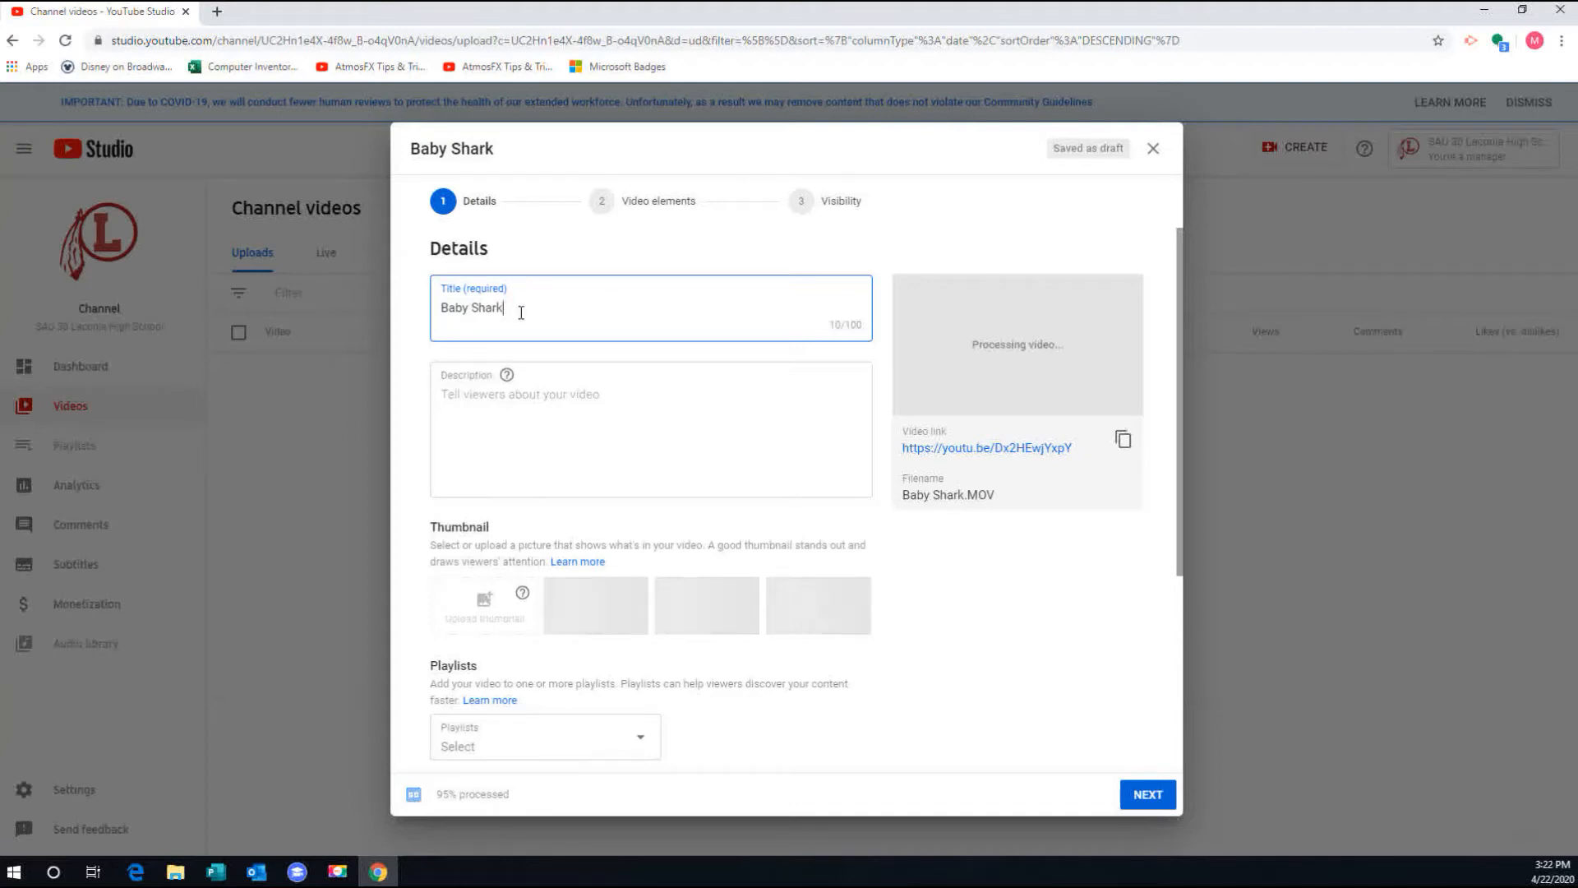
{"action": "left_click", "coordinate": [598, 428]}
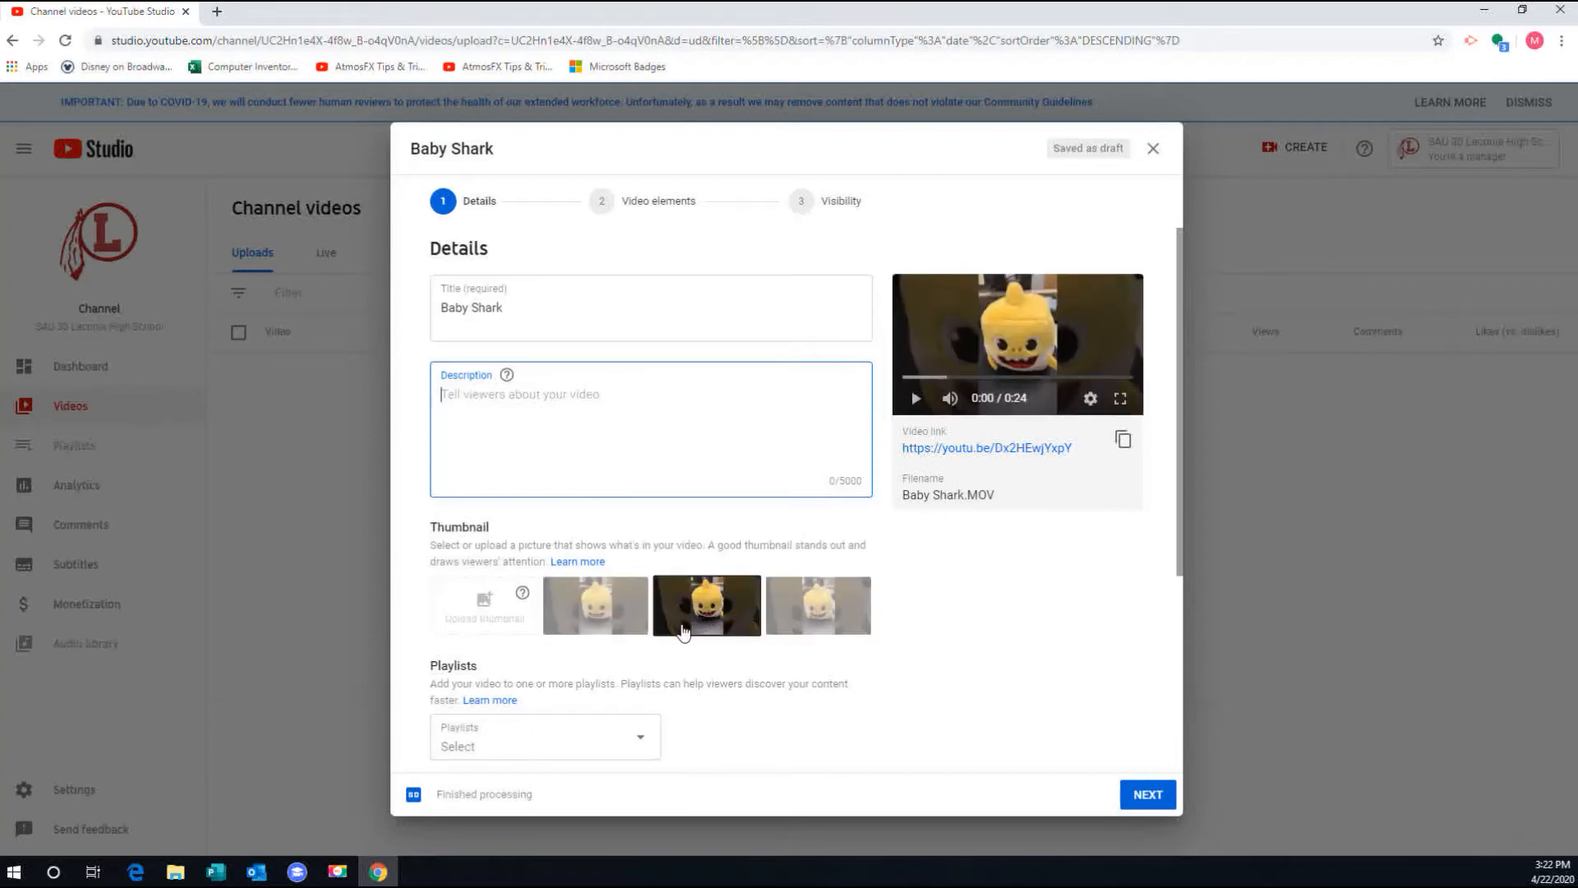
Assign the video to the I.T. Department playlist and confirm.
{"action": "scroll", "scroll_direction": "down", "scroll_amount": 3}
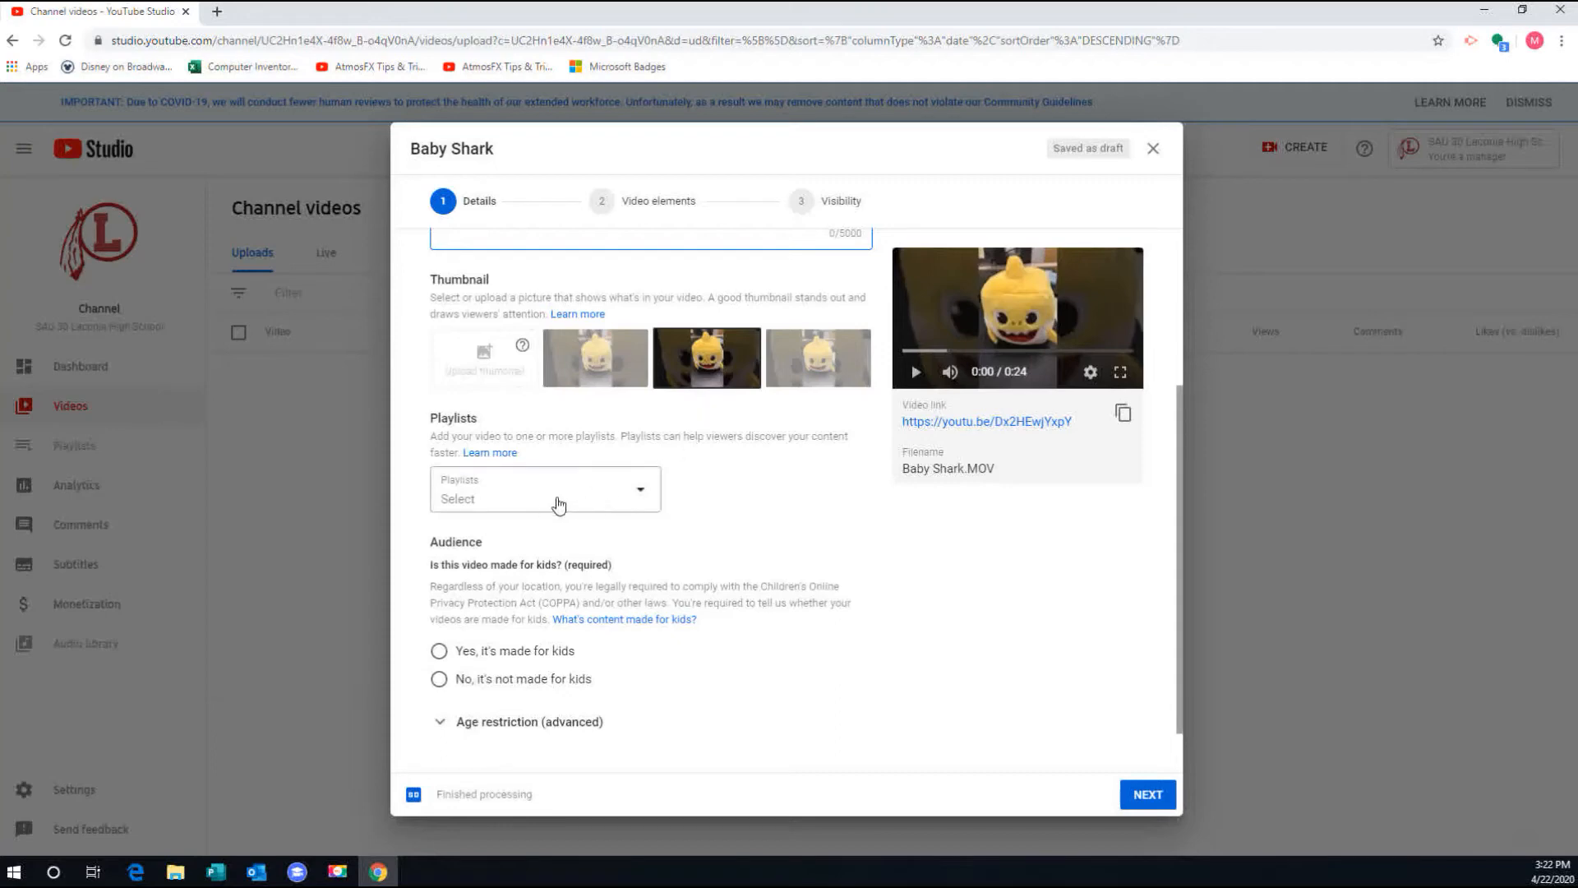
{"action": "mouse_move", "coordinate": [649, 497]}
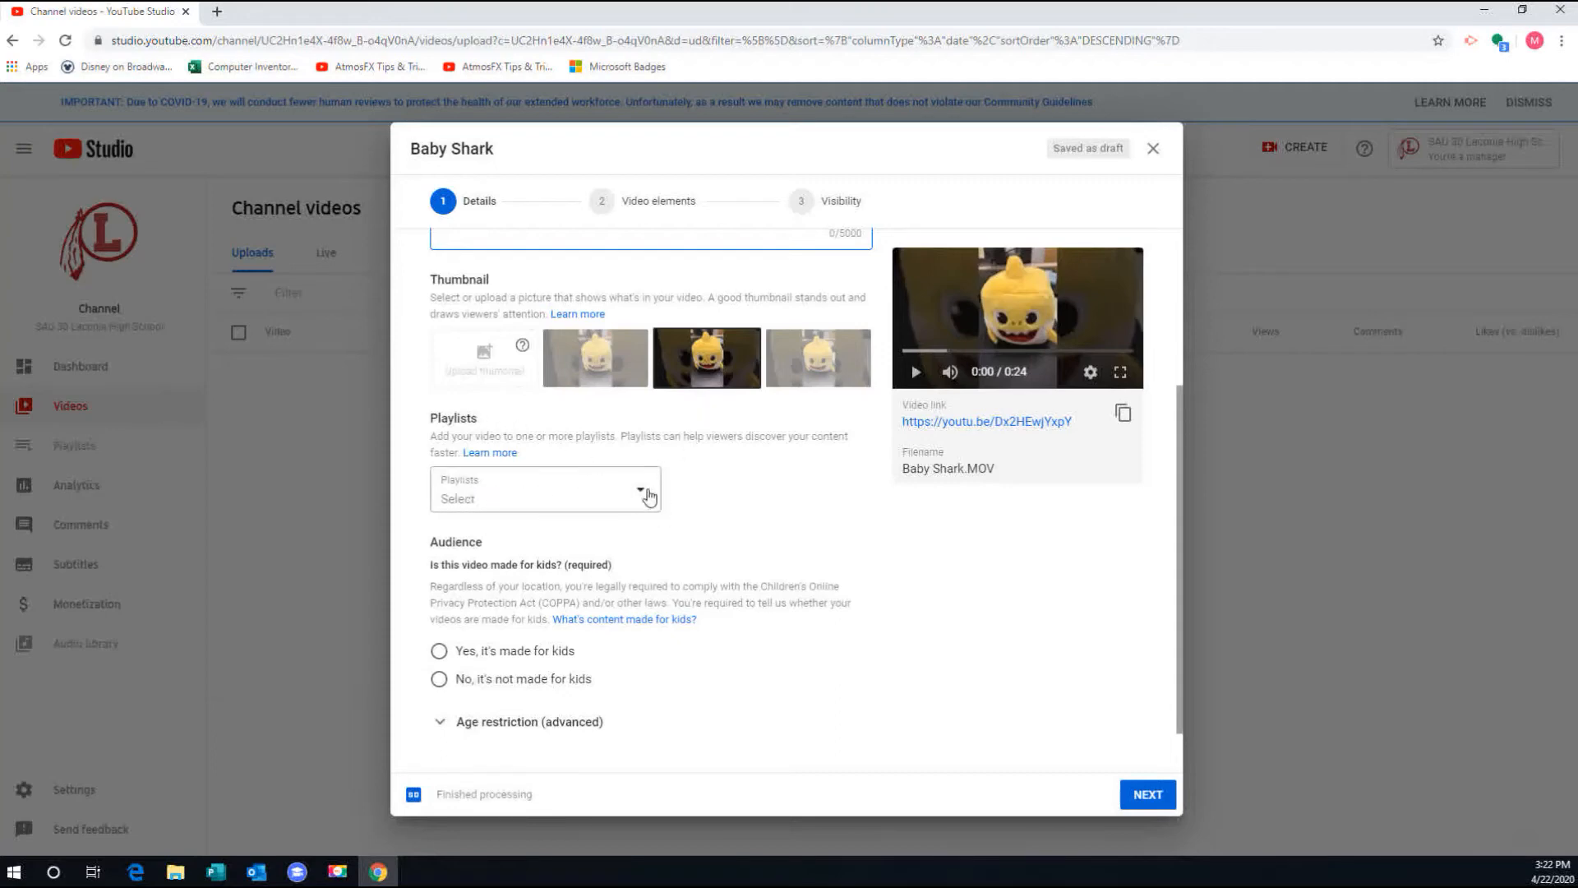
{"action": "left_click", "coordinate": [546, 498]}
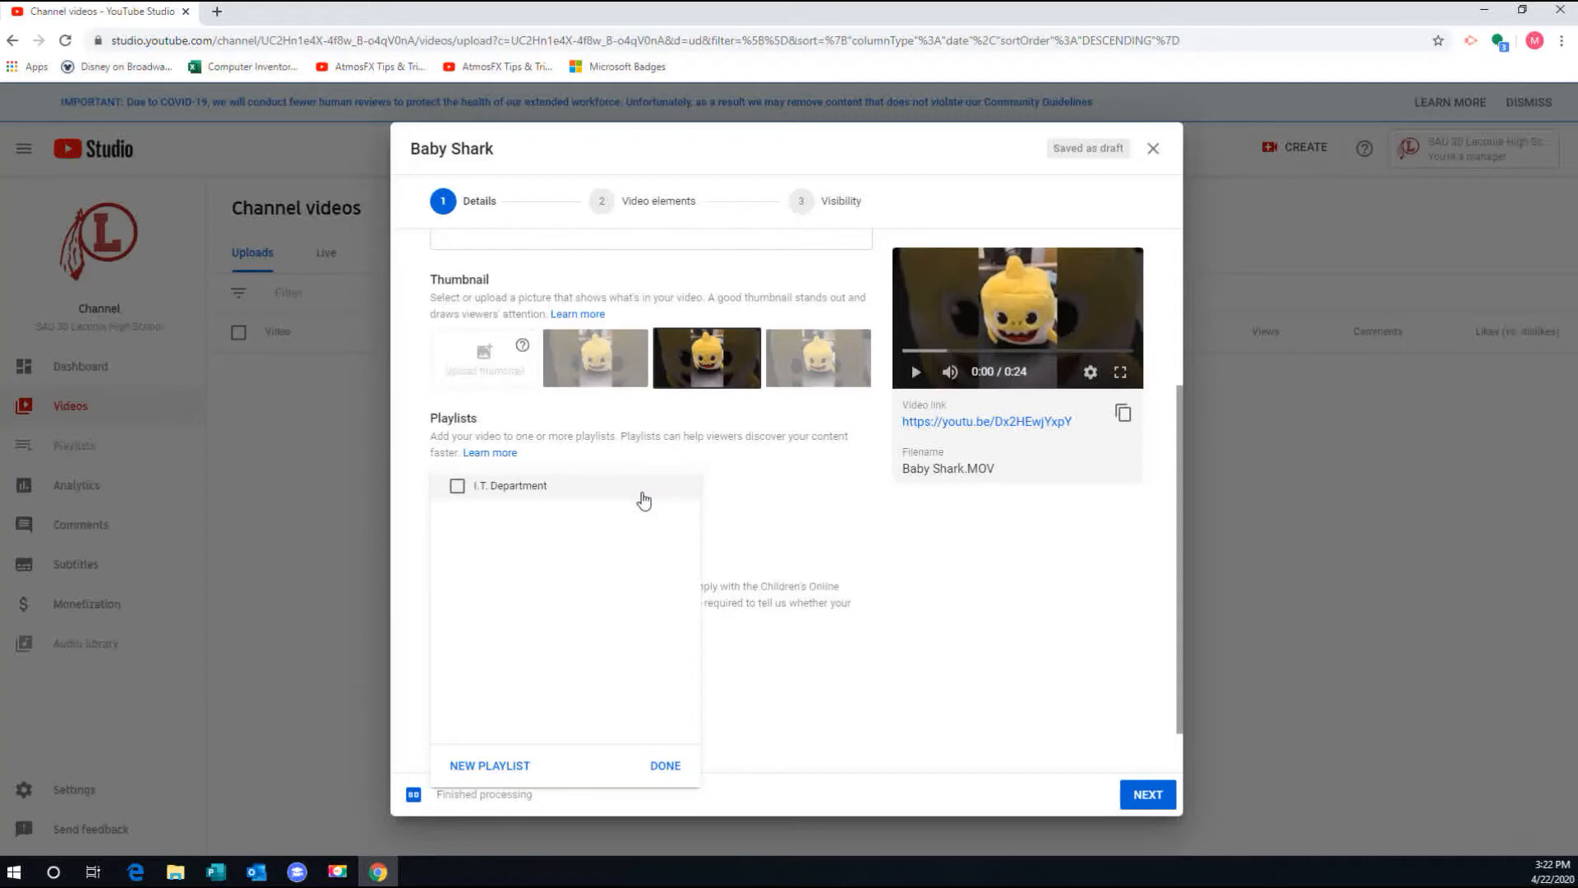
{"action": "mouse_move", "coordinate": [457, 513]}
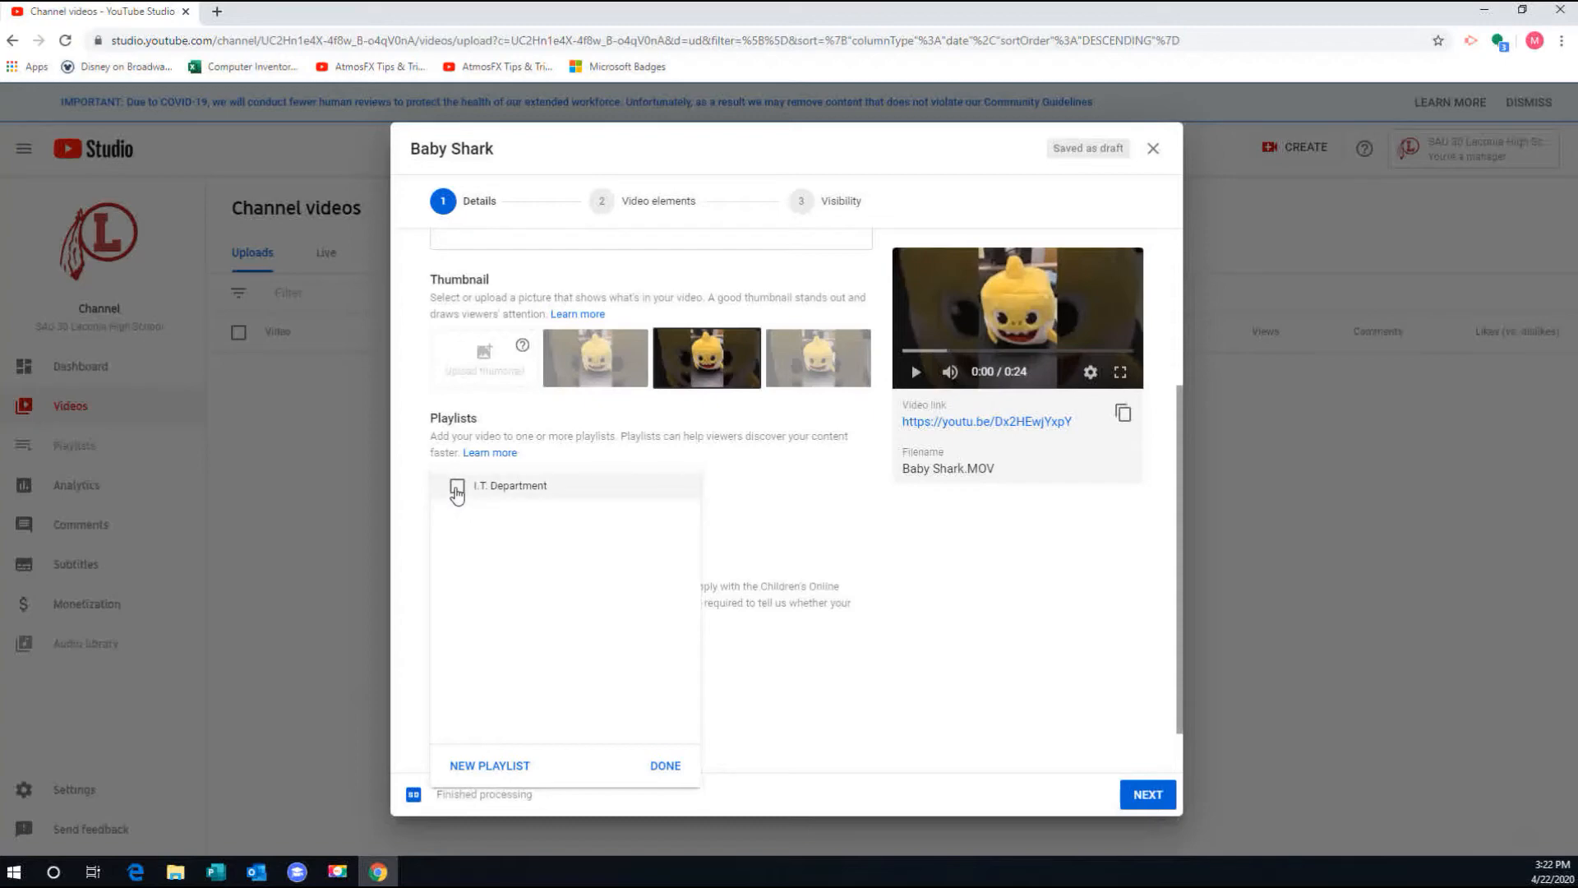
{"action": "left_click", "coordinate": [457, 493]}
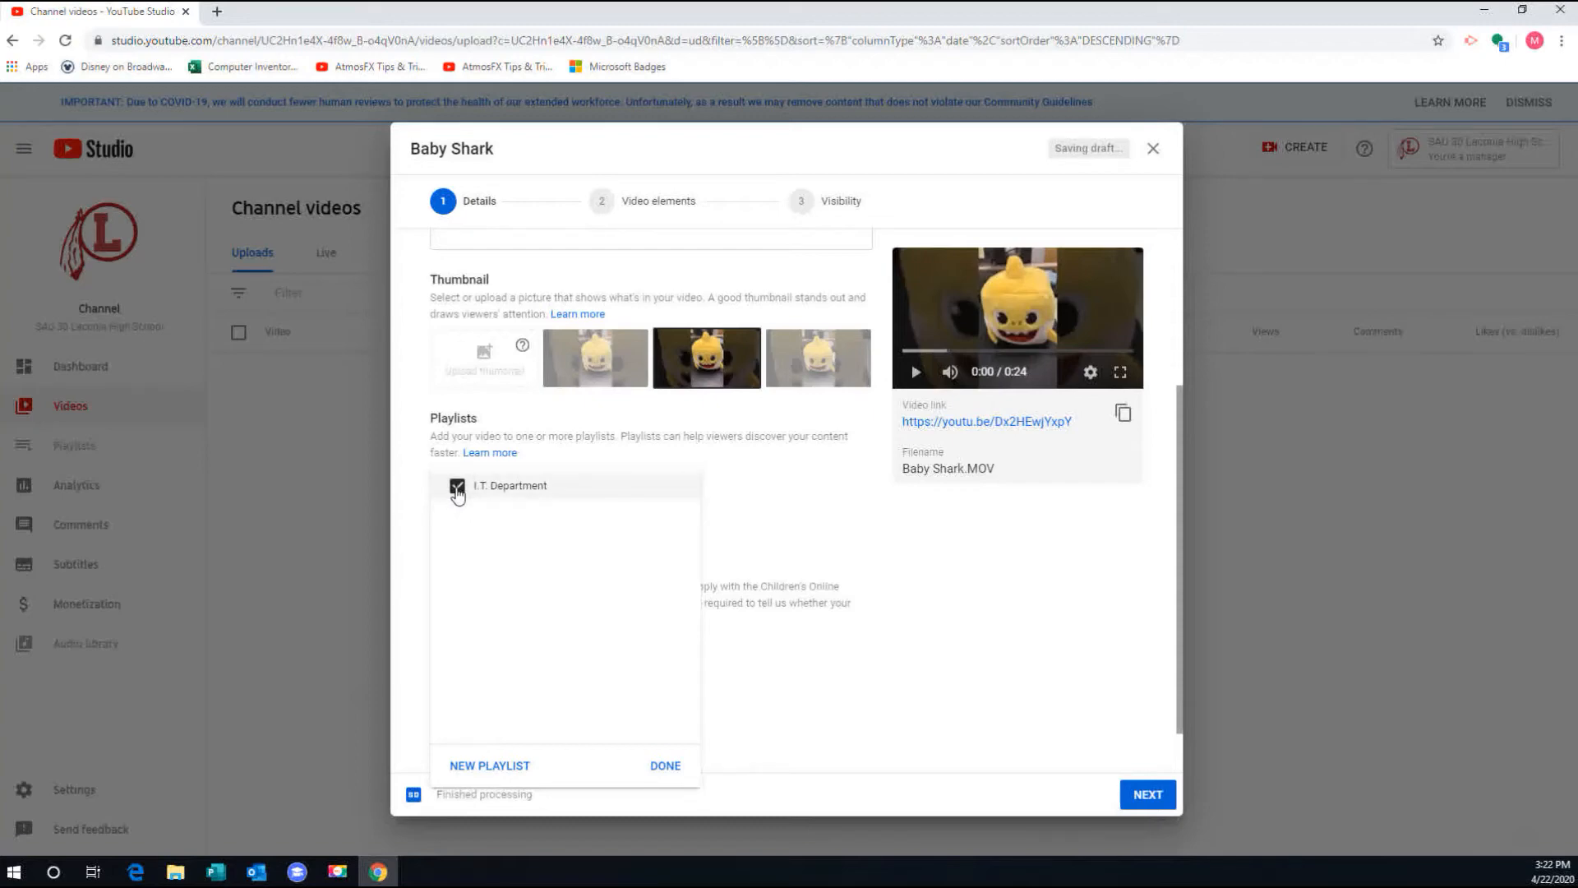
{"action": "left_click", "coordinate": [459, 485]}
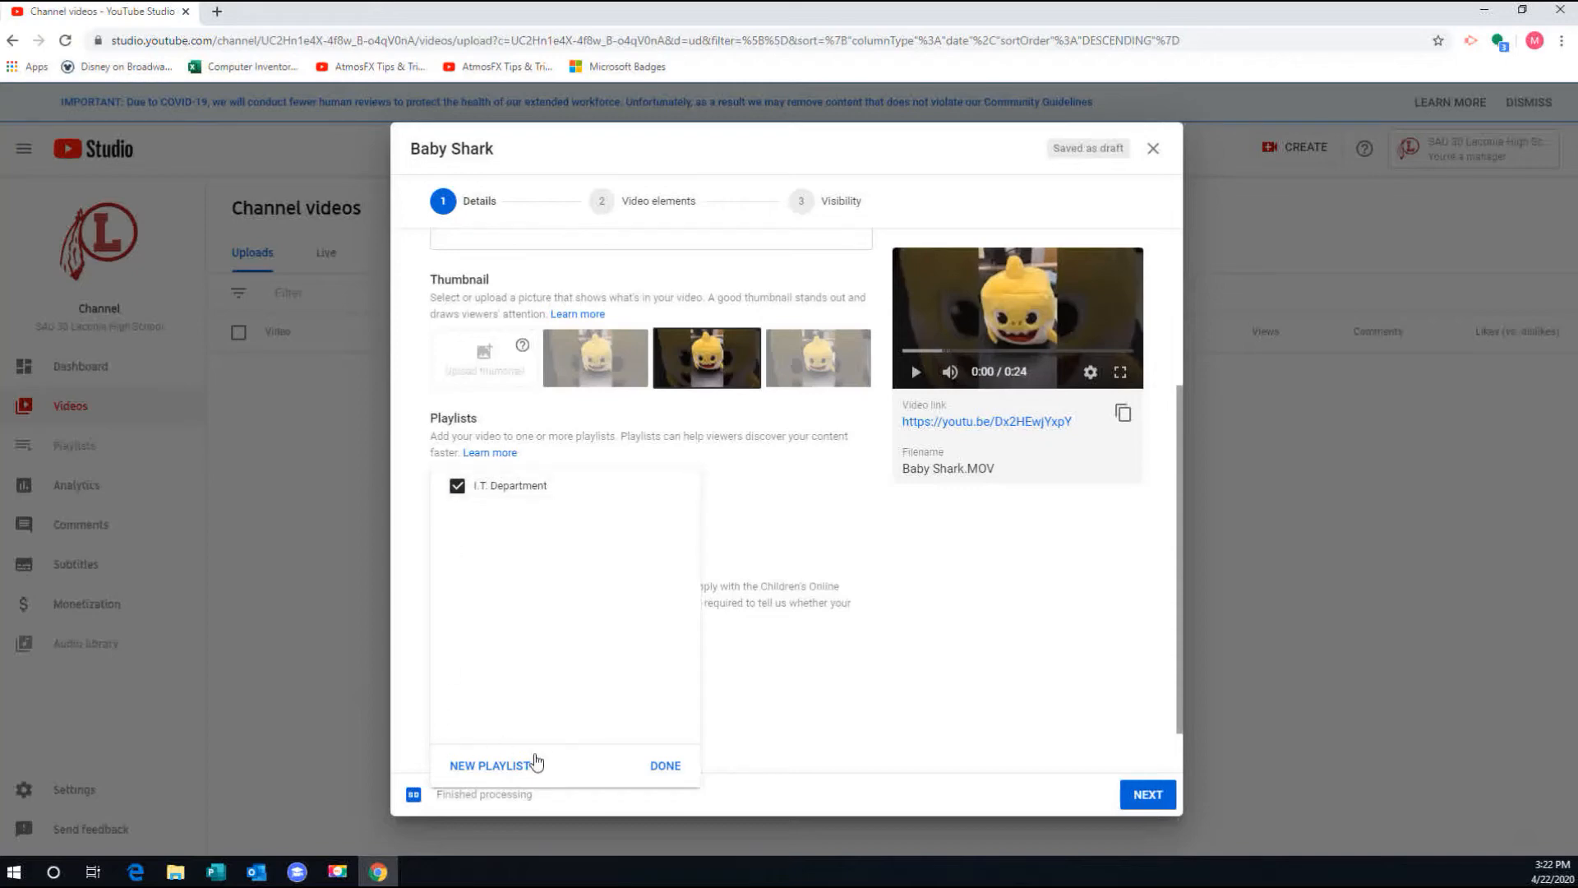
{"action": "mouse_move", "coordinate": [446, 782]}
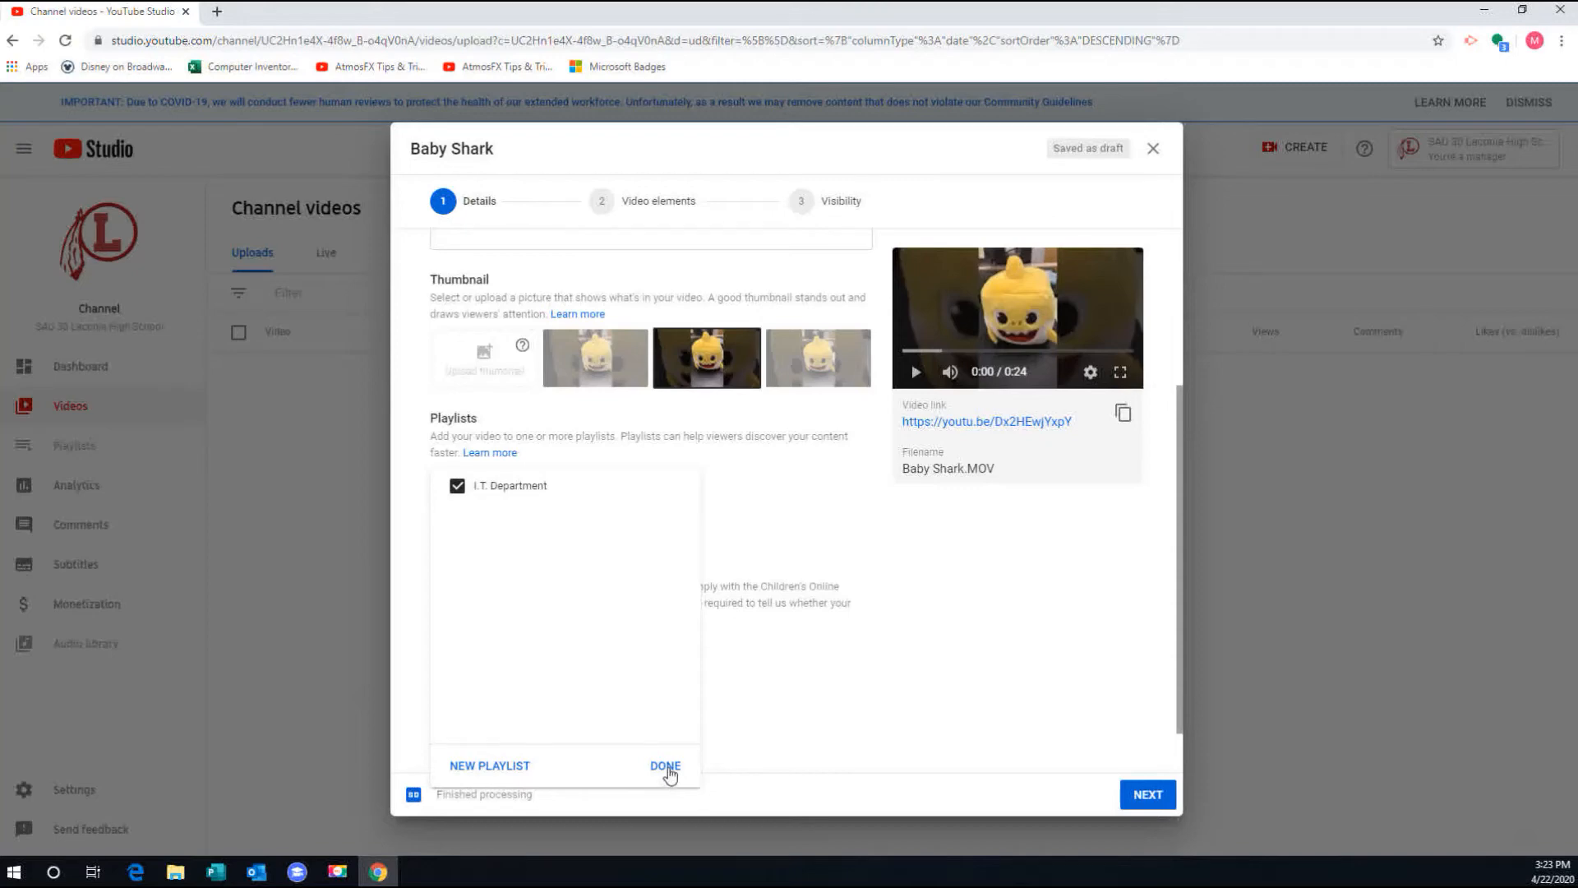
{"action": "left_click", "coordinate": [666, 766]}
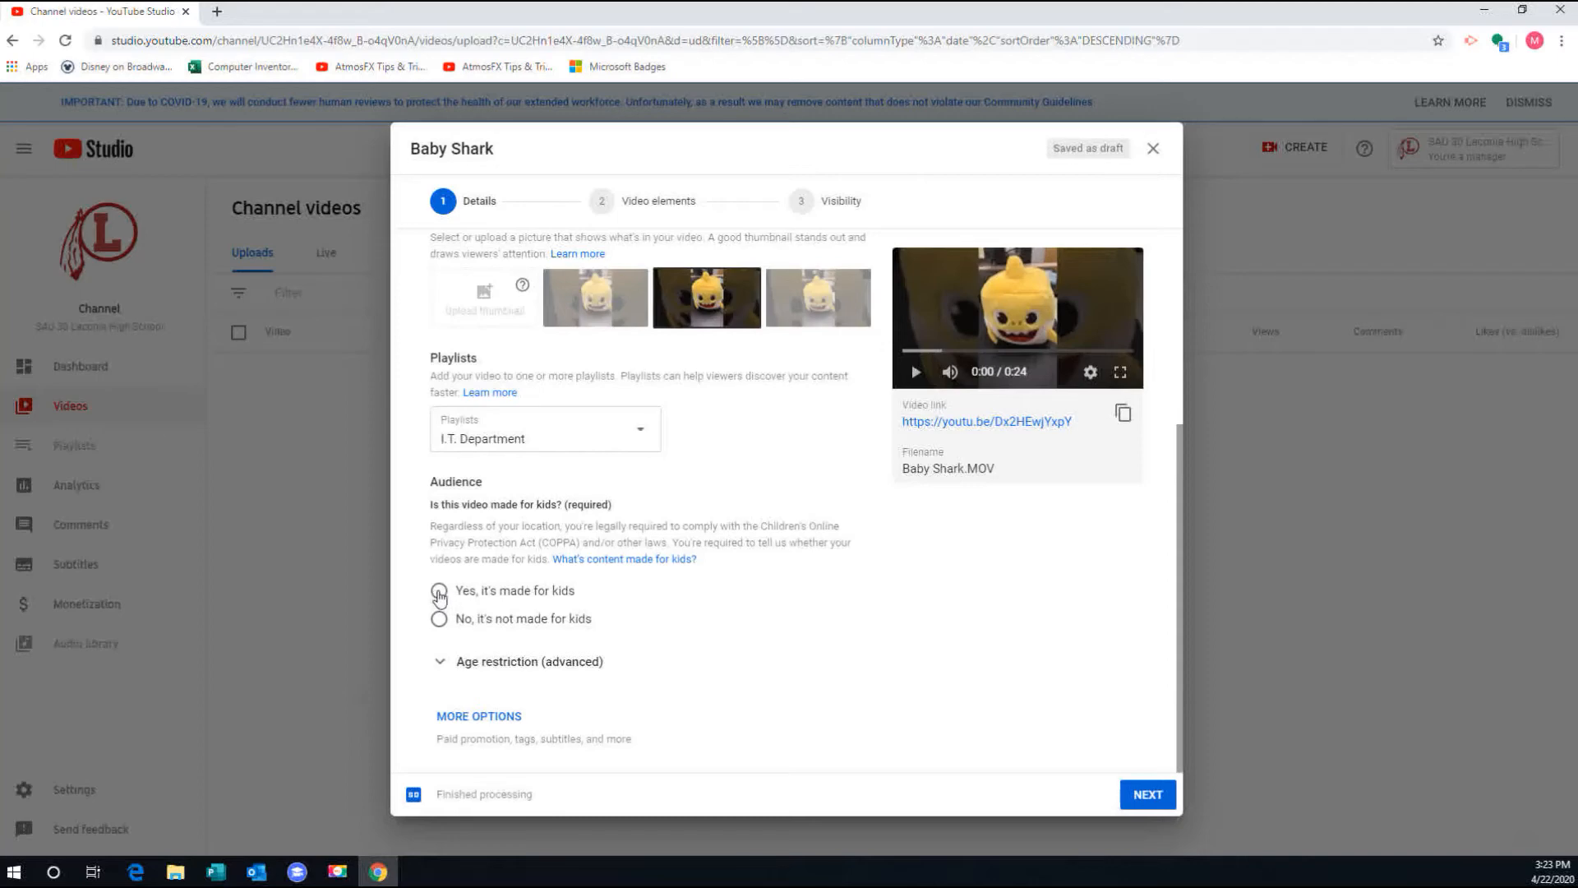
Select 'Yes, it's made for kids' under Audience.
{"action": "left_click", "coordinate": [439, 590]}
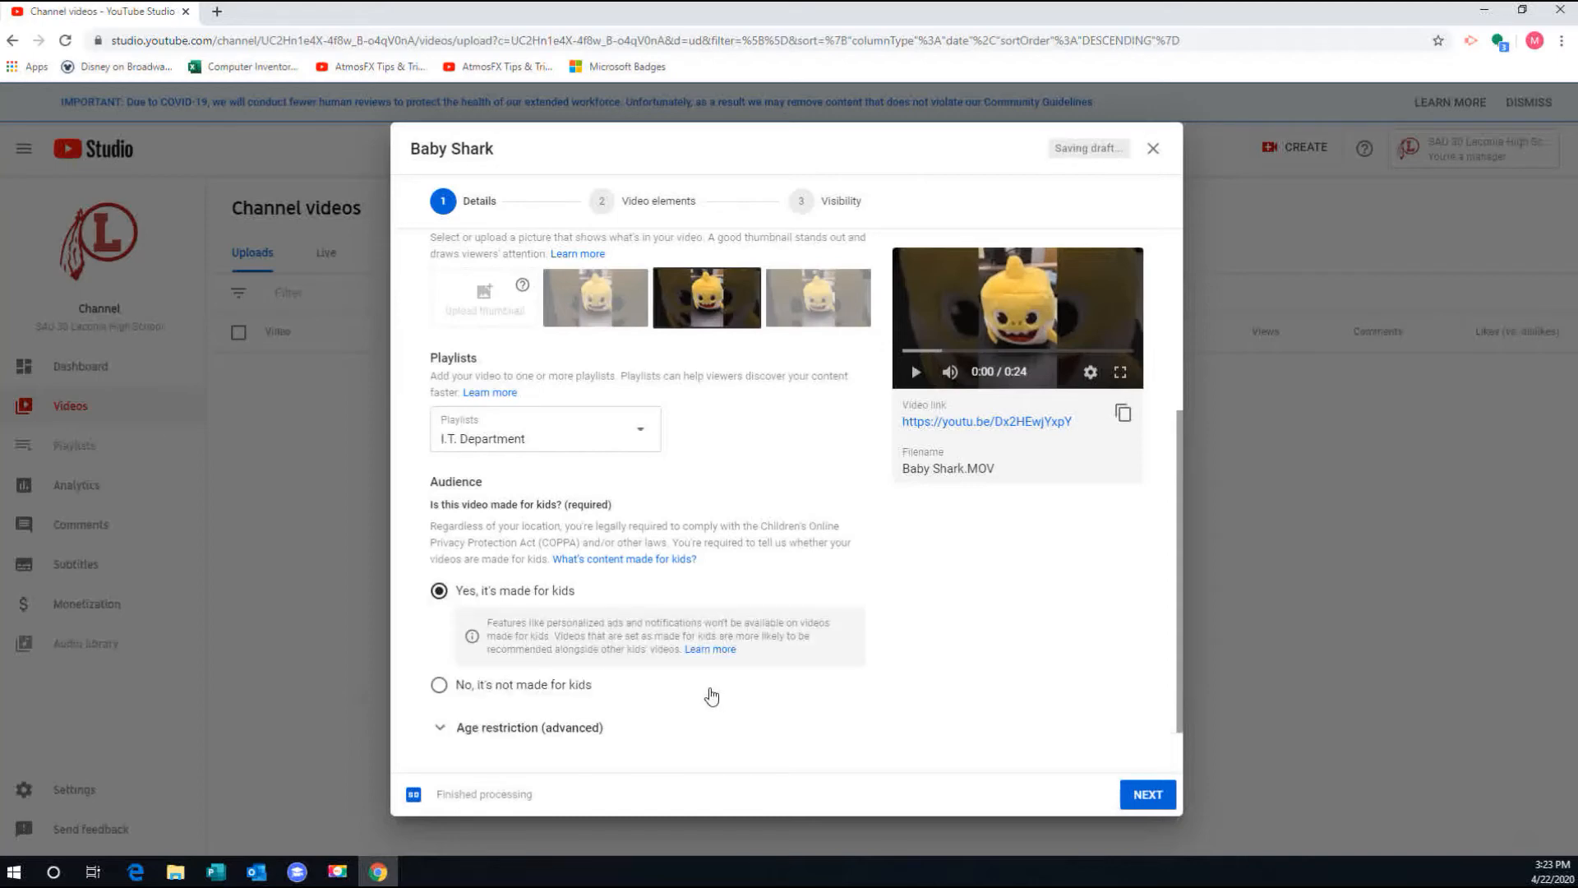
{"action": "scroll", "scroll_direction": "down", "scroll_amount": 3}
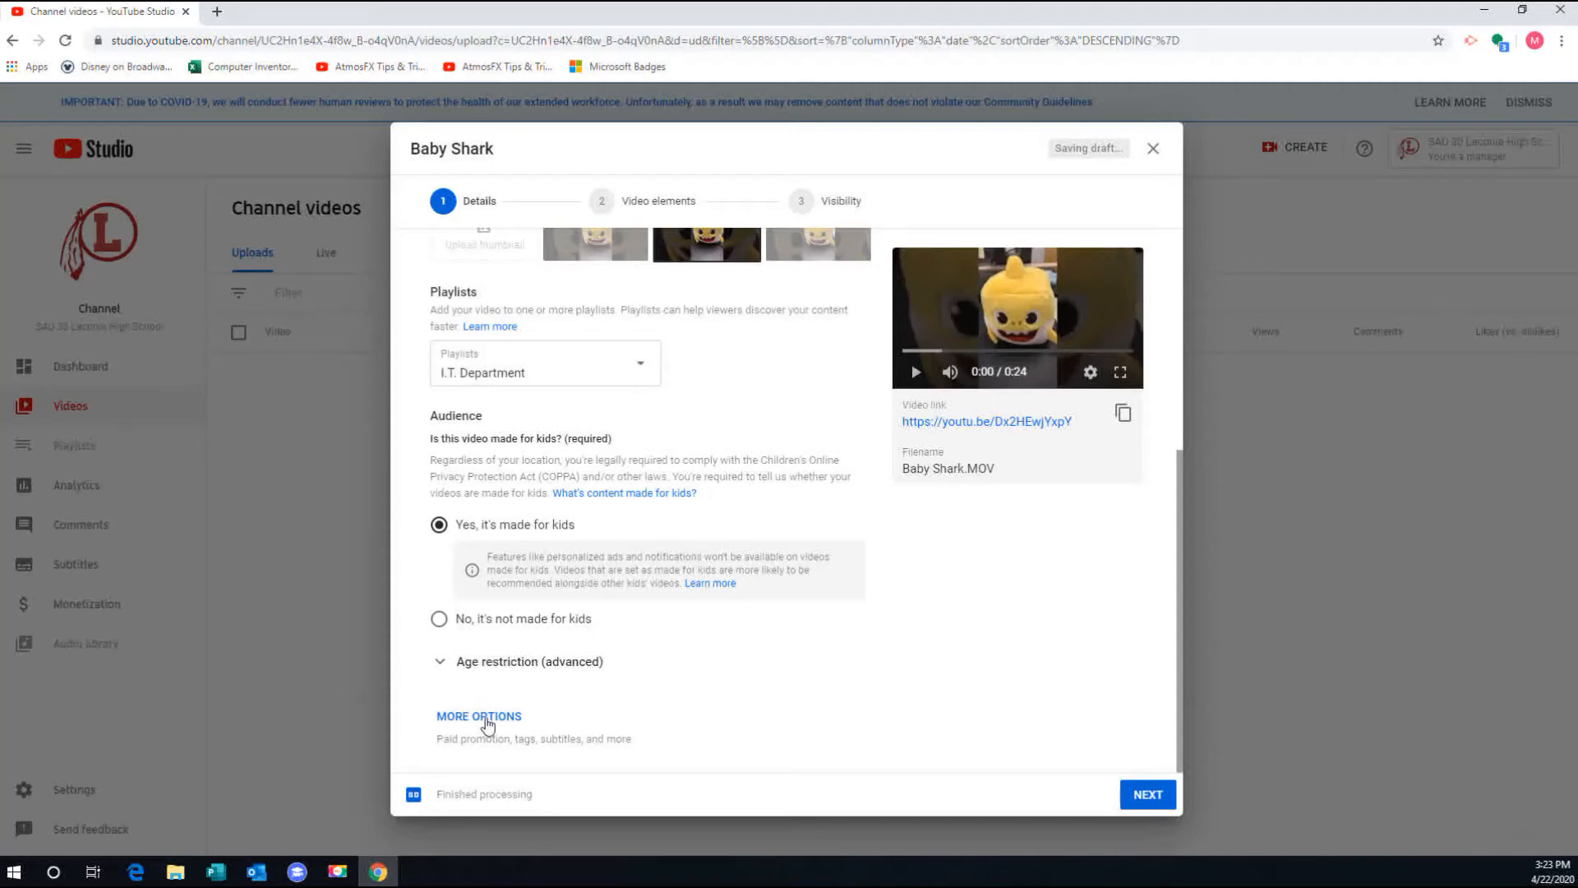
{"action": "left_click", "coordinate": [478, 715]}
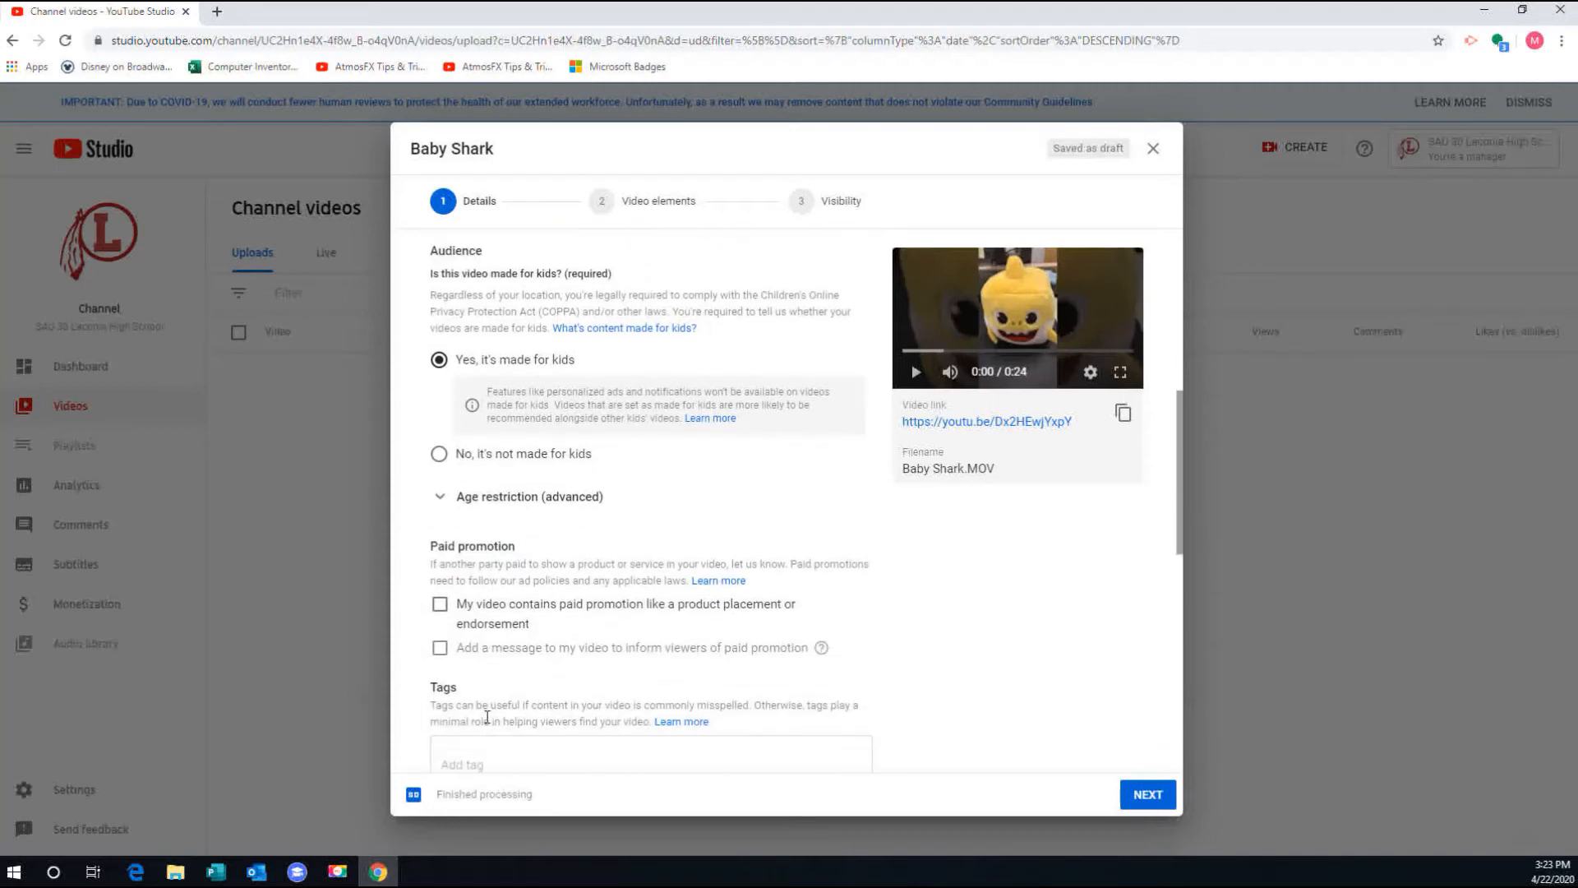
{"action": "scroll", "scroll_direction": "down", "scroll_amount": 3}
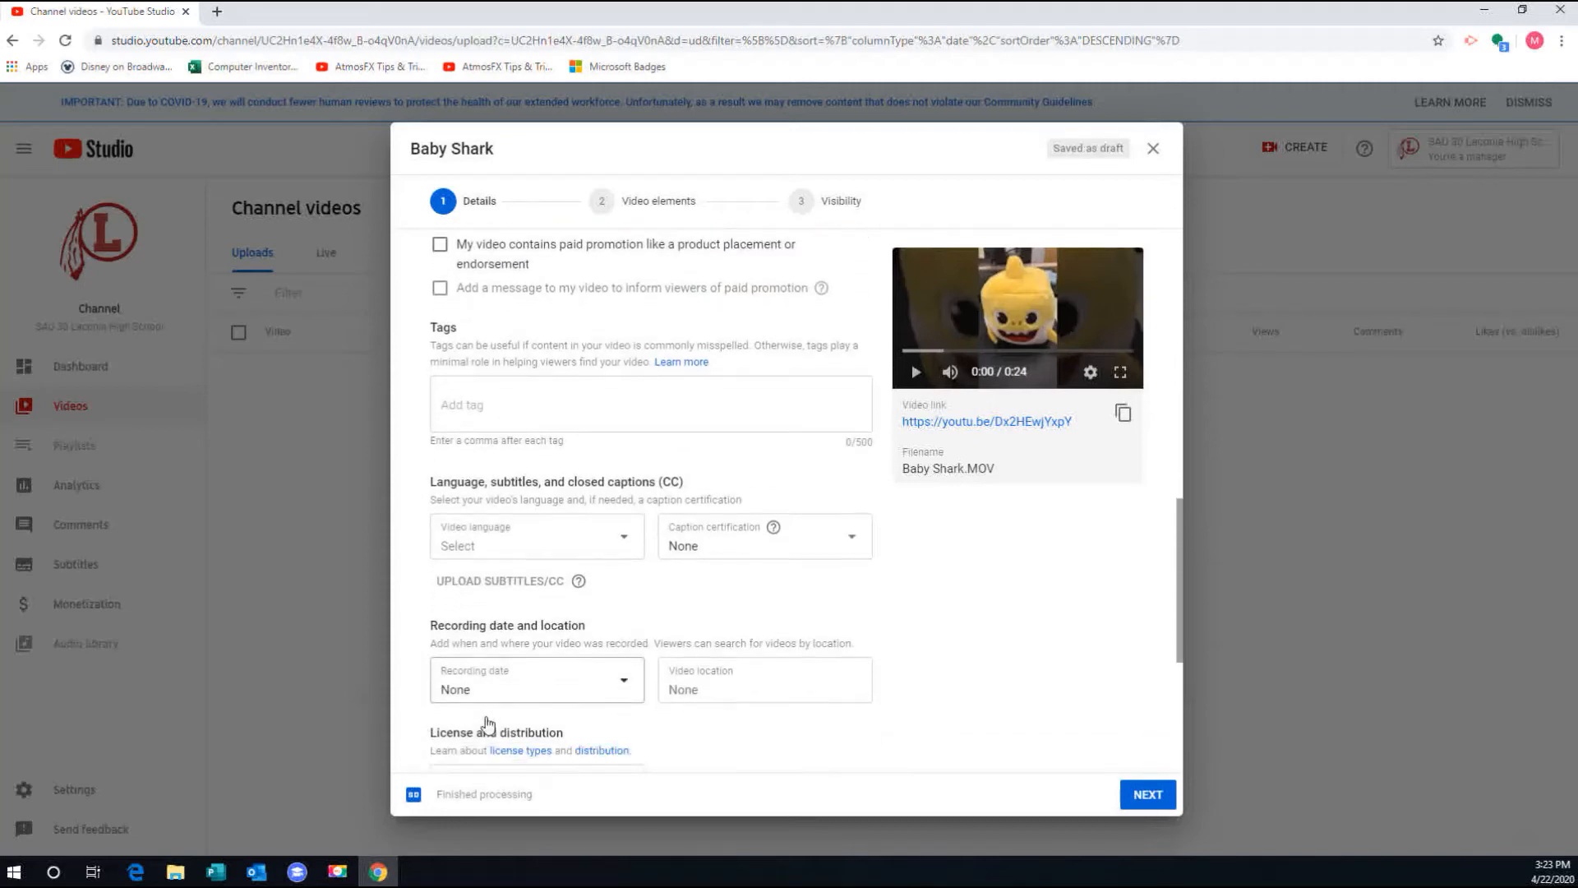
{"action": "scroll", "scroll_direction": "down", "scroll_amount": 3}
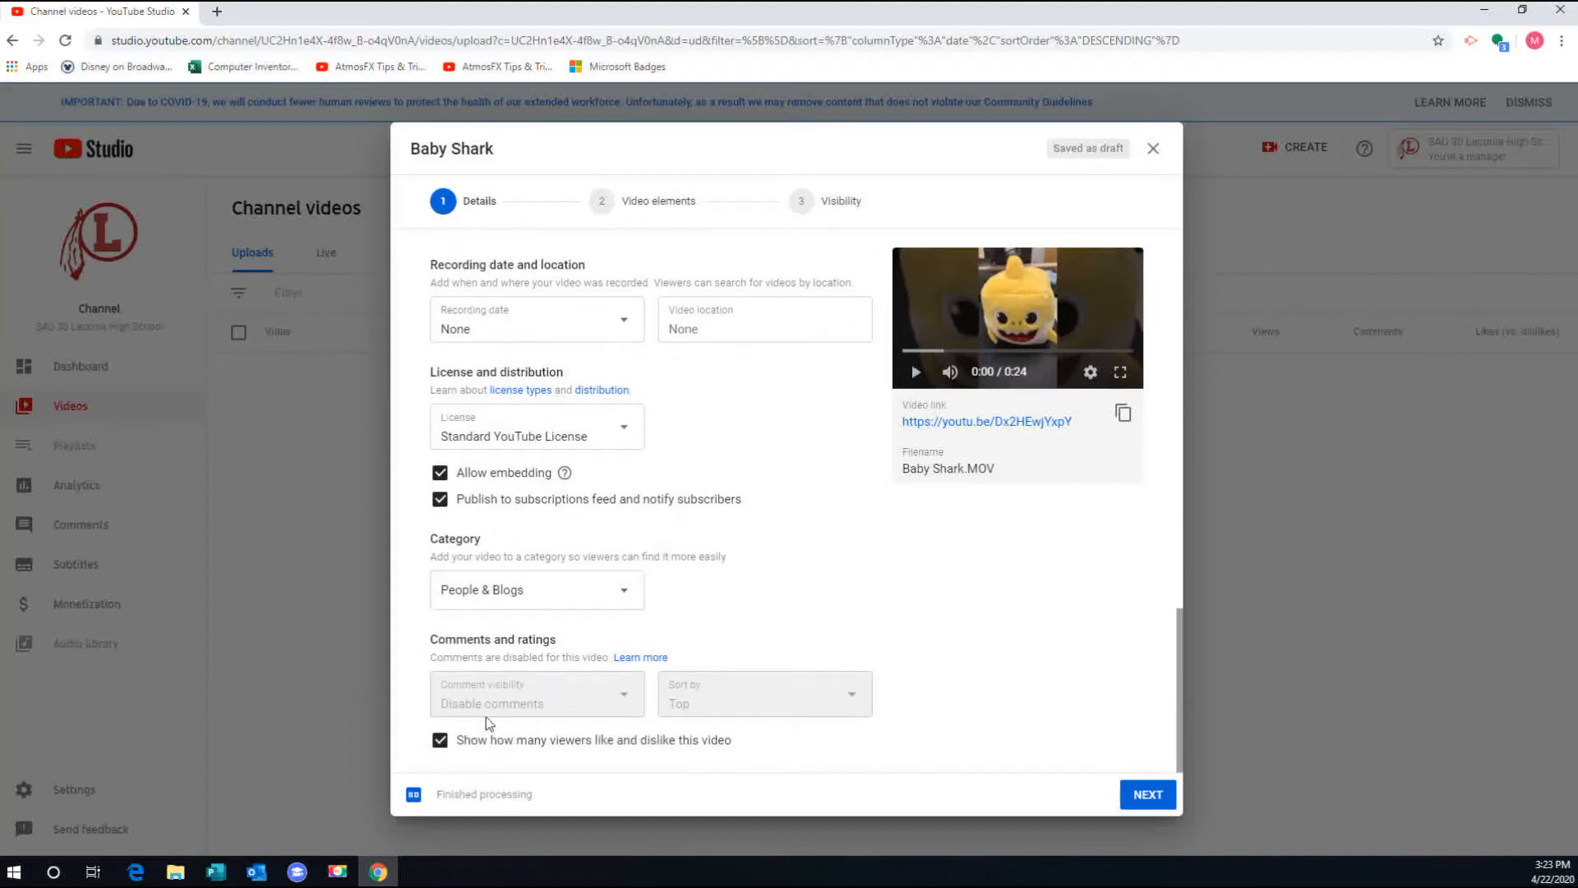
{"action": "mouse_move", "coordinate": [541, 656]}
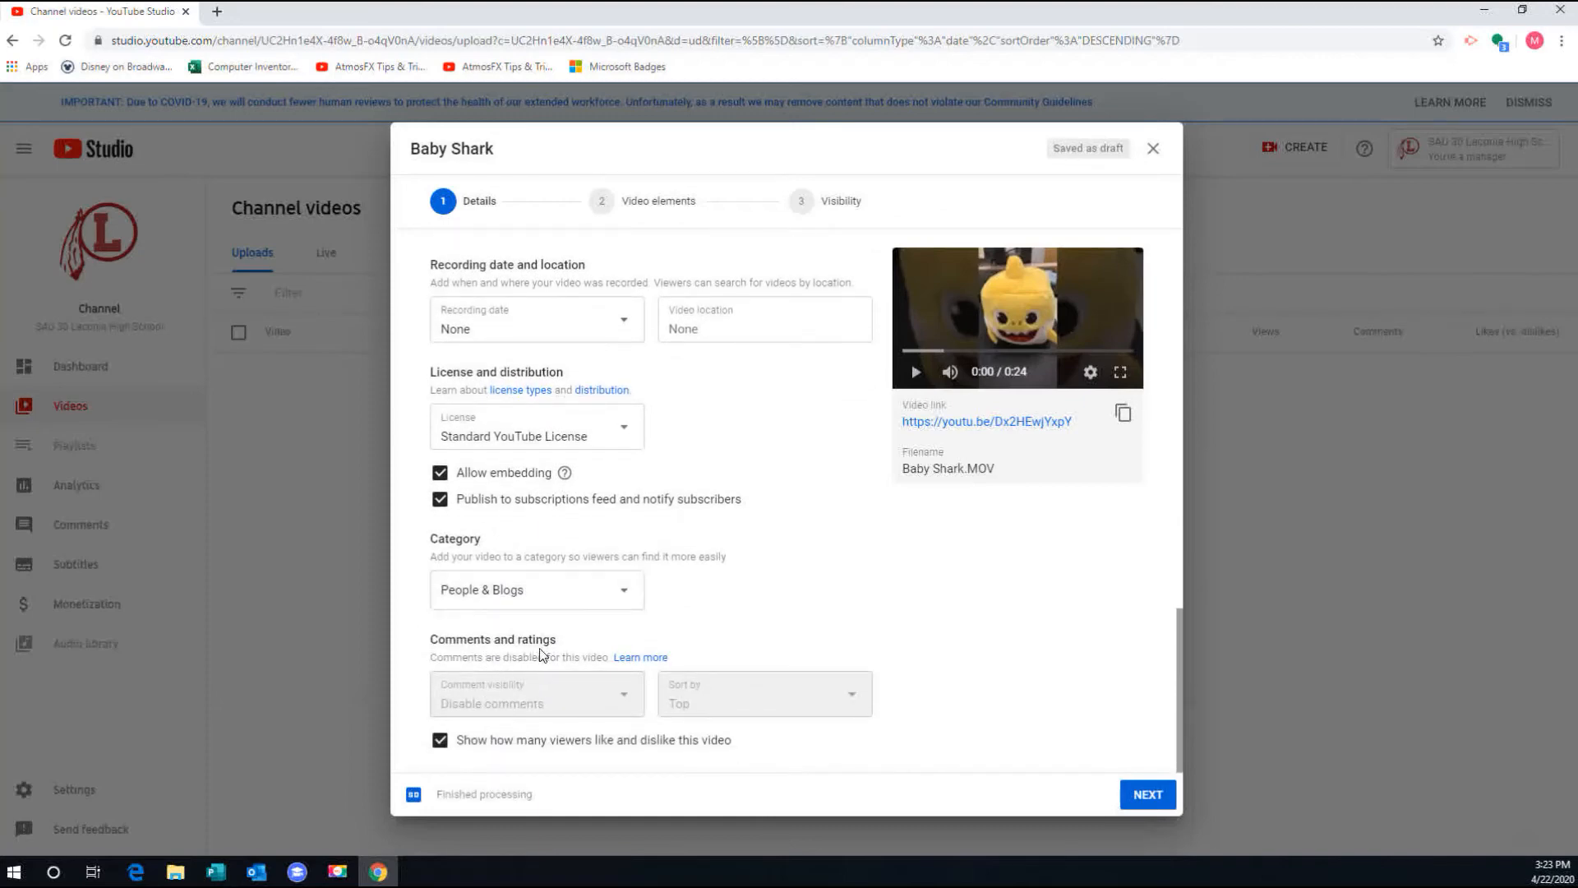
{"action": "mouse_move", "coordinate": [649, 674]}
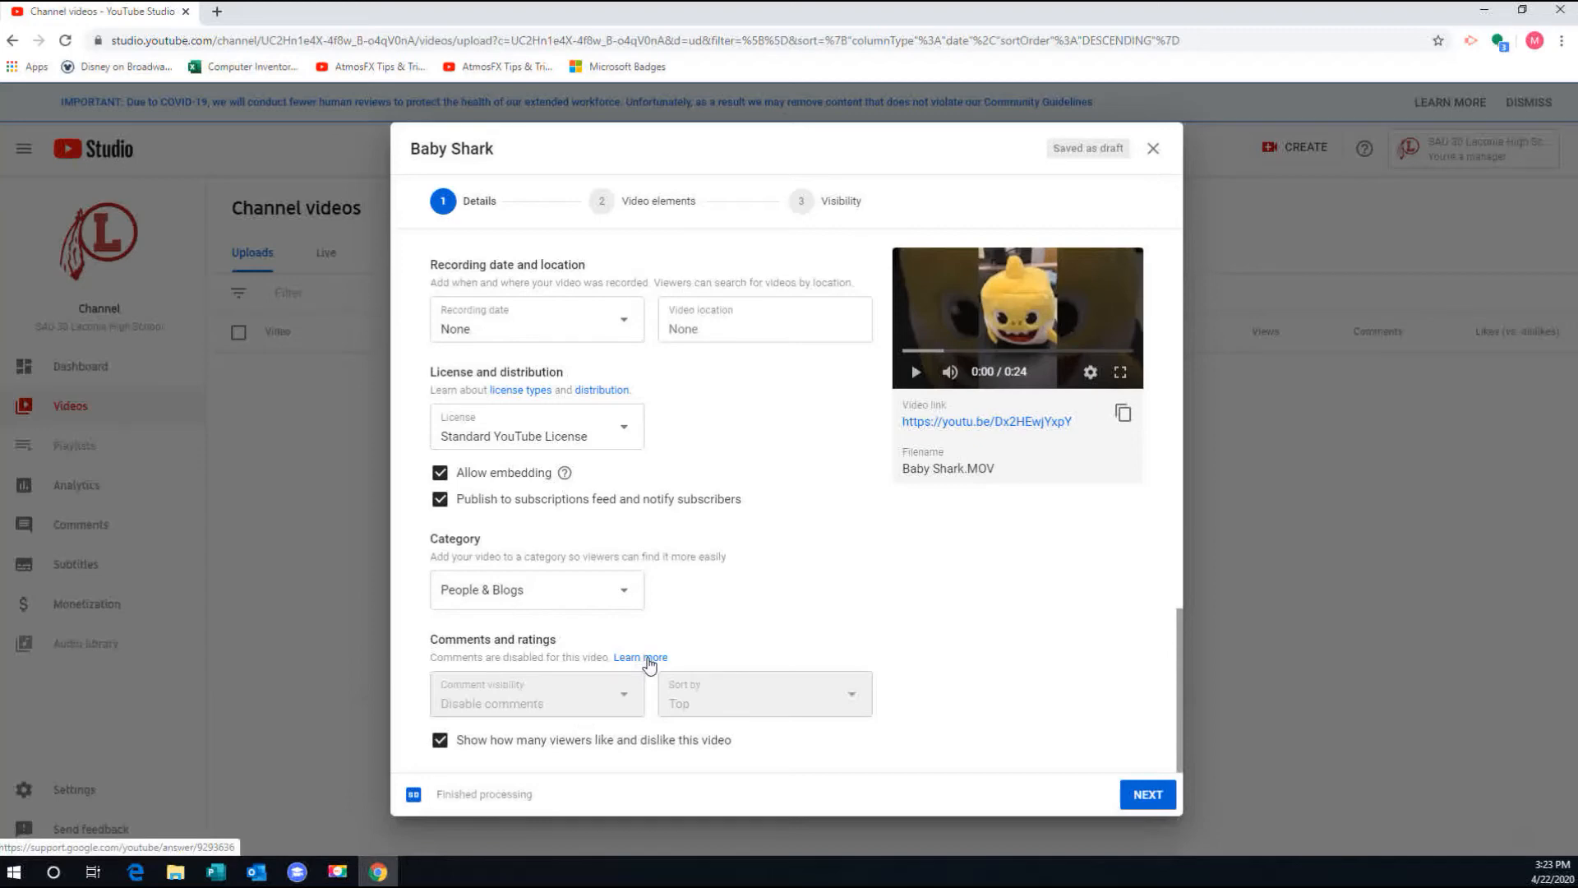
{"action": "left_click", "coordinate": [640, 658]}
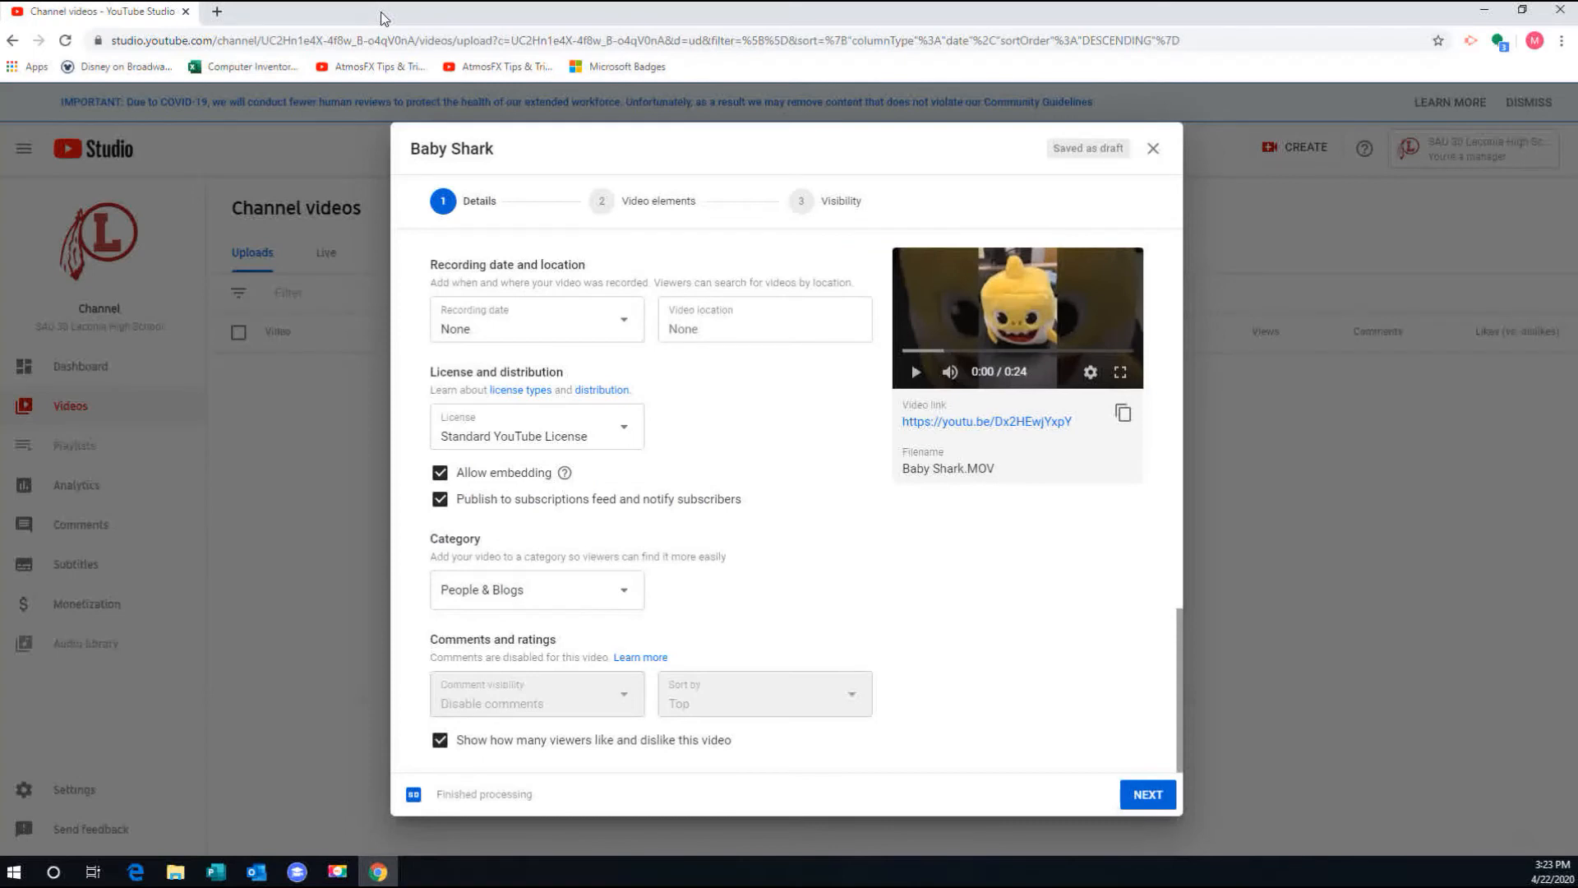
{"action": "mouse_move", "coordinate": [725, 605]}
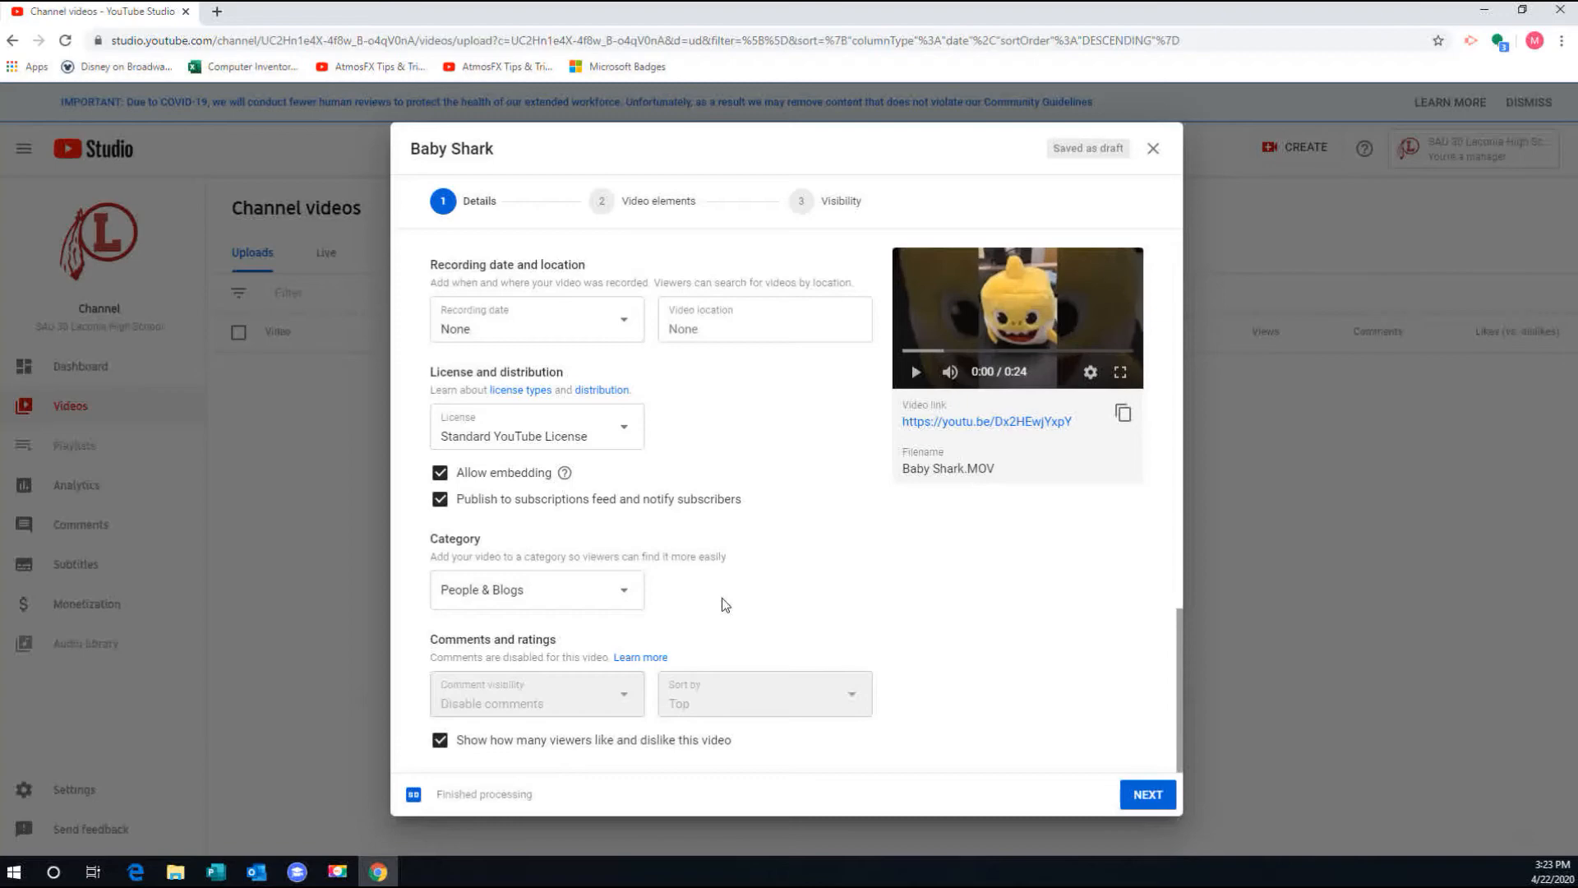
{"action": "mouse_move", "coordinate": [990, 828]}
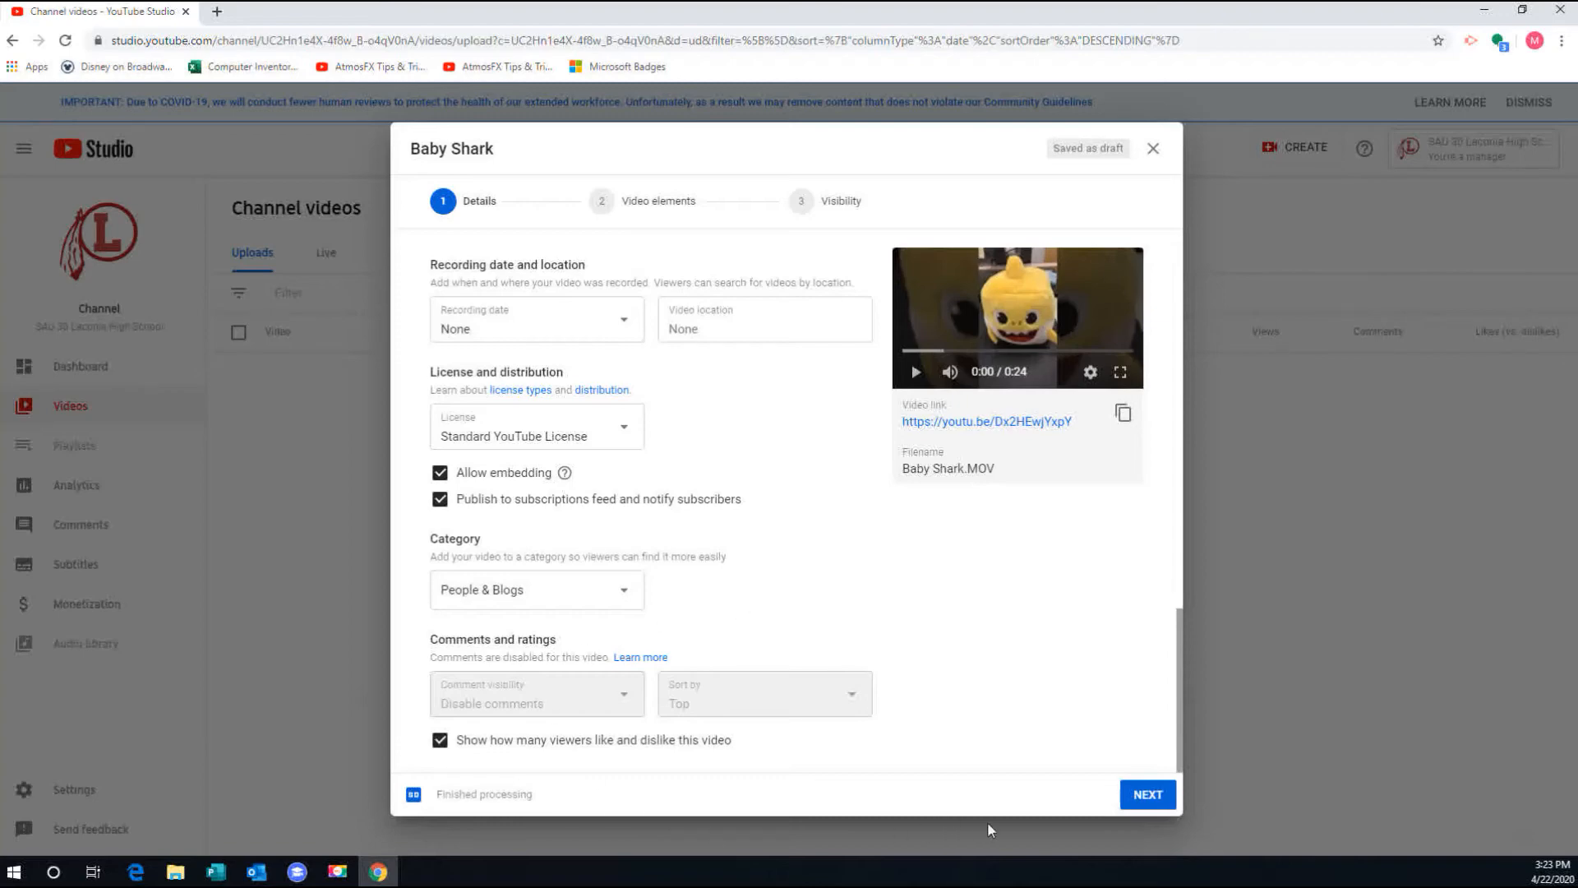
{"action": "mouse_move", "coordinate": [588, 631]}
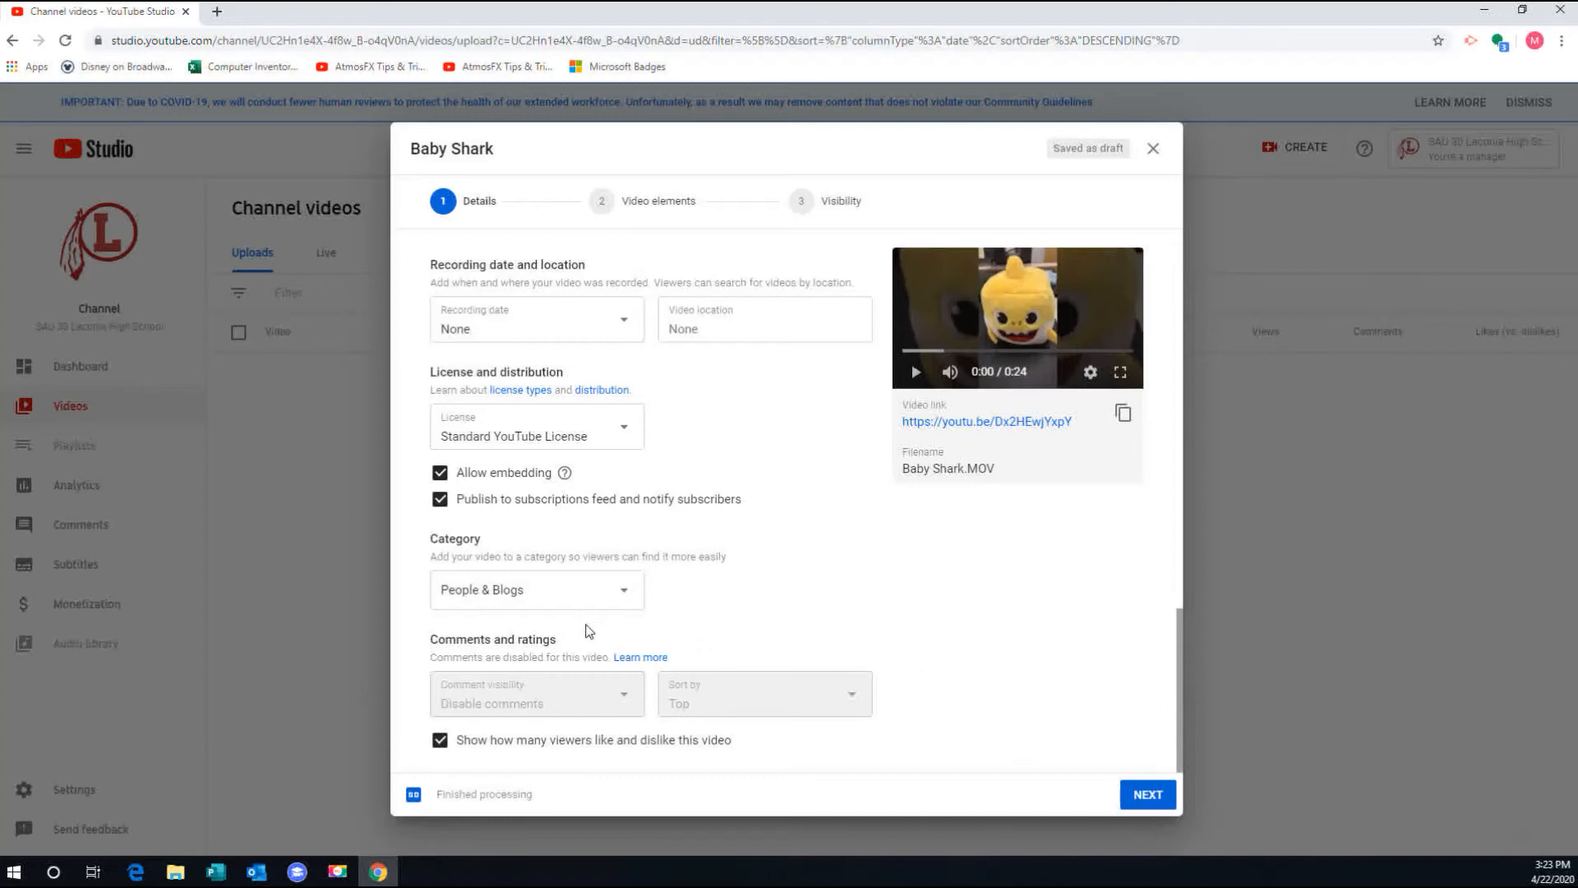
{"action": "mouse_move", "coordinate": [569, 723]}
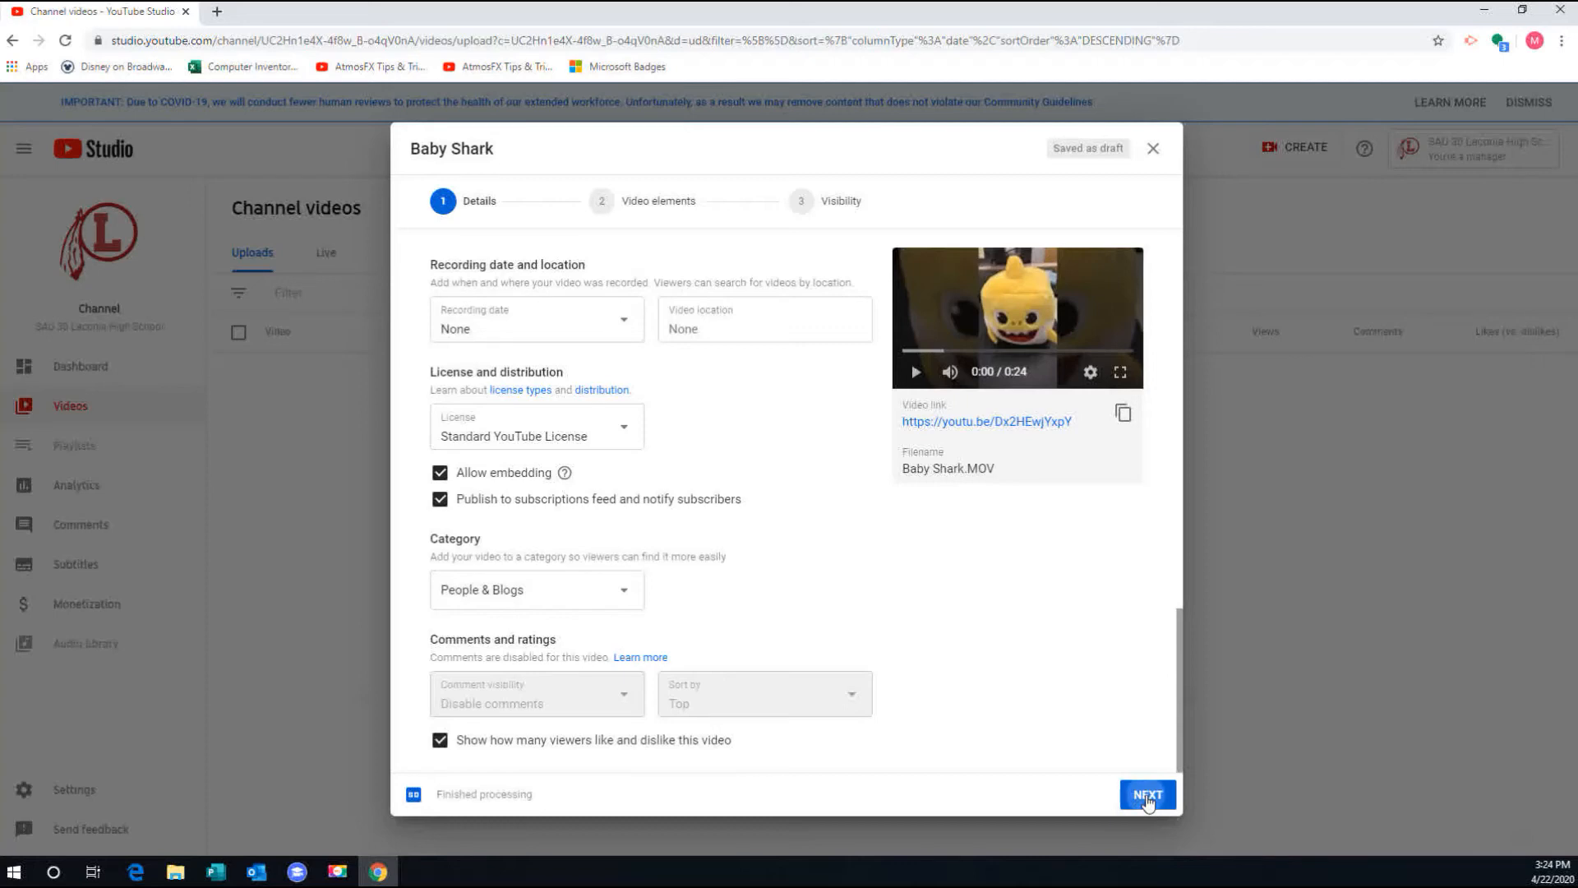
Advance to Visibility, set the video to Public and publish it.
{"action": "left_click", "coordinate": [1146, 794]}
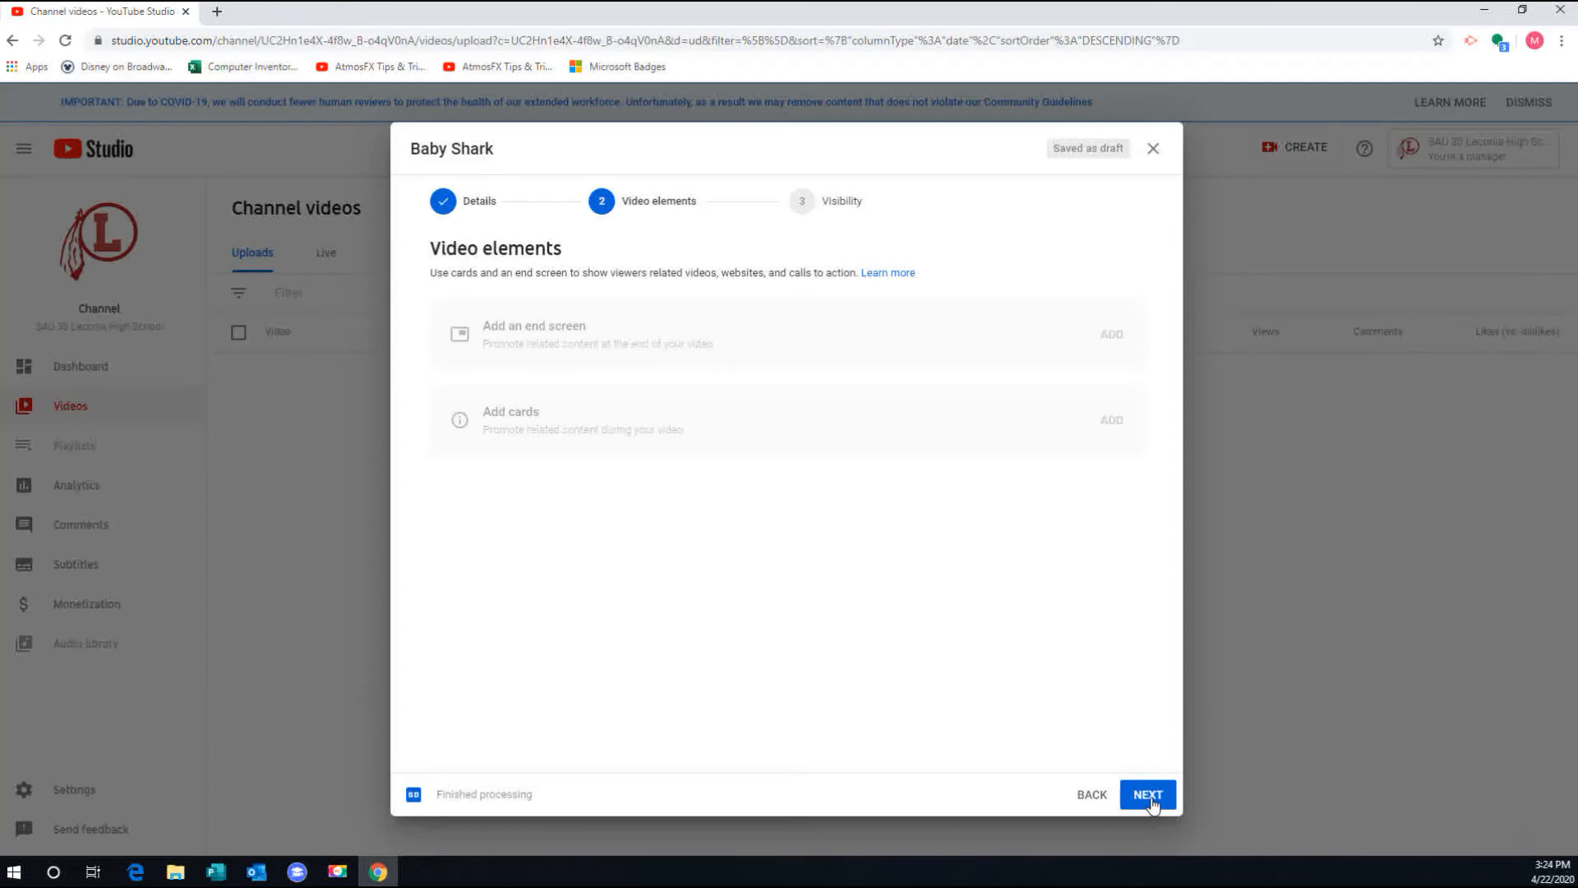
{"action": "left_click", "coordinate": [1145, 794]}
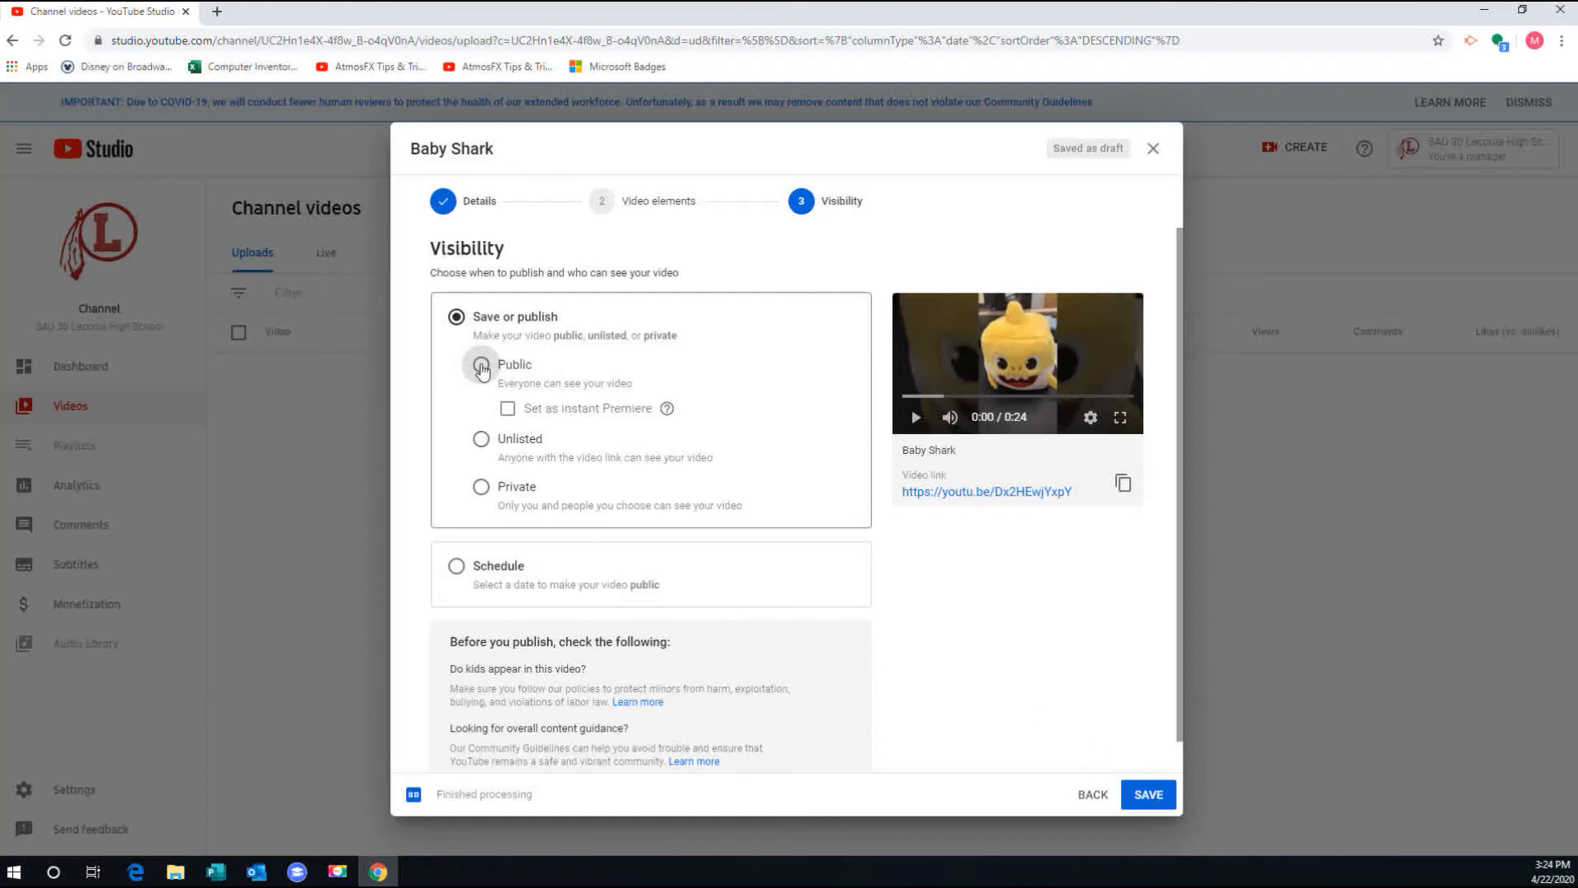
{"action": "left_click", "coordinate": [482, 365]}
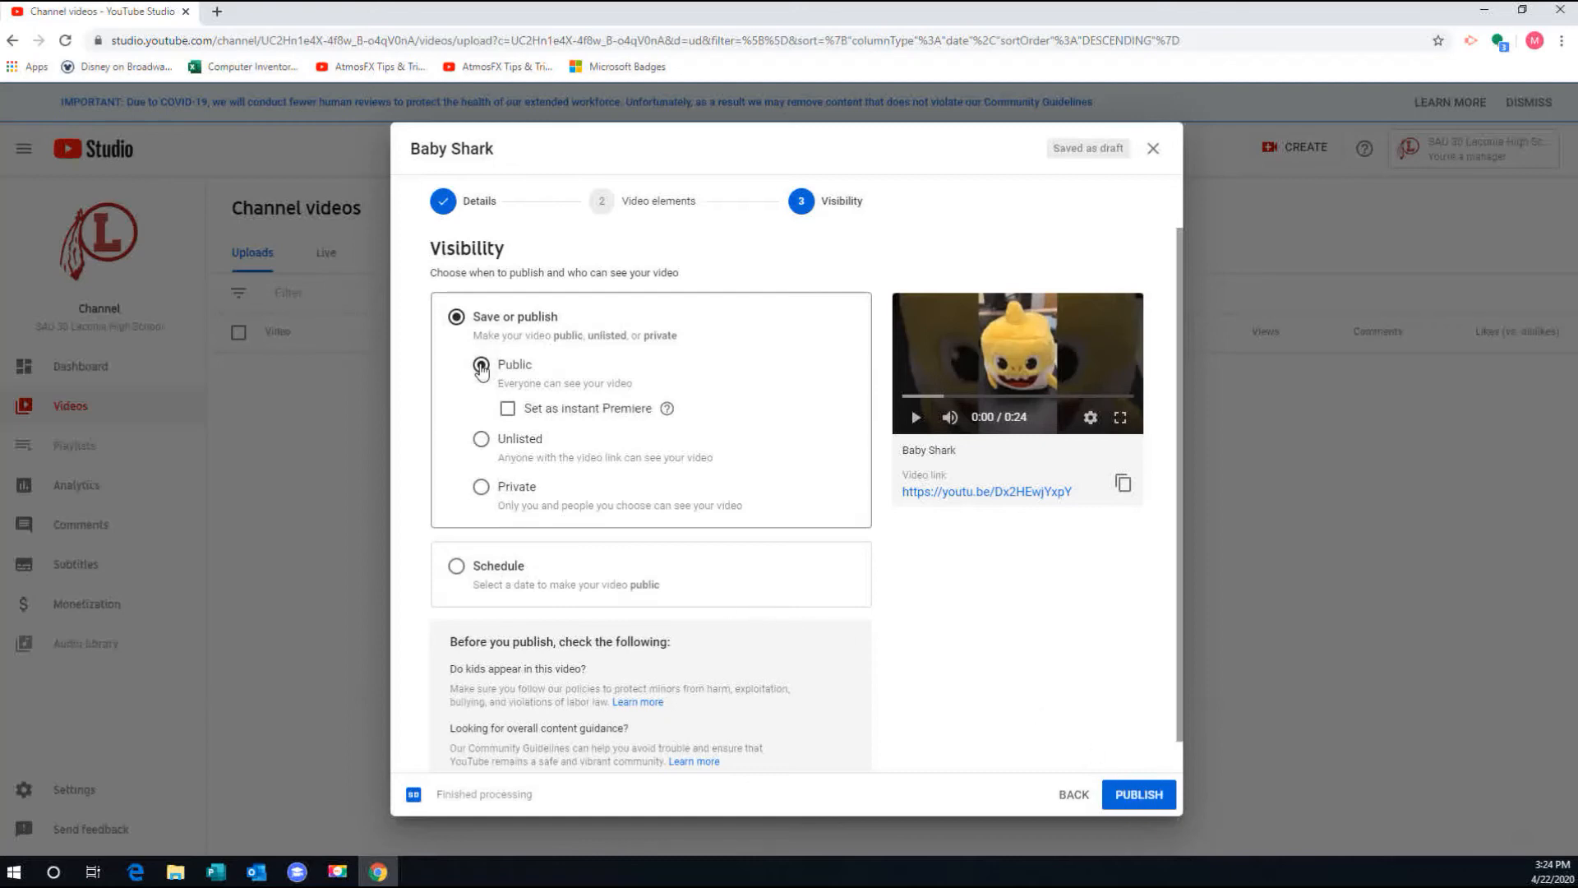
{"action": "left_click", "coordinate": [480, 365]}
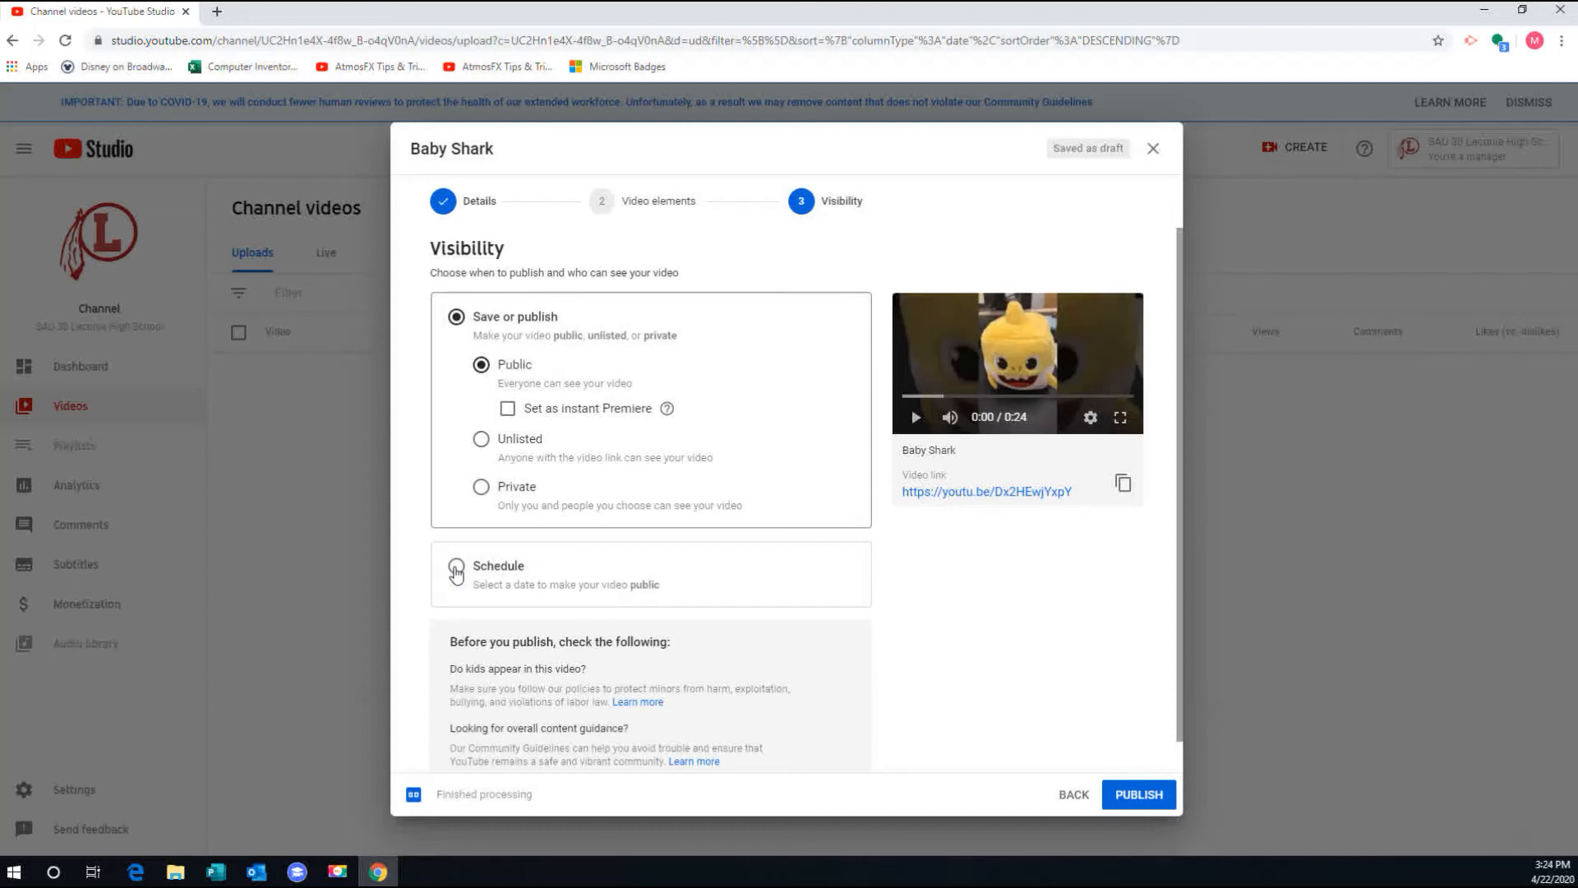
{"action": "mouse_move", "coordinate": [1096, 705]}
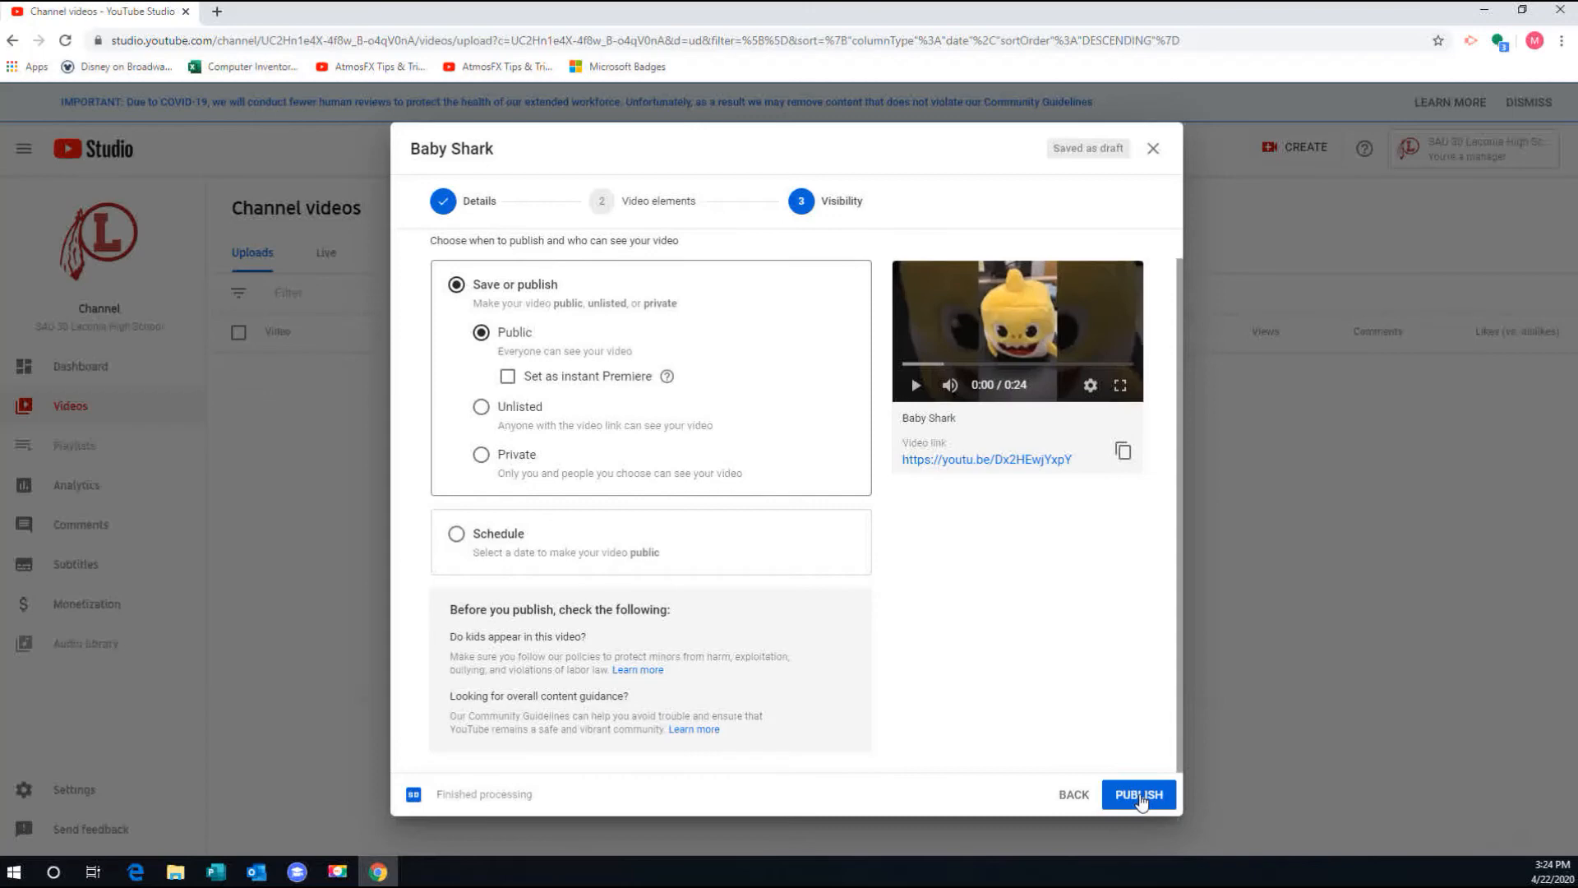
{"action": "left_click", "coordinate": [1138, 794]}
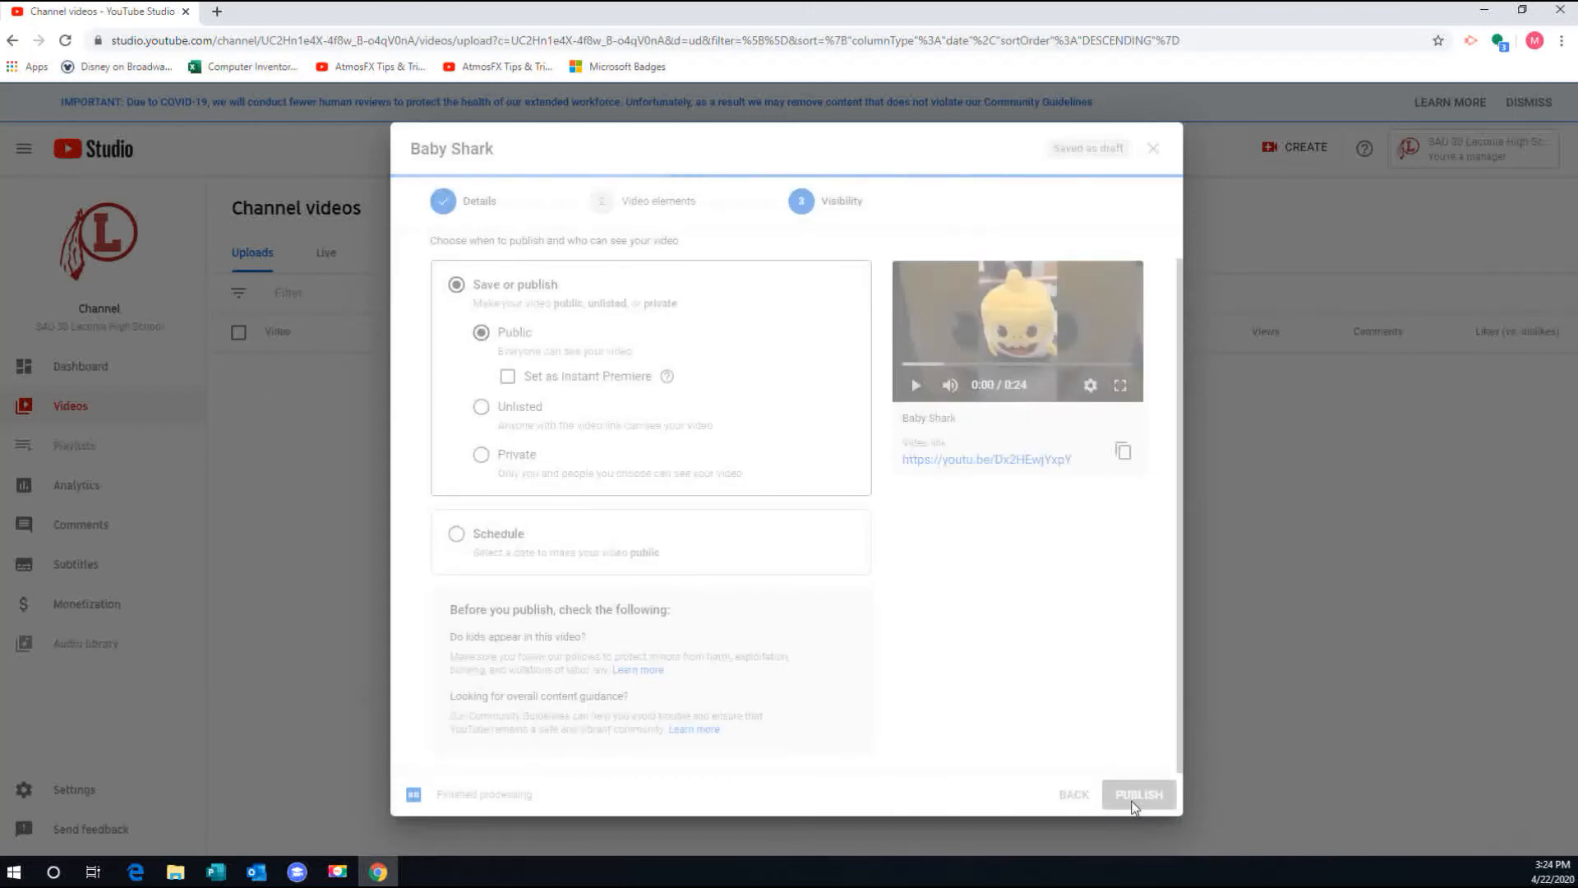
Confirm publishing so the Video published dialog with share links appears.
{"action": "left_click", "coordinate": [1138, 794]}
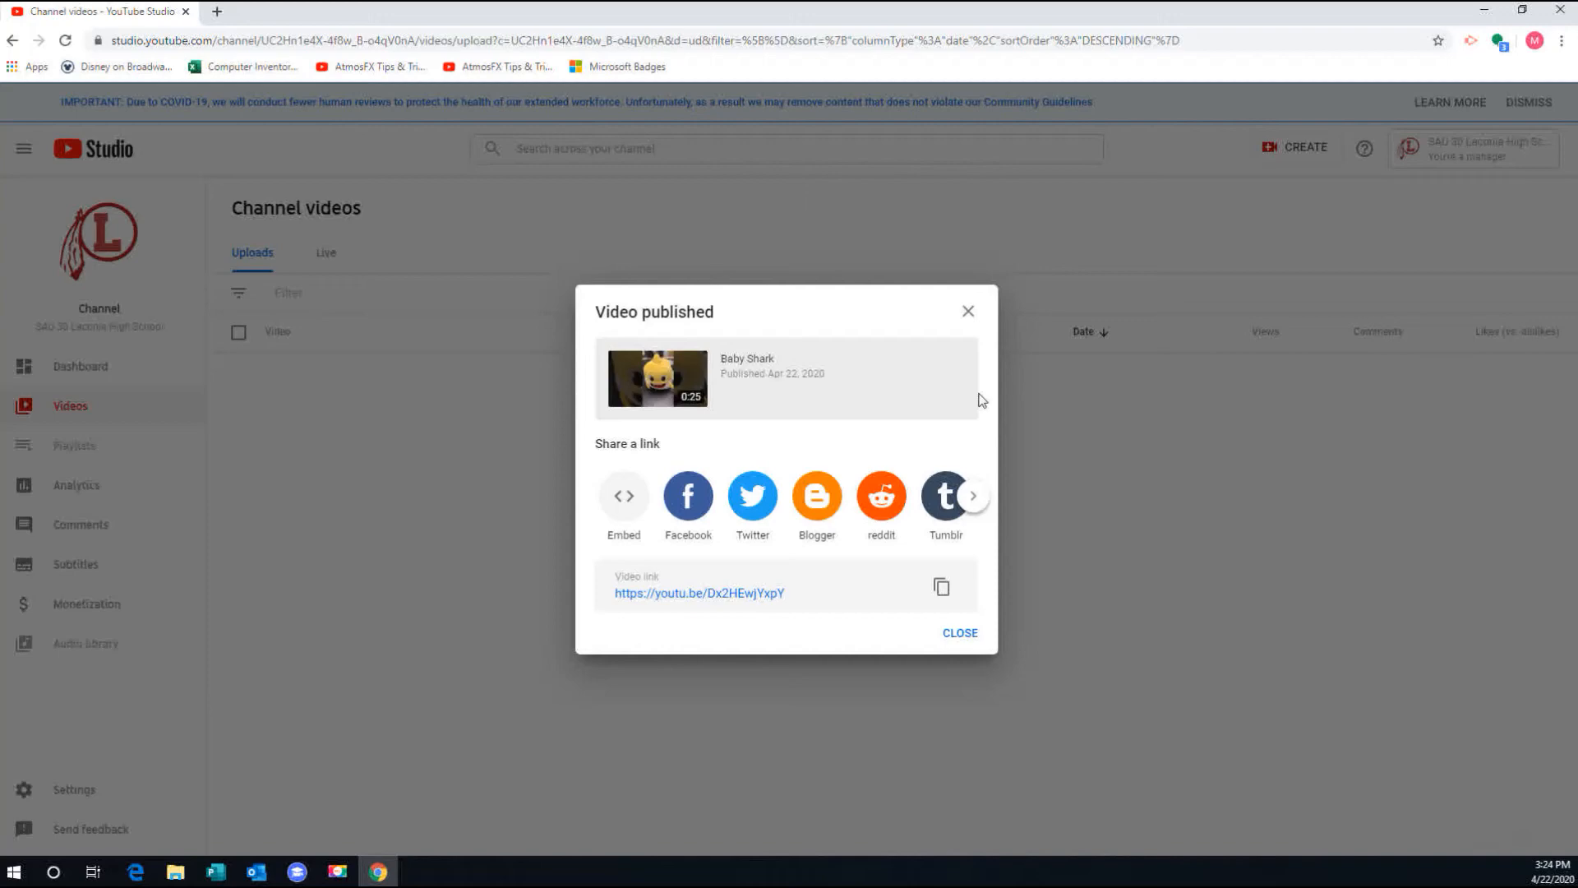
{"action": "mouse_move", "coordinate": [925, 394]}
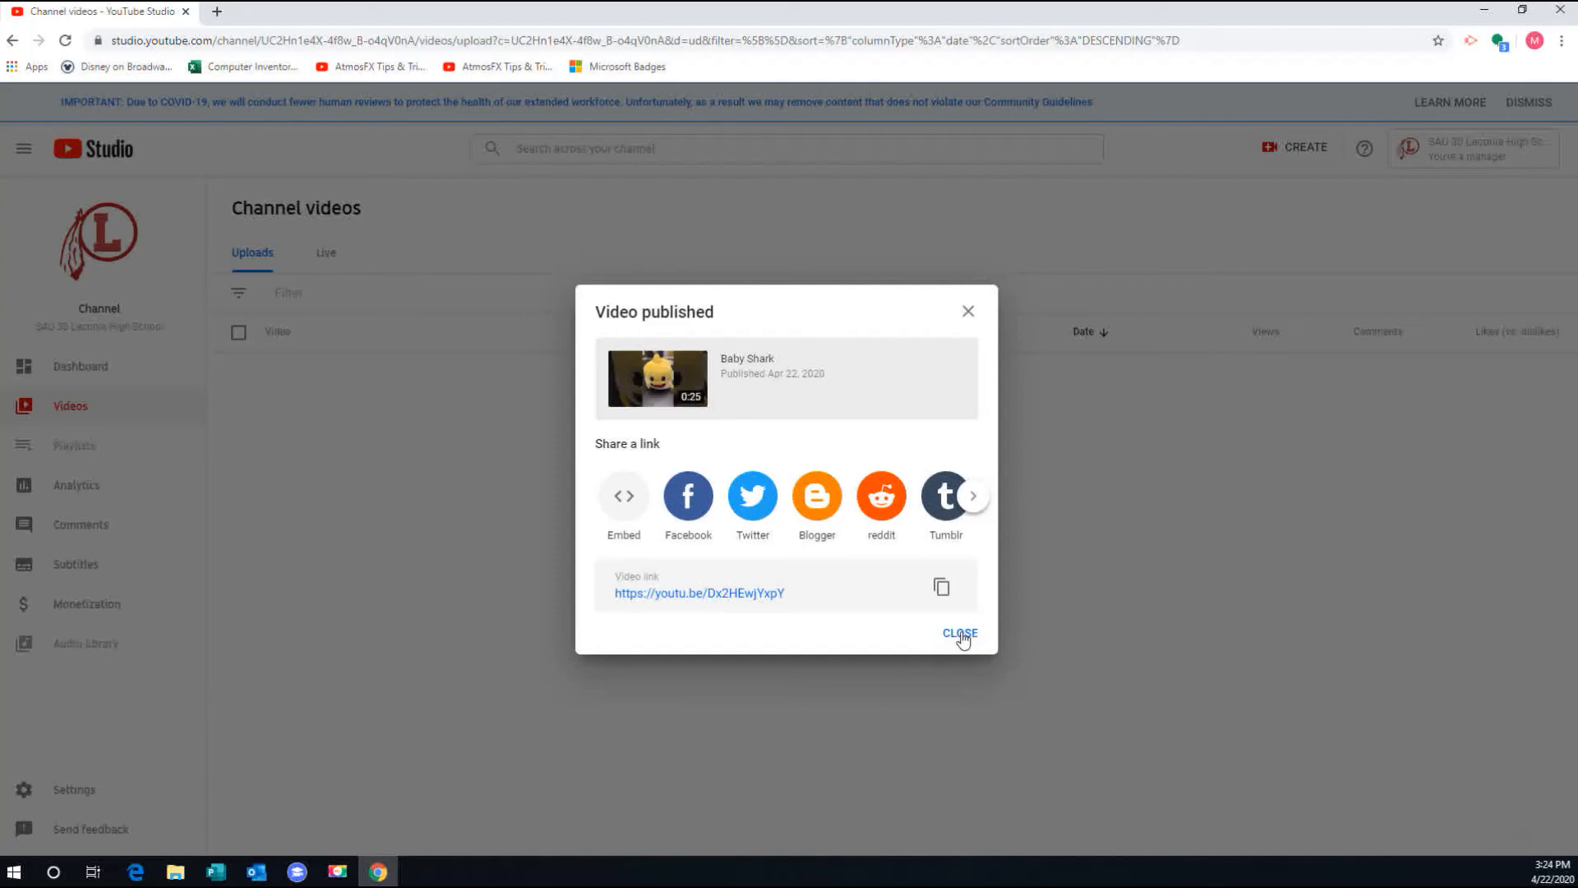
Dismiss the 'Video published' confirmation so the uploads list shows Baby Shark.
{"action": "left_click", "coordinate": [957, 633]}
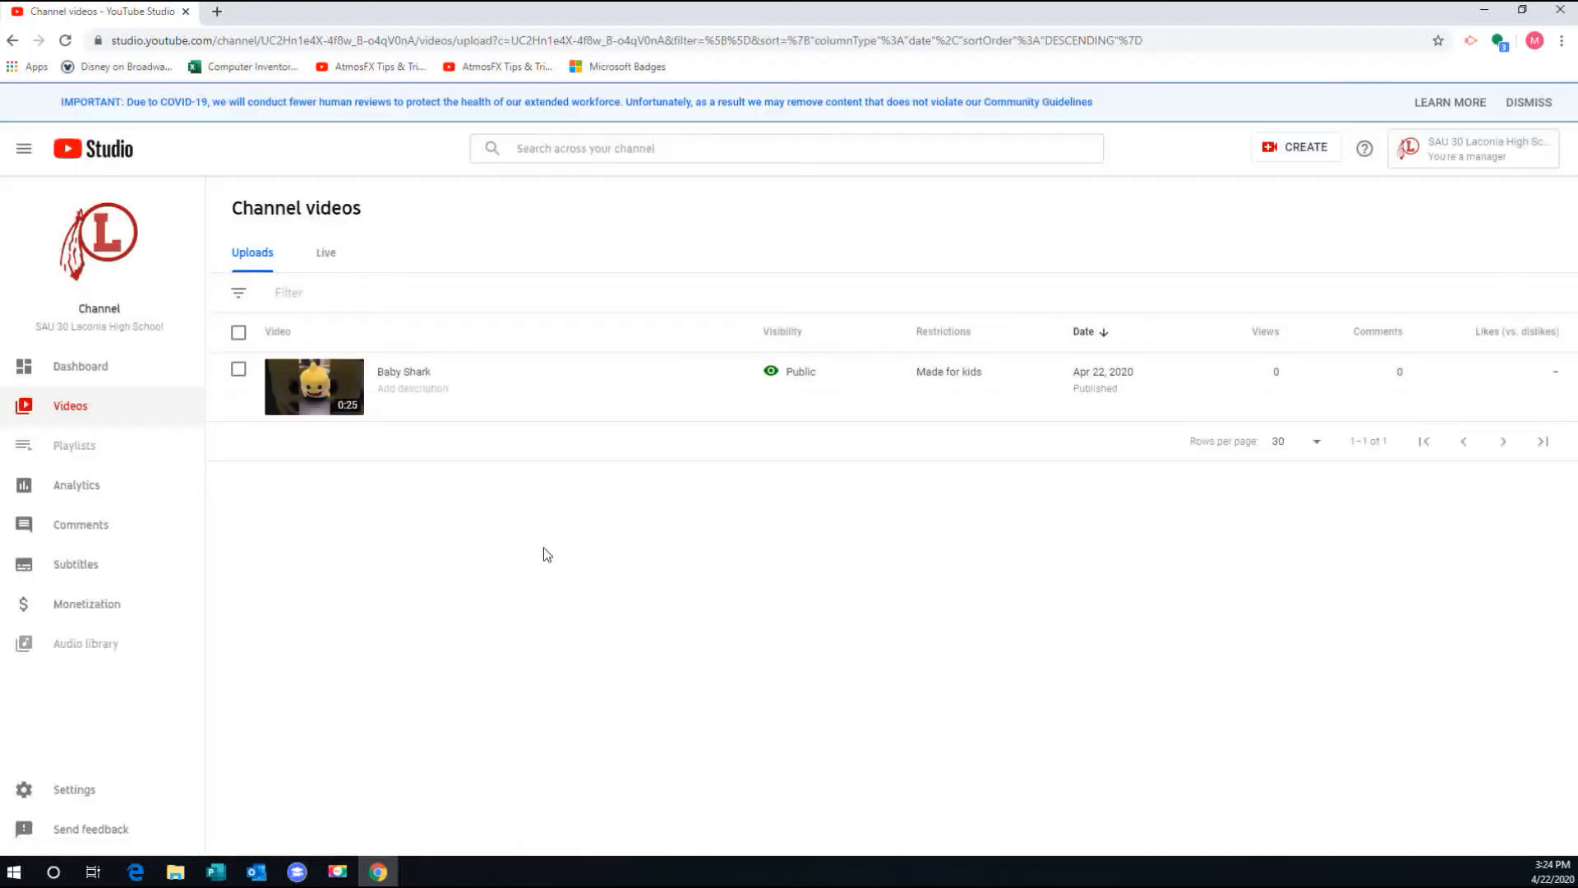
{"action": "mouse_move", "coordinate": [559, 557]}
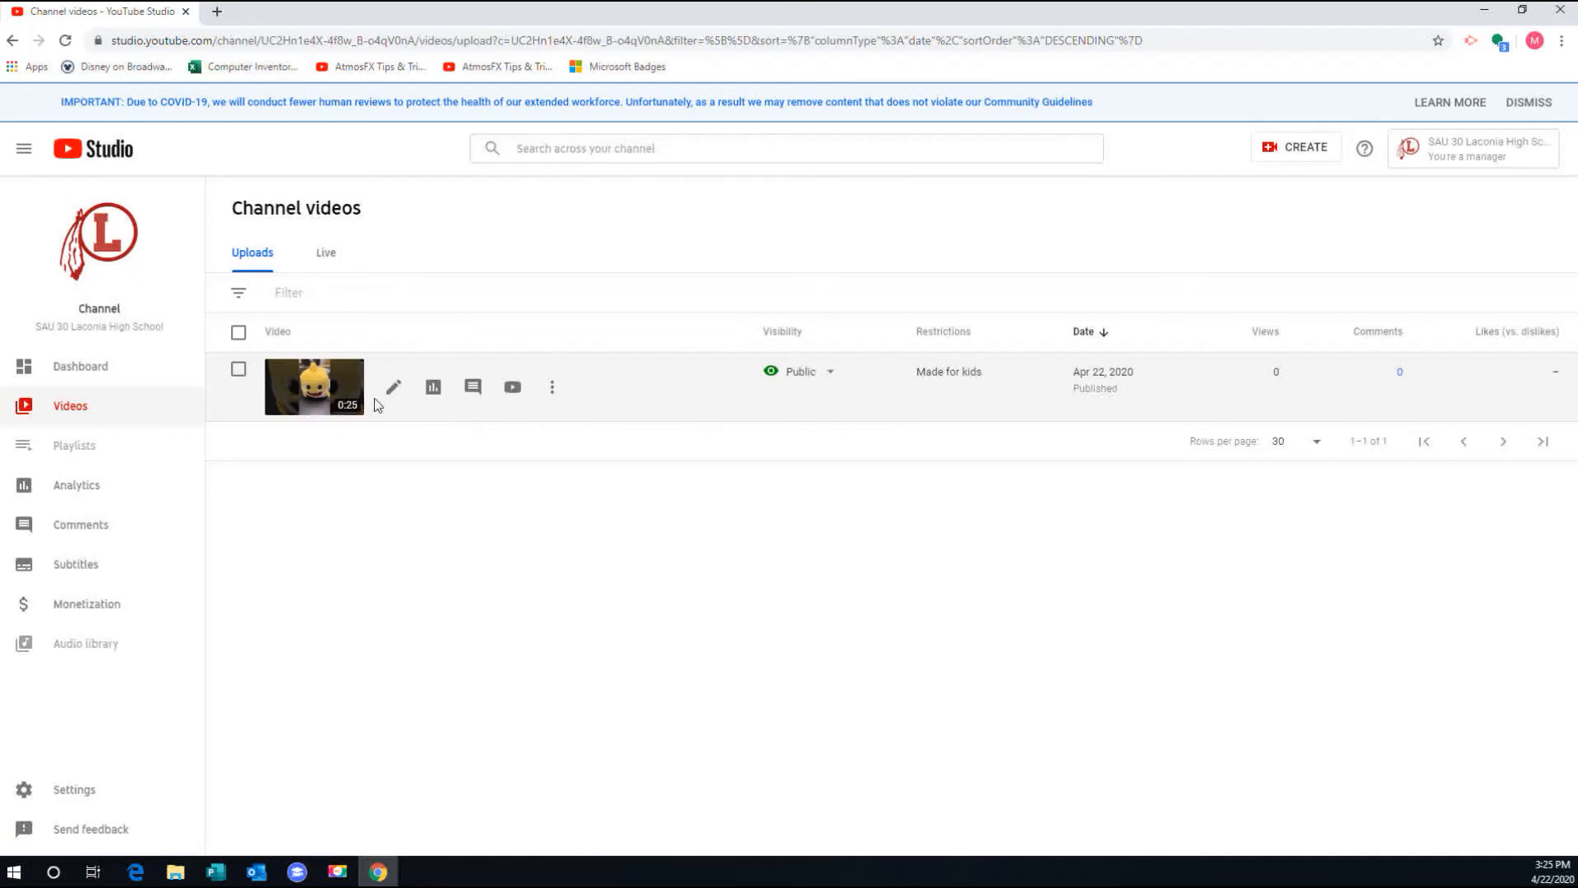
{"action": "mouse_move", "coordinate": [393, 387]}
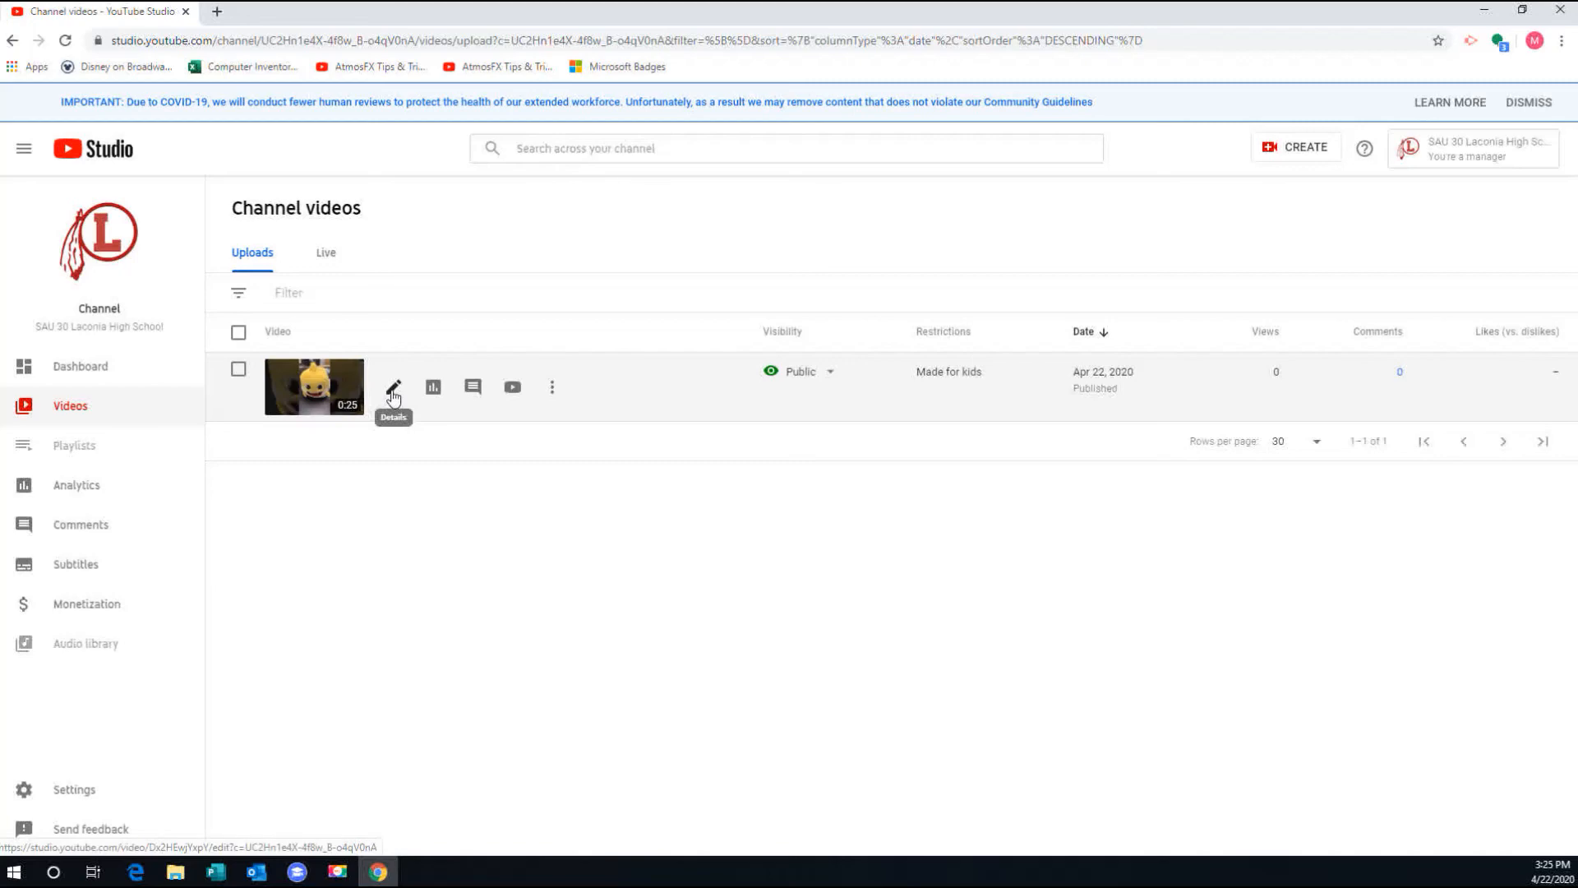
Go into Baby Shark's details page via the pencil icon on its row.
{"action": "left_click", "coordinate": [393, 387]}
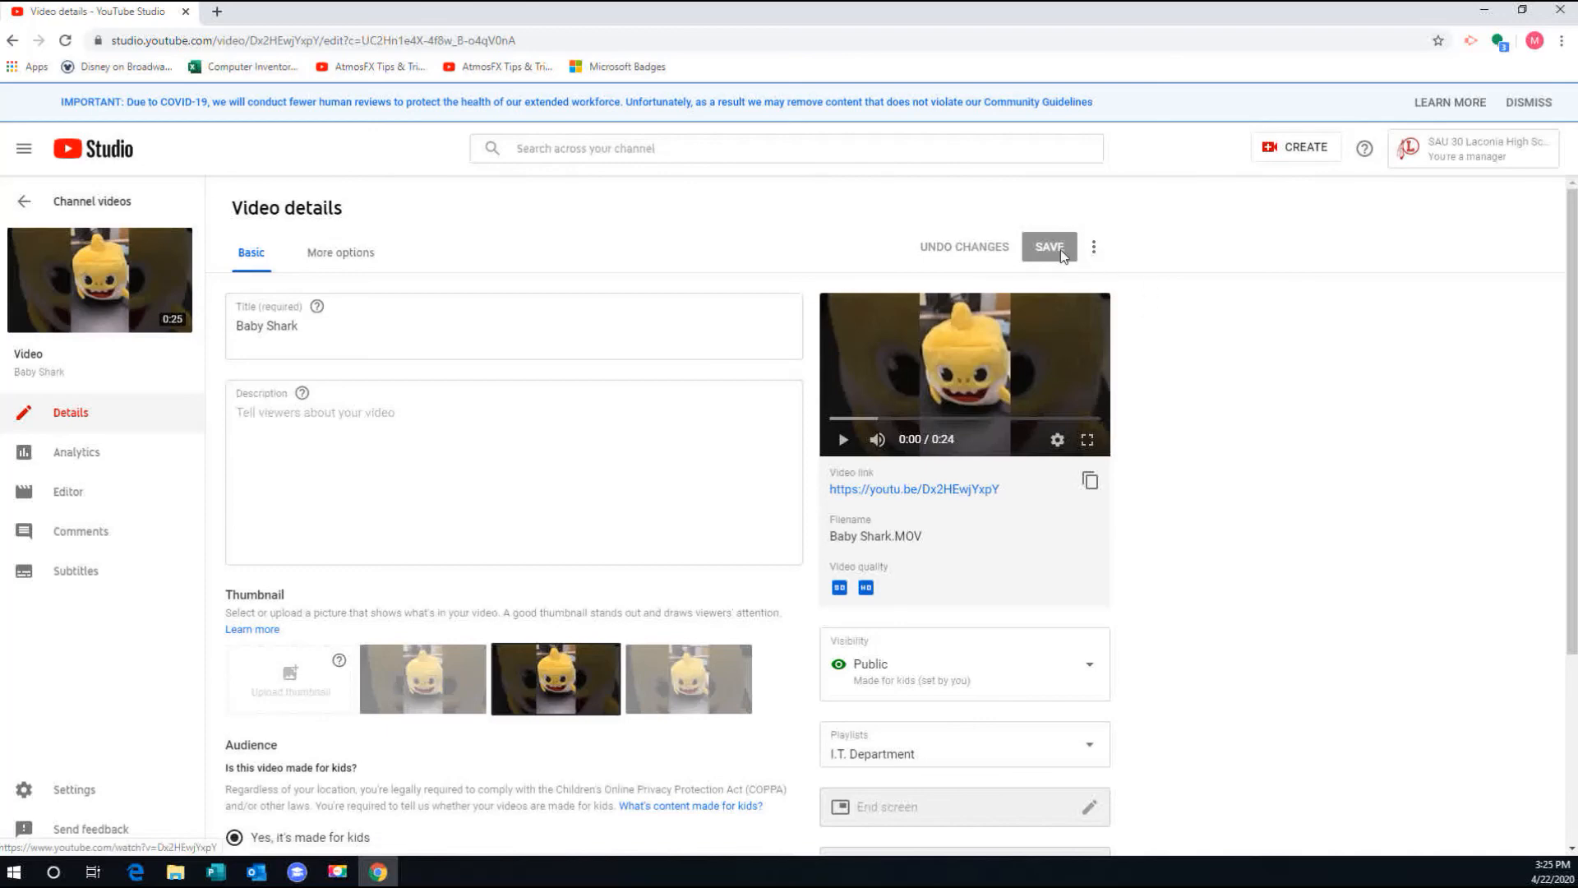
{"action": "mouse_move", "coordinate": [25, 207]}
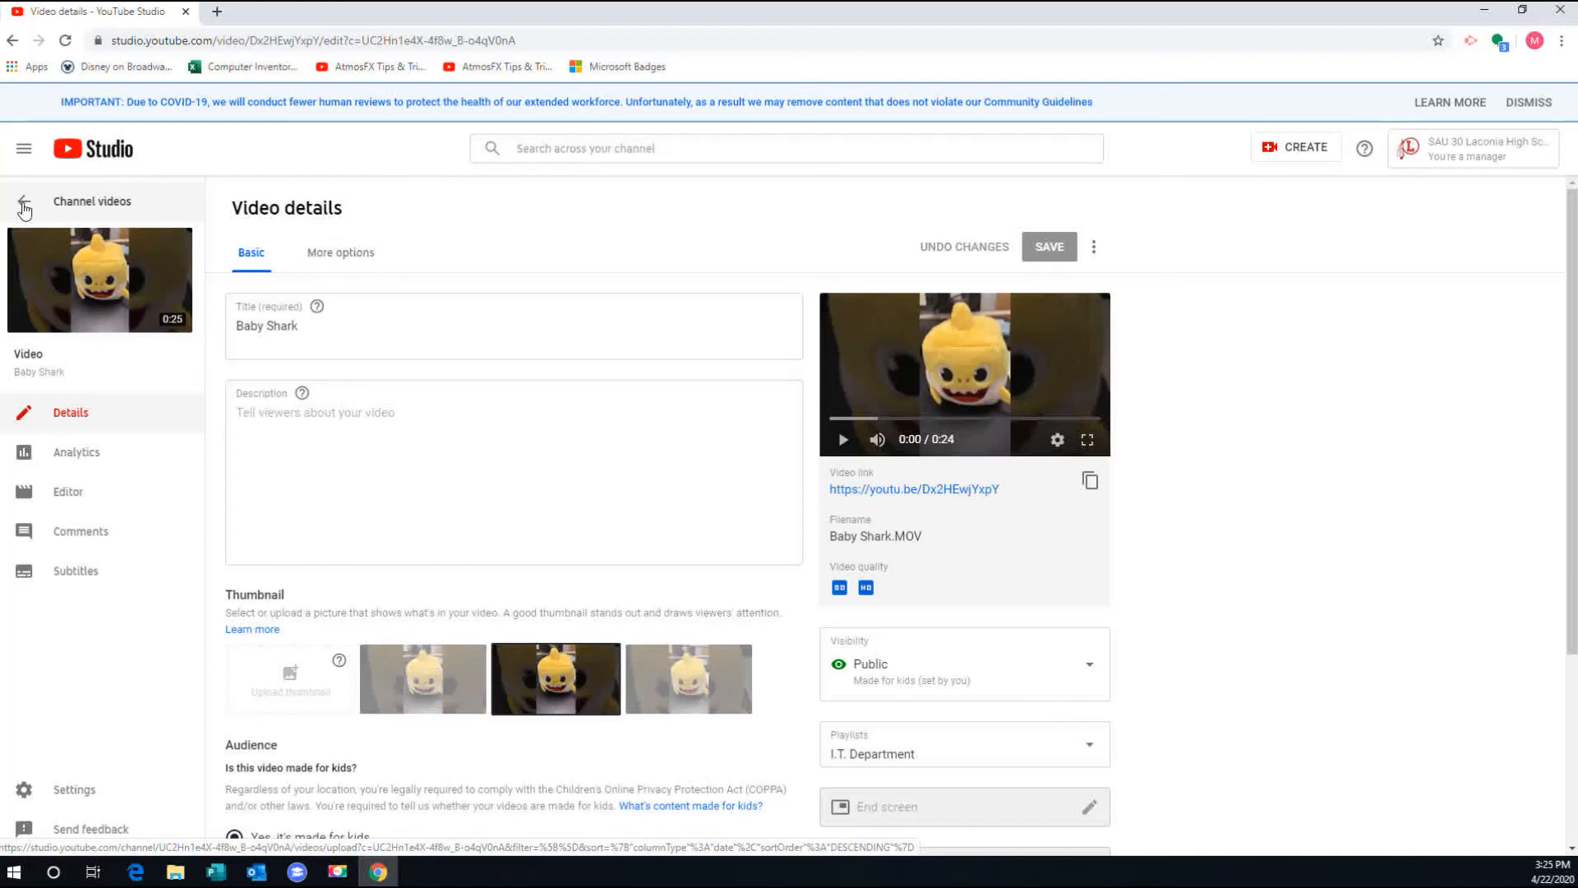
Go back to Channel videos and show Baby Shark's three-dot options menu.
{"action": "left_click", "coordinate": [23, 207]}
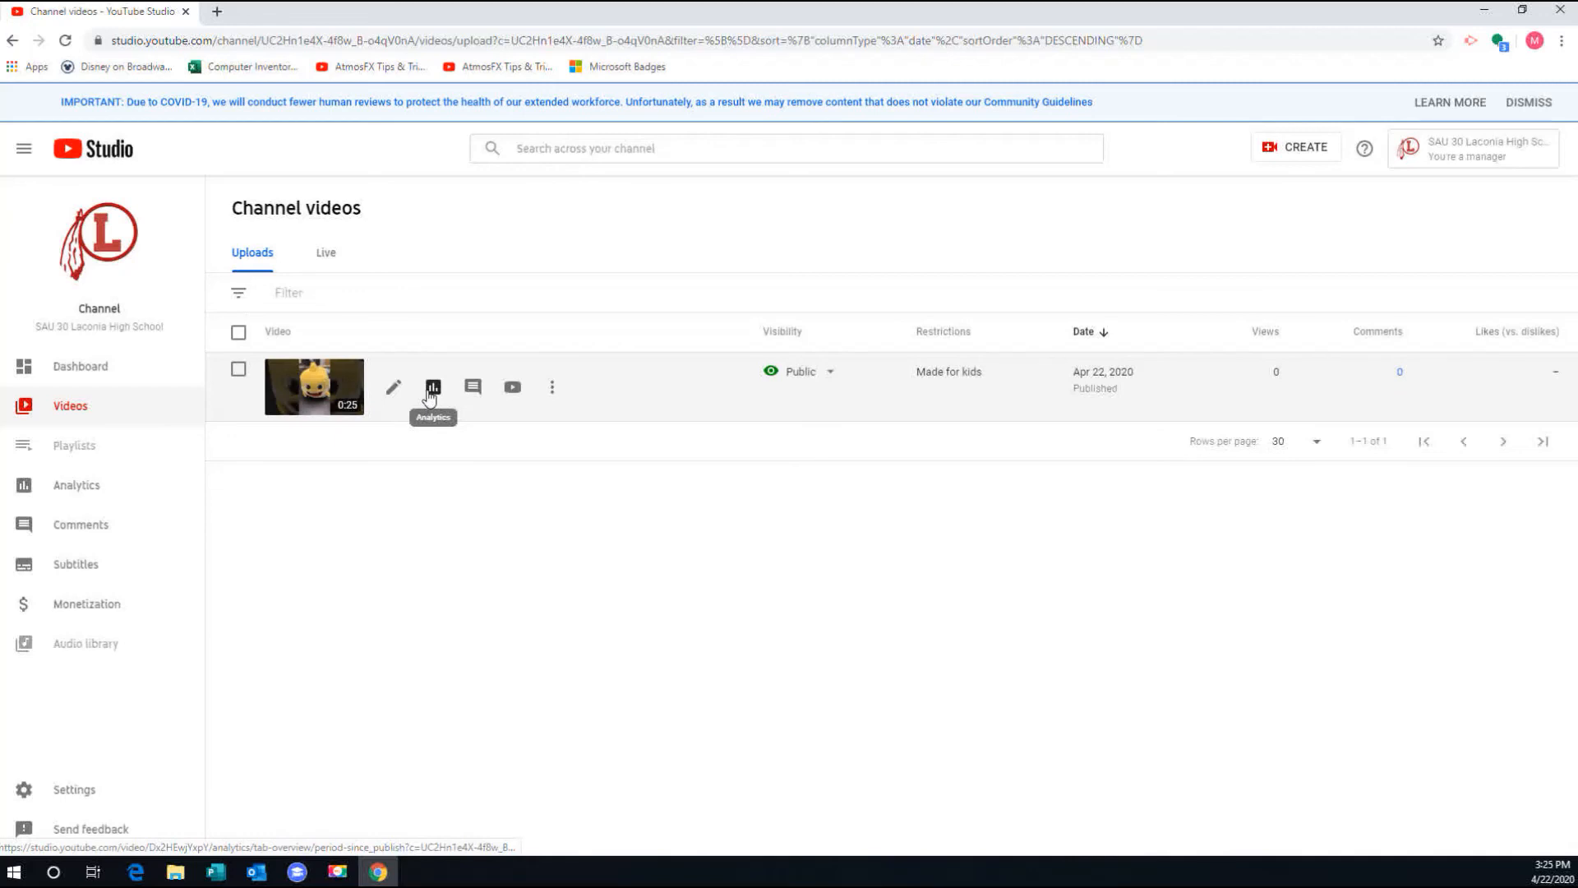
{"action": "mouse_move", "coordinate": [552, 386]}
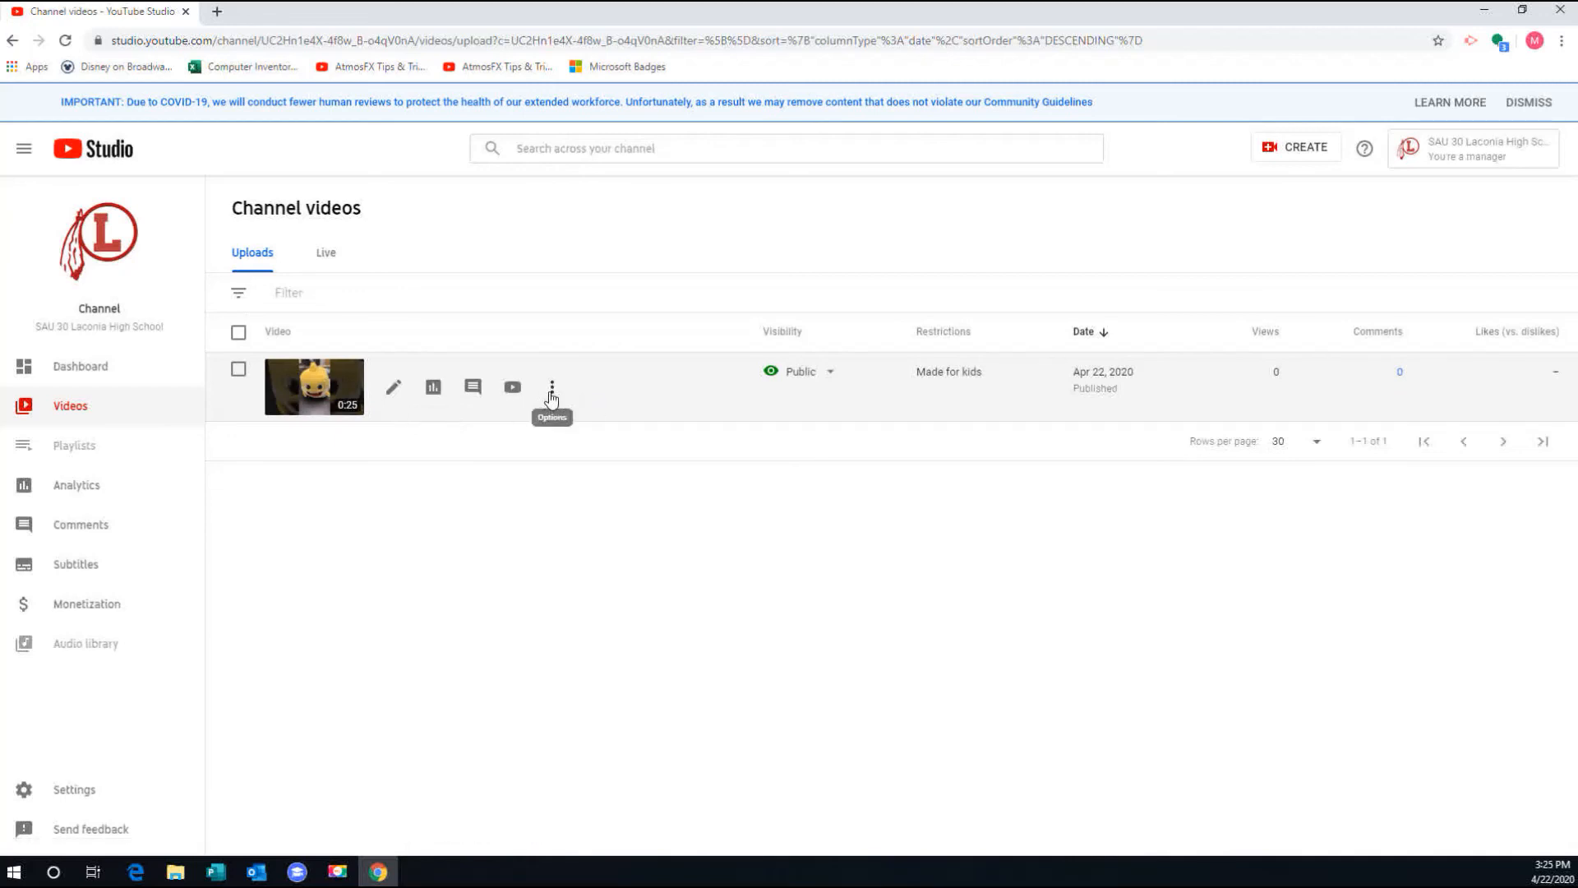
{"action": "left_click", "coordinate": [553, 386]}
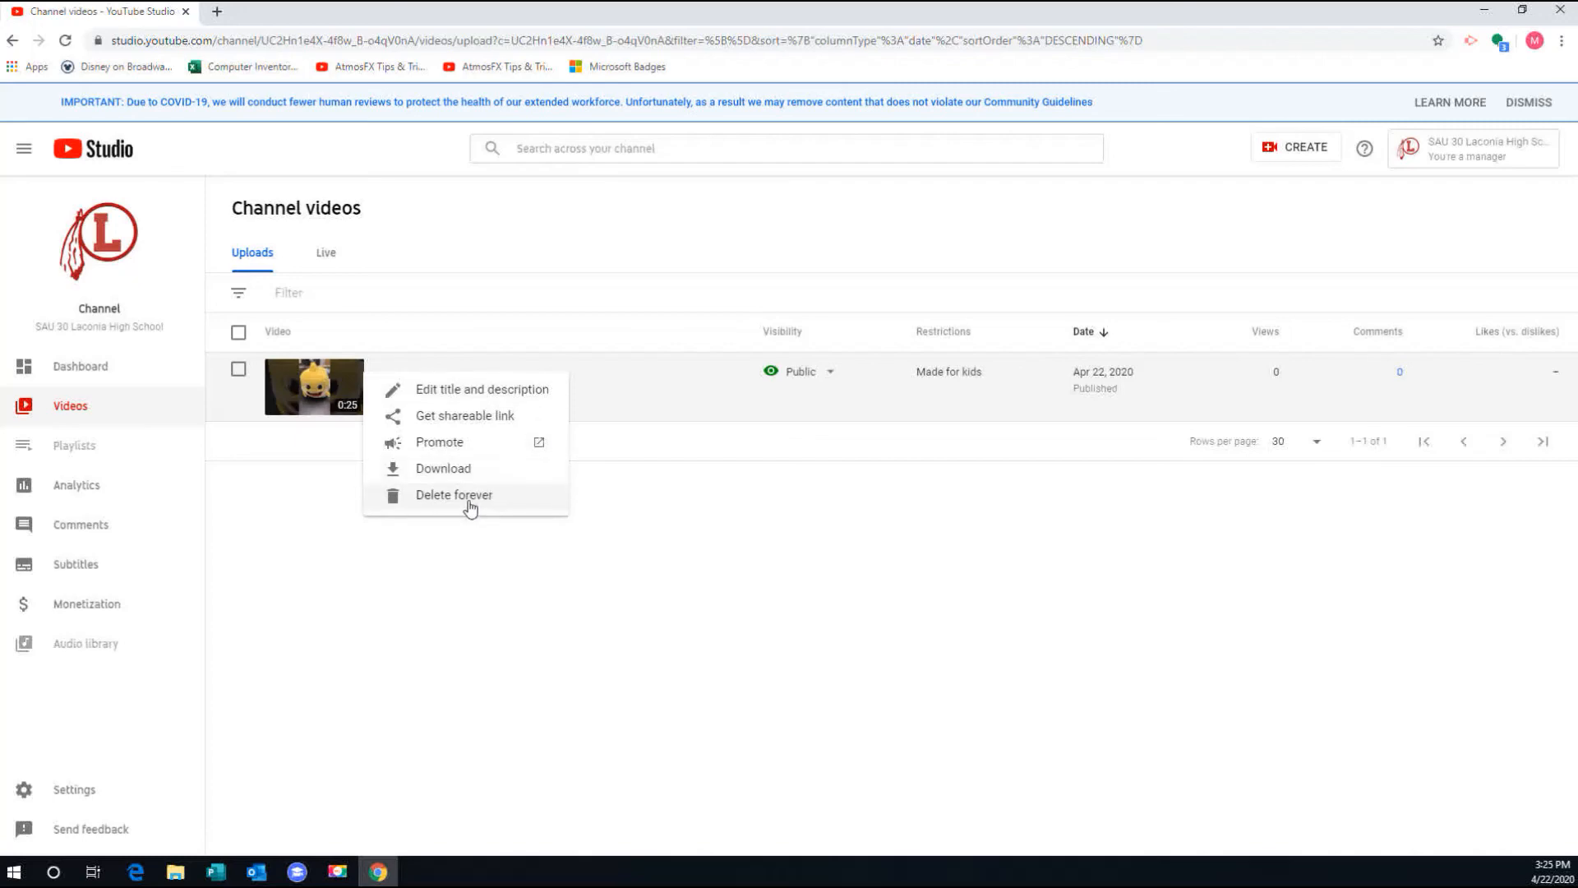
{"action": "mouse_move", "coordinate": [1318, 429]}
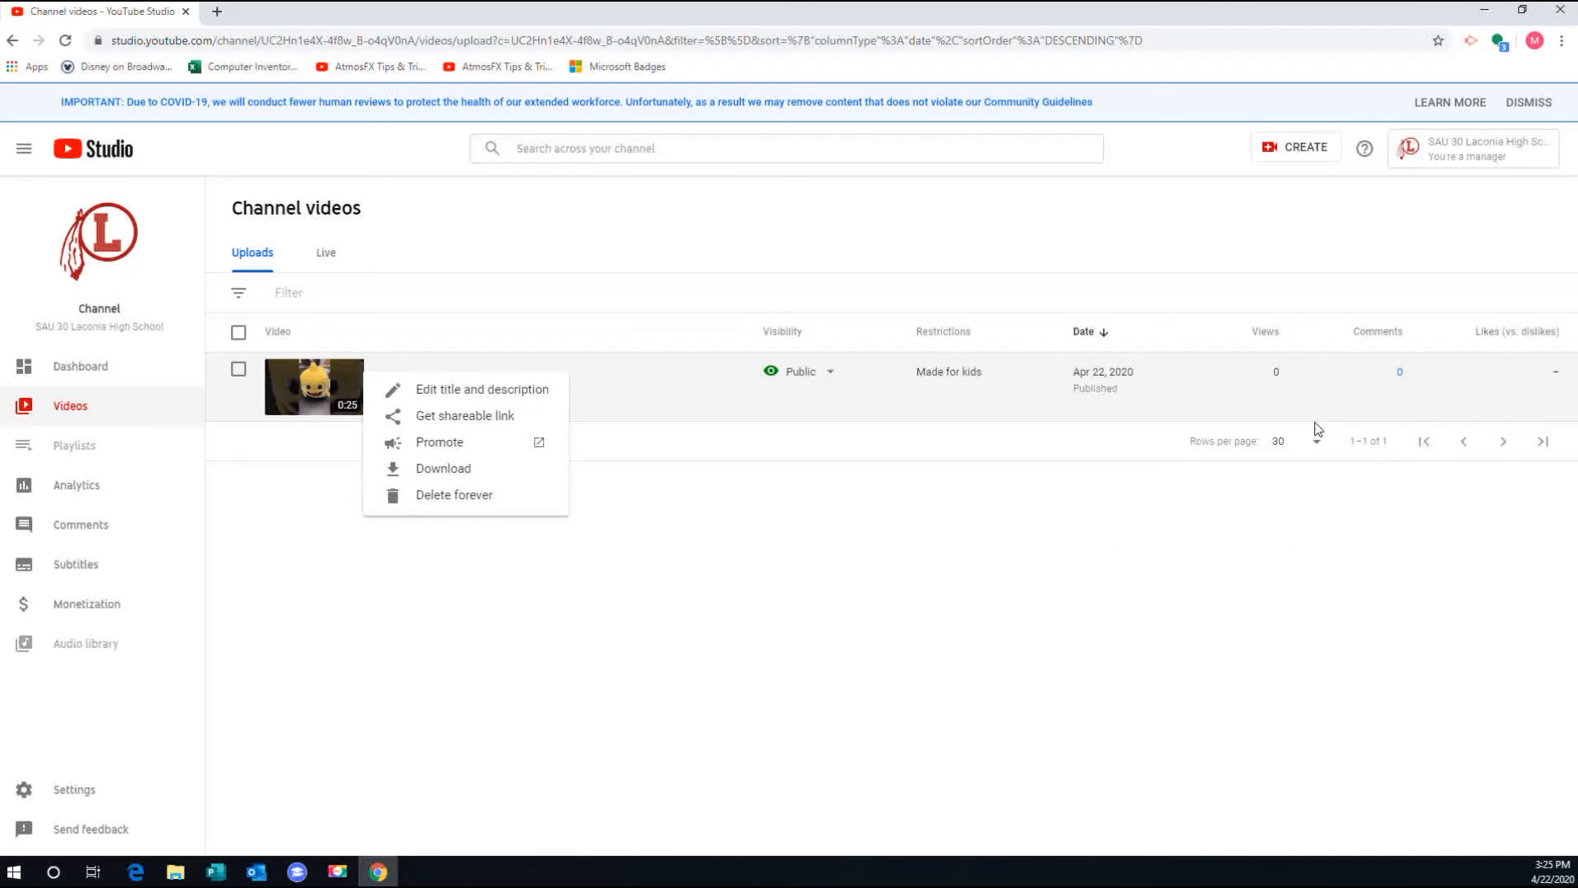